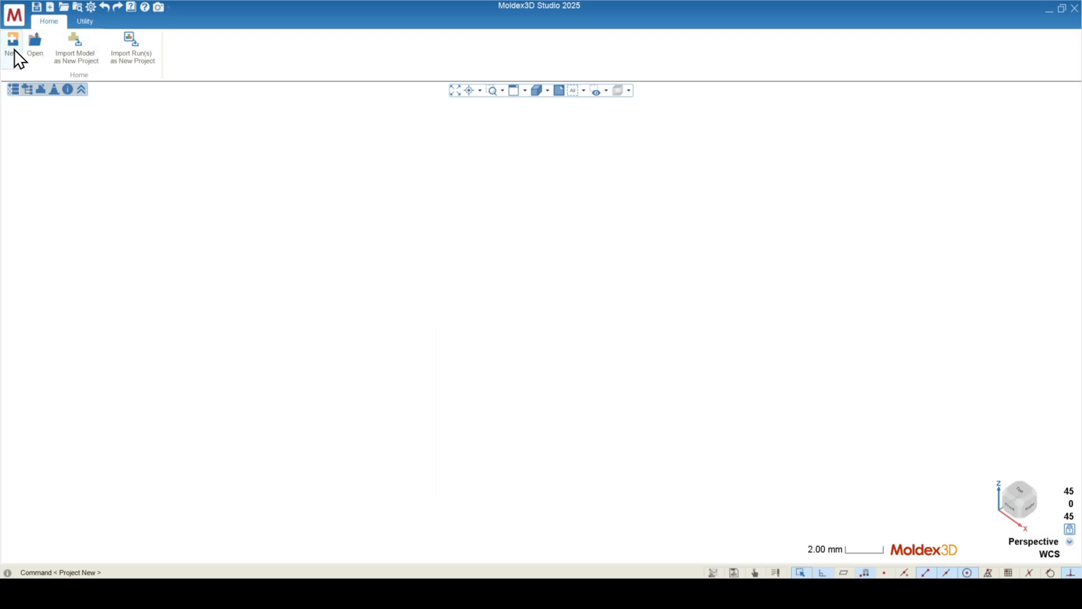
- Create project 'Simulation 1' located in C:\MDX_WorkingFolder and confirm it
click(11, 47)
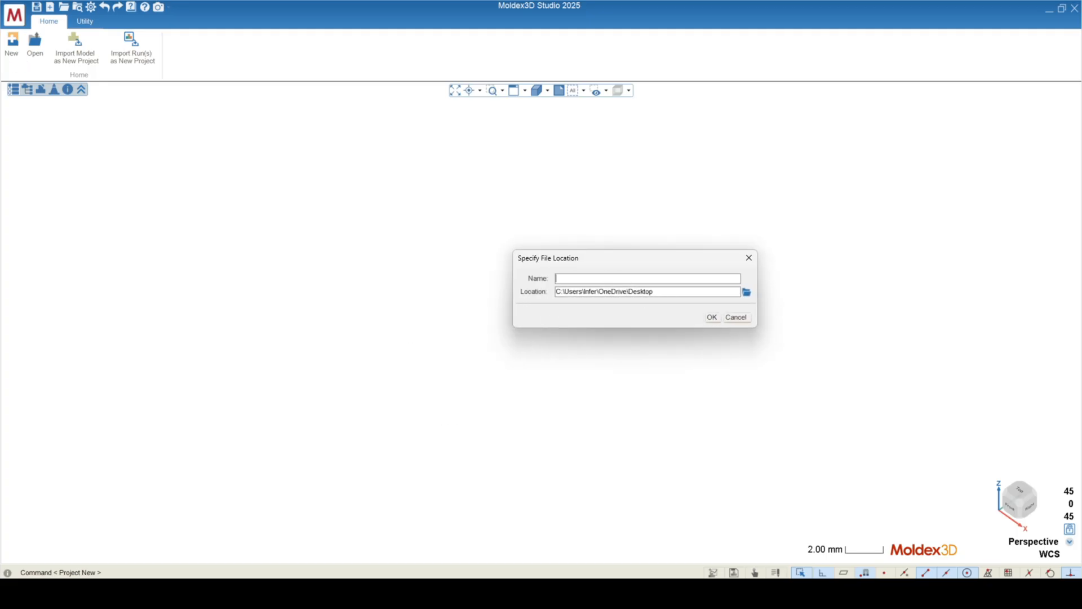
text(Simulation 1)
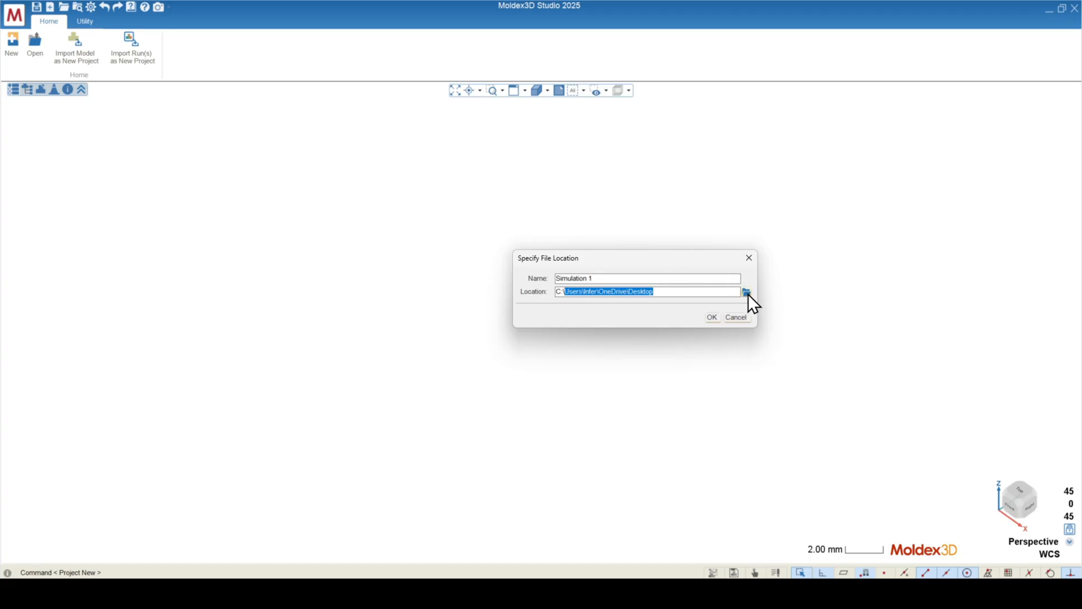
click(745, 292)
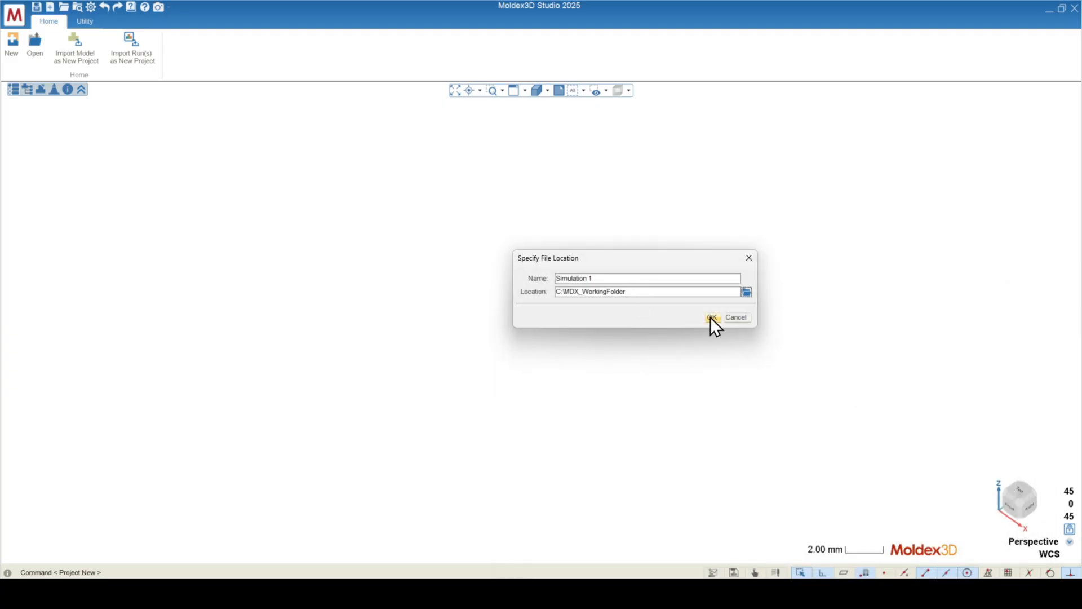
click(712, 317)
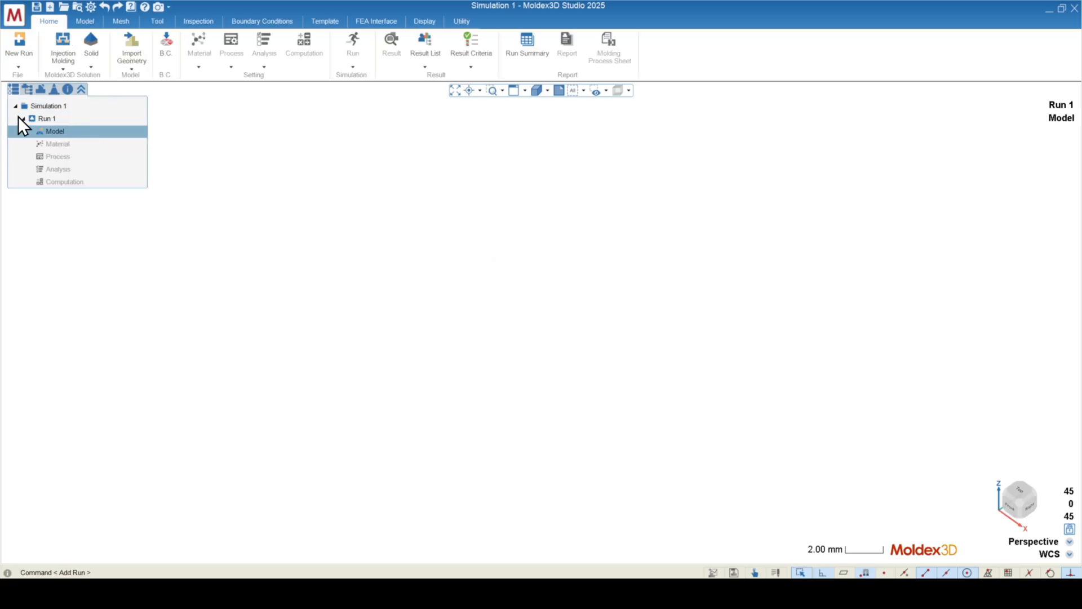
click(46, 118)
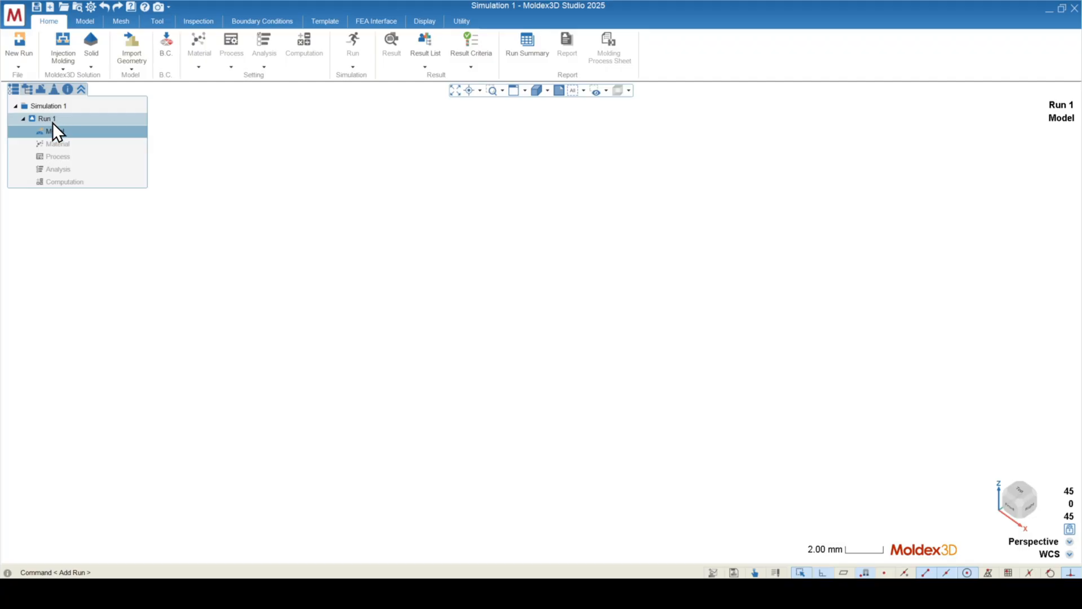
click(55, 131)
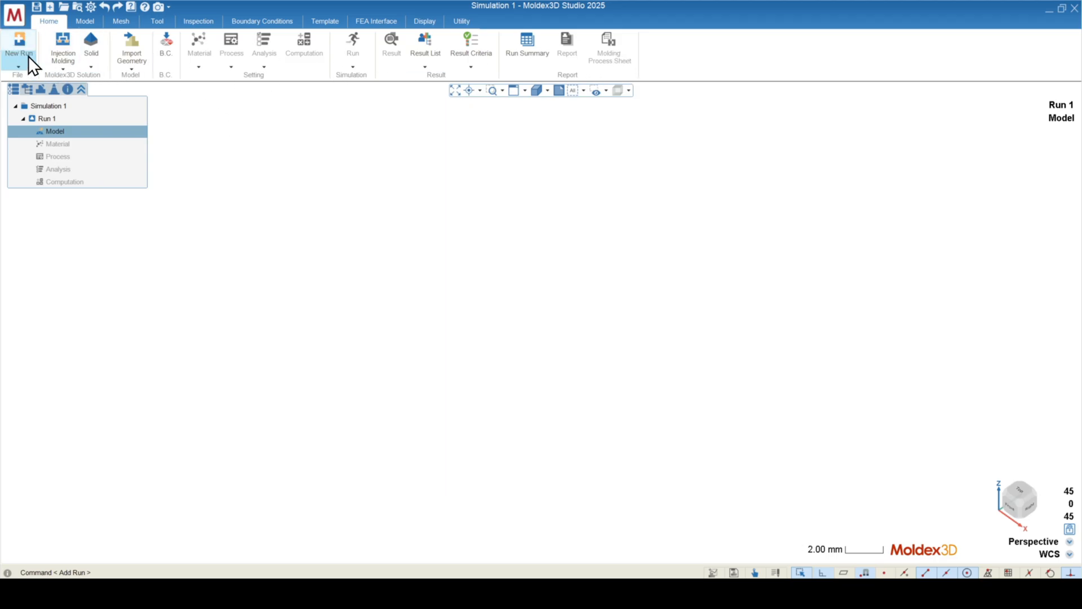
click(18, 48)
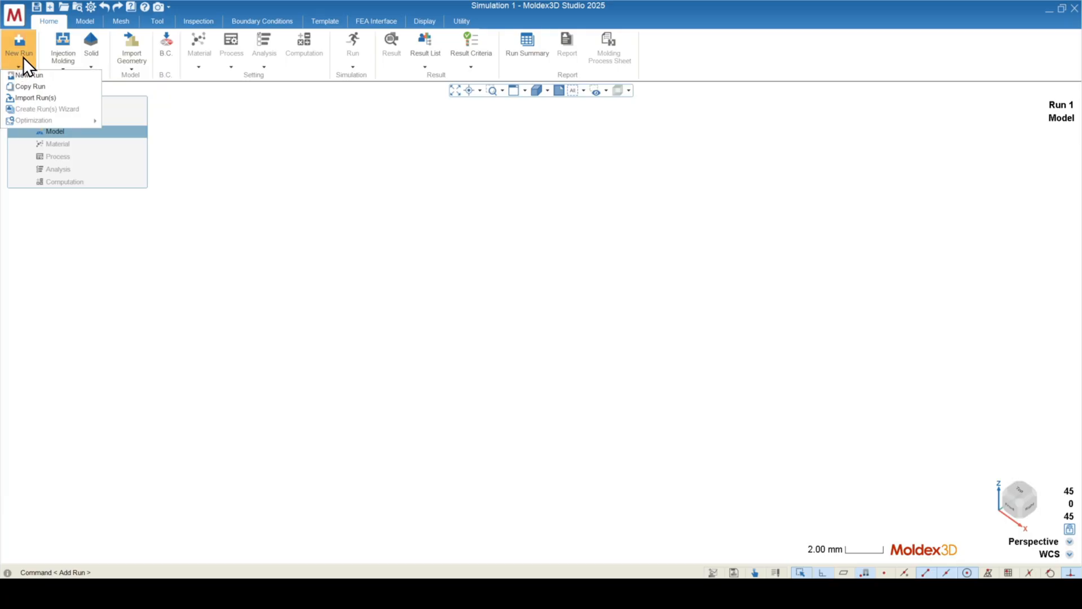
mouse_move(29, 74)
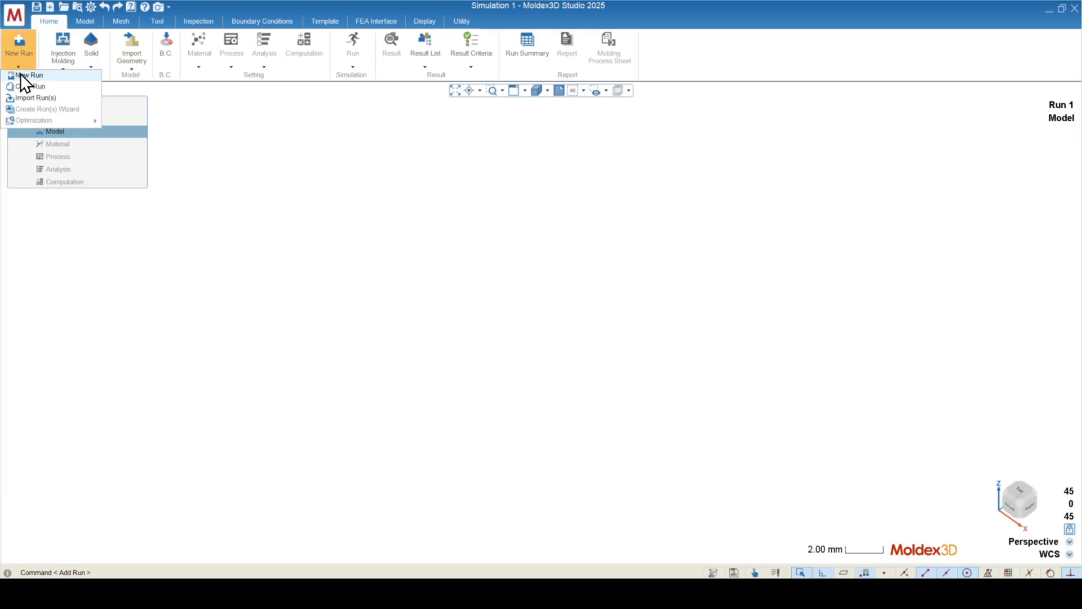
mouse_move(29, 86)
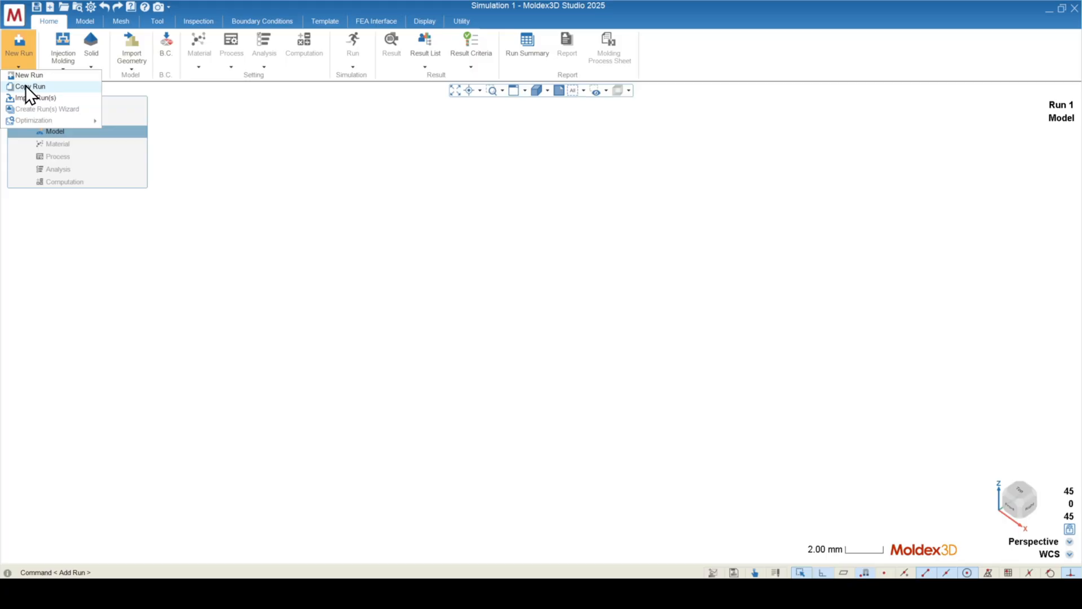
mouse_move(34, 97)
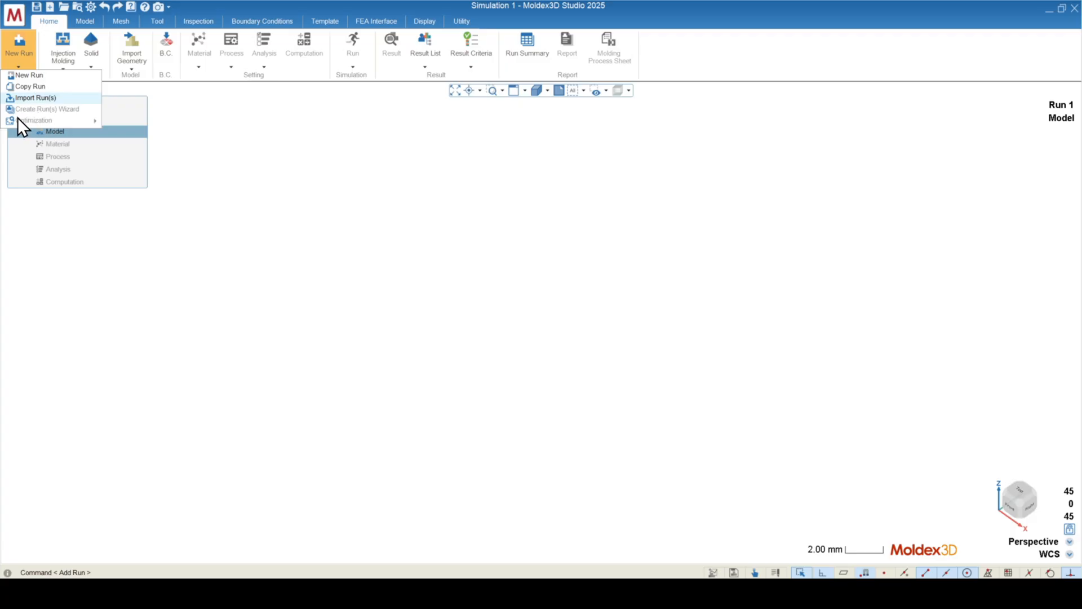
mouse_move(44, 133)
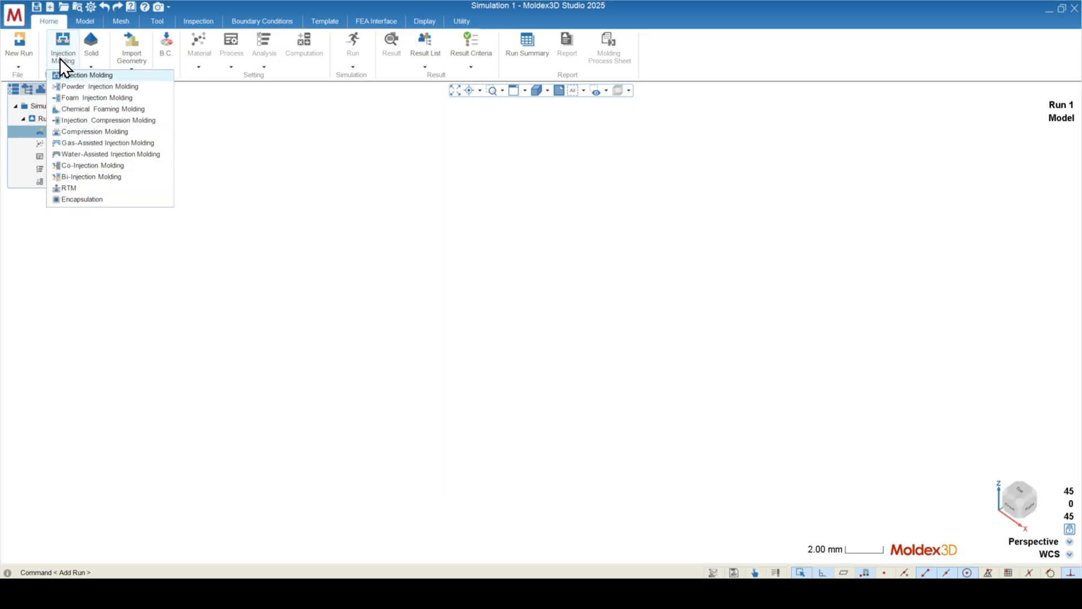
mouse_move(73, 69)
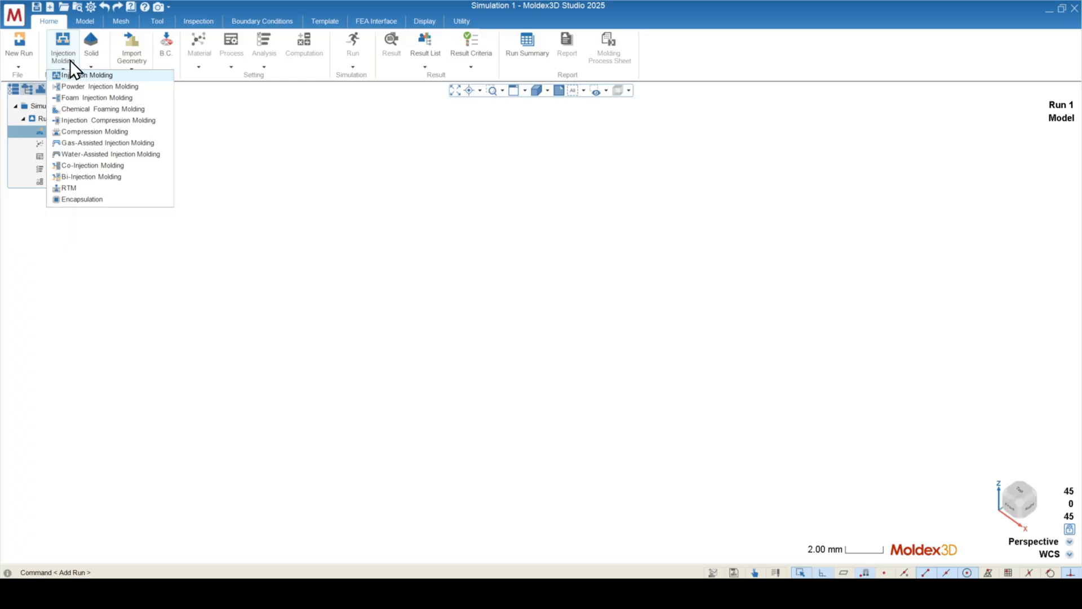
- Choose standard Injection Molding as the solution type for Run 1
click(90, 45)
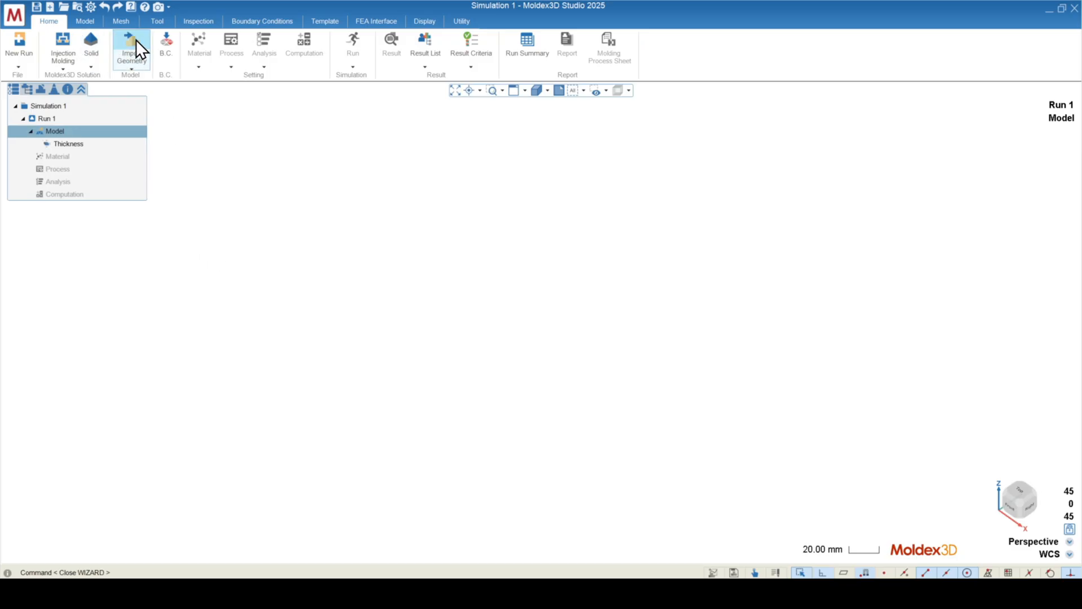
- Import the Practice Model_1.stp part geometry into Run 1
click(131, 48)
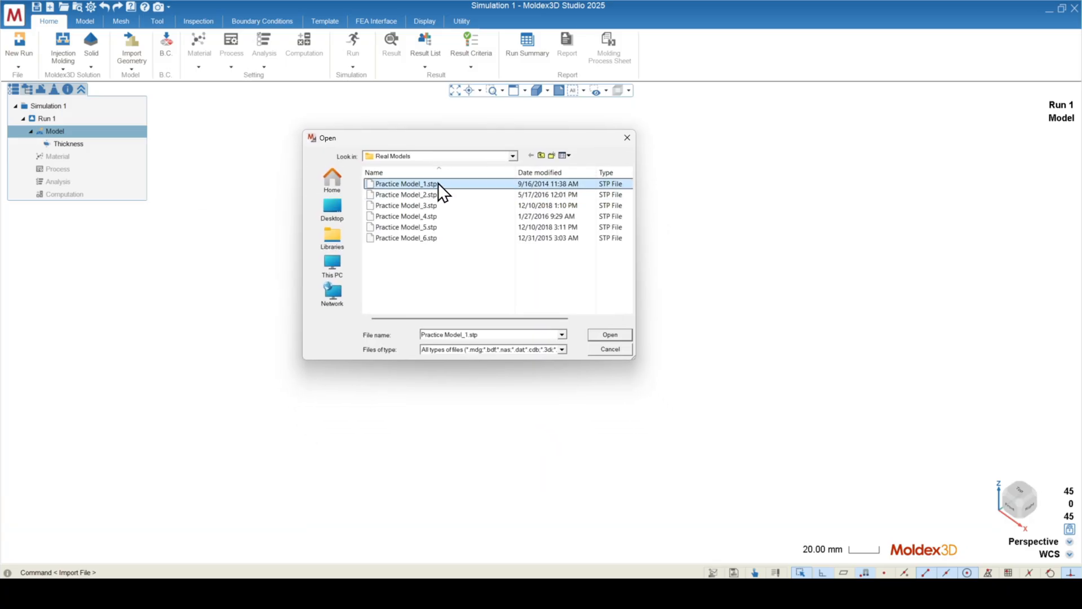
click(561, 350)
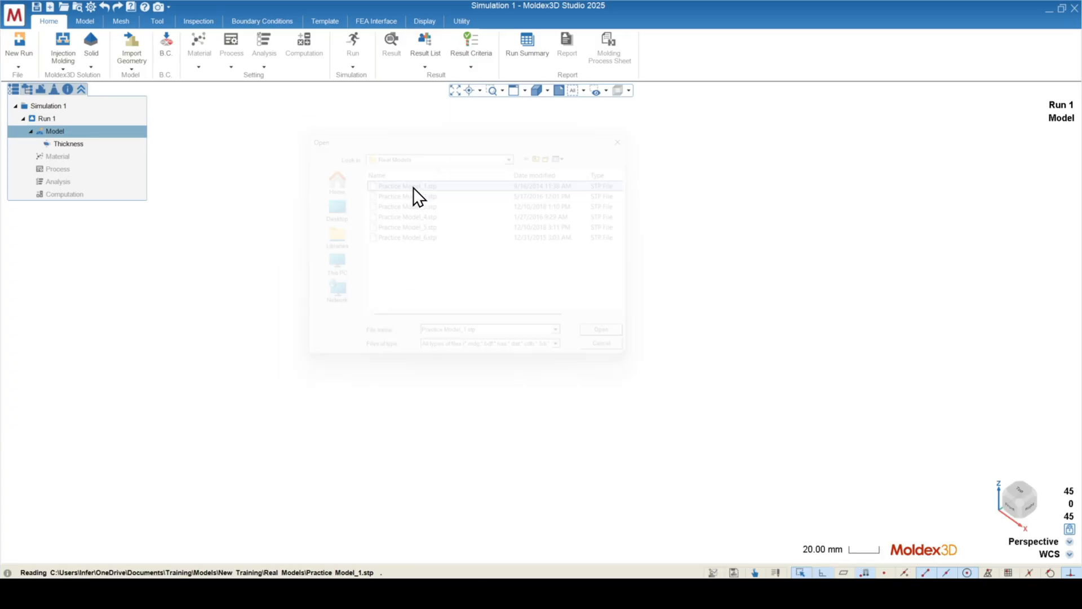
click(599, 329)
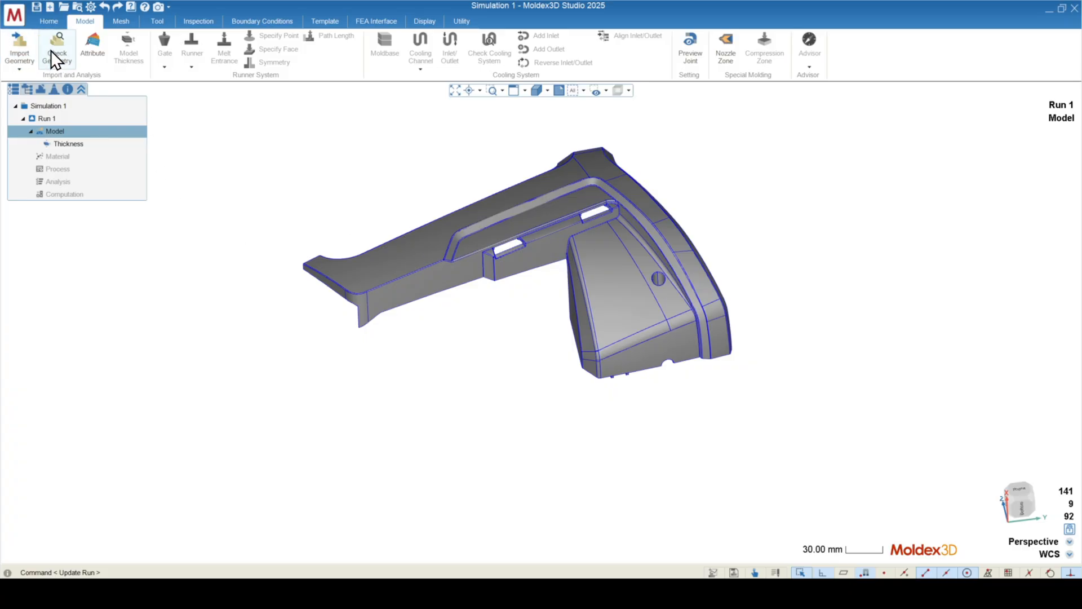
- Check the part geometry for defects and send it to CADdoctor, accepting the boundary-condition warning
click(59, 49)
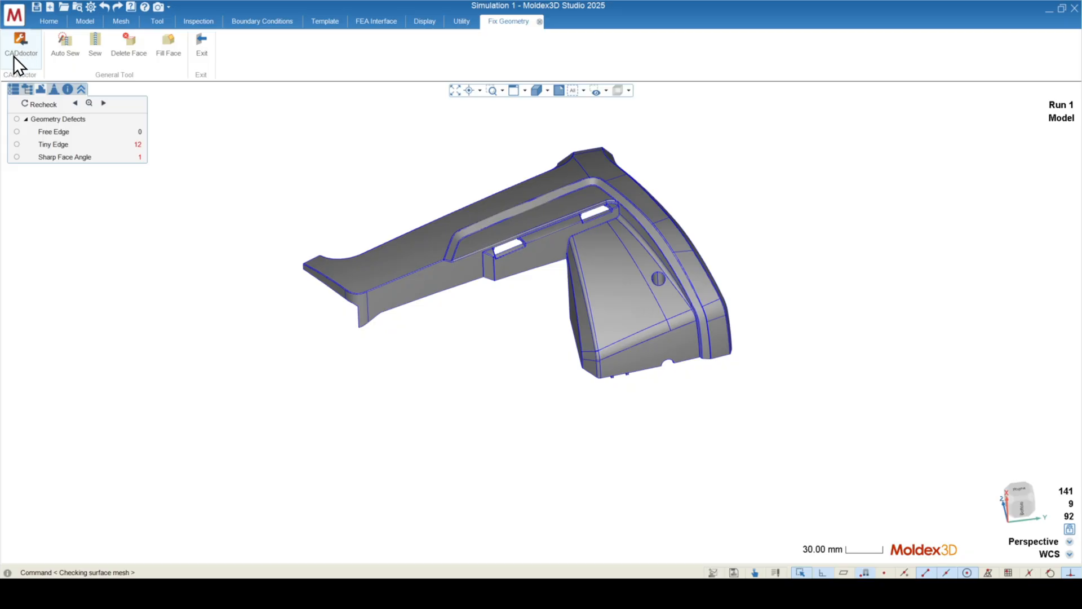
click(21, 48)
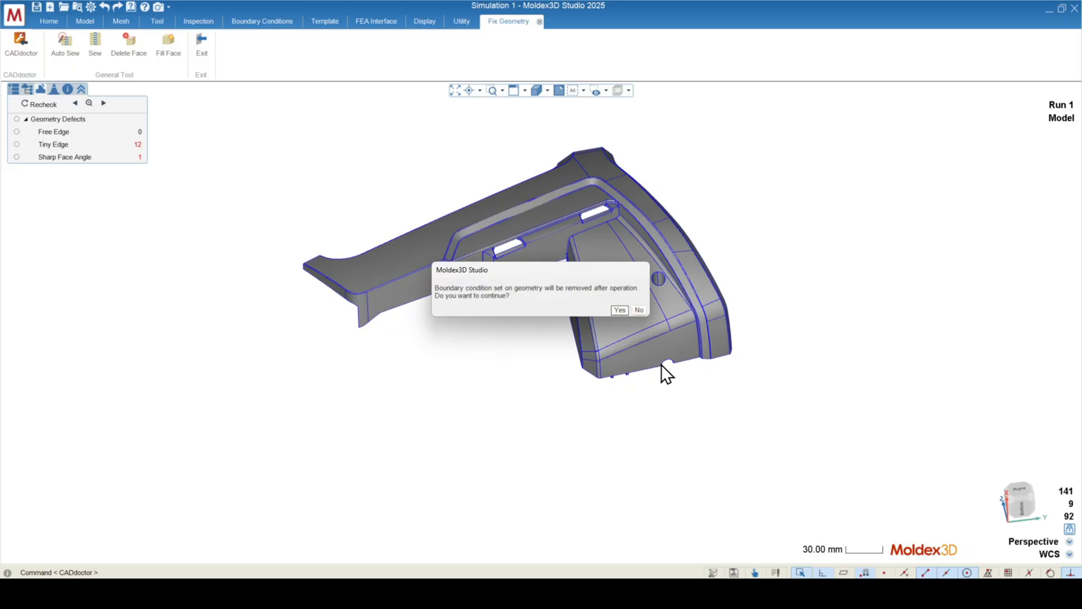
click(619, 309)
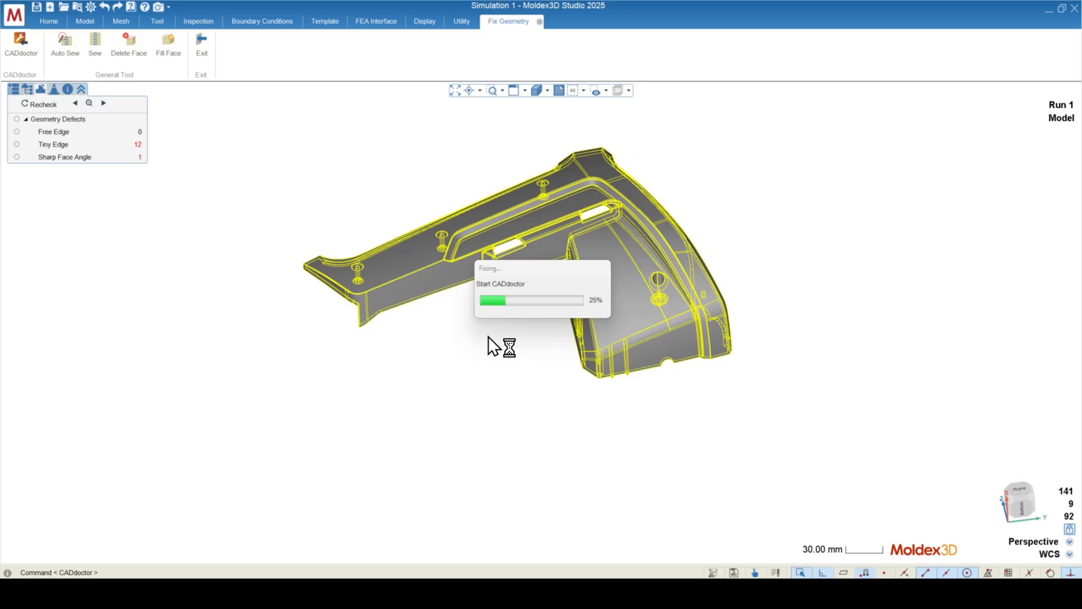
mouse_move(481, 339)
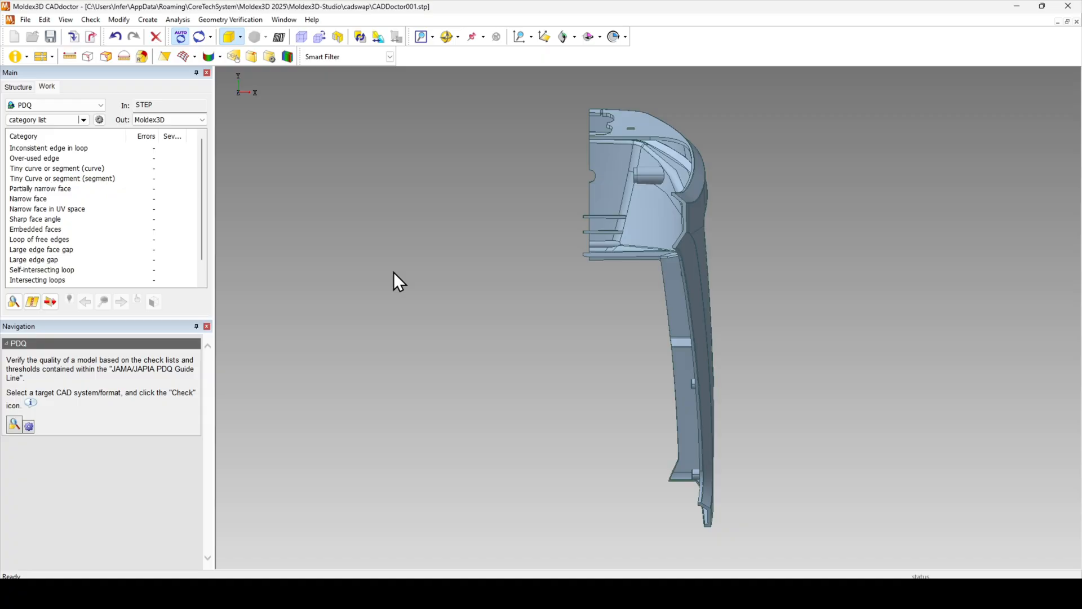
mouse_move(378, 282)
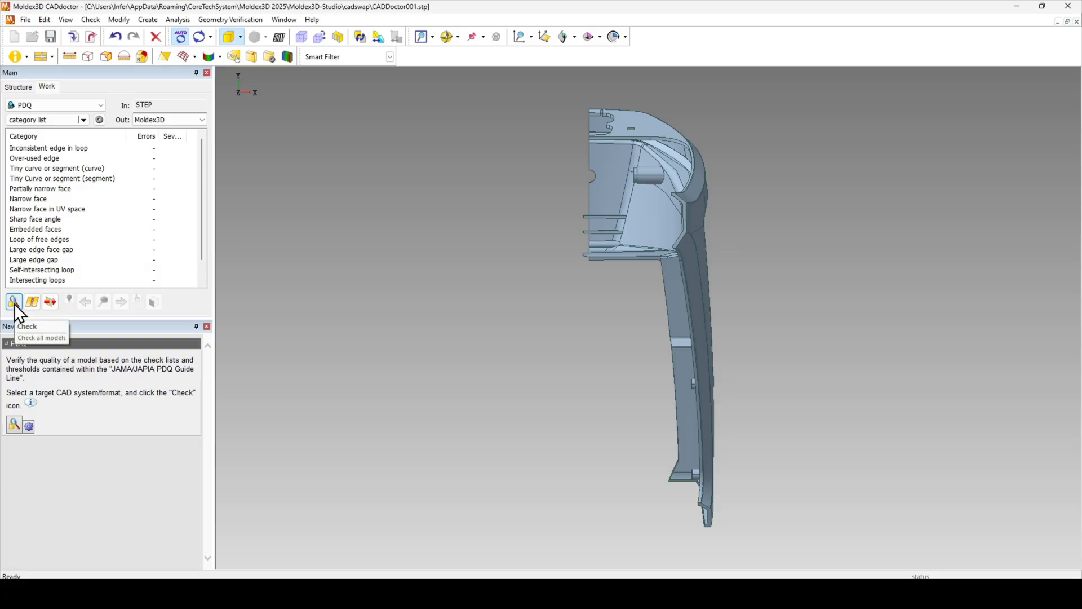
- Run the quality check on all models and select the Loop of free edges error category
click(13, 301)
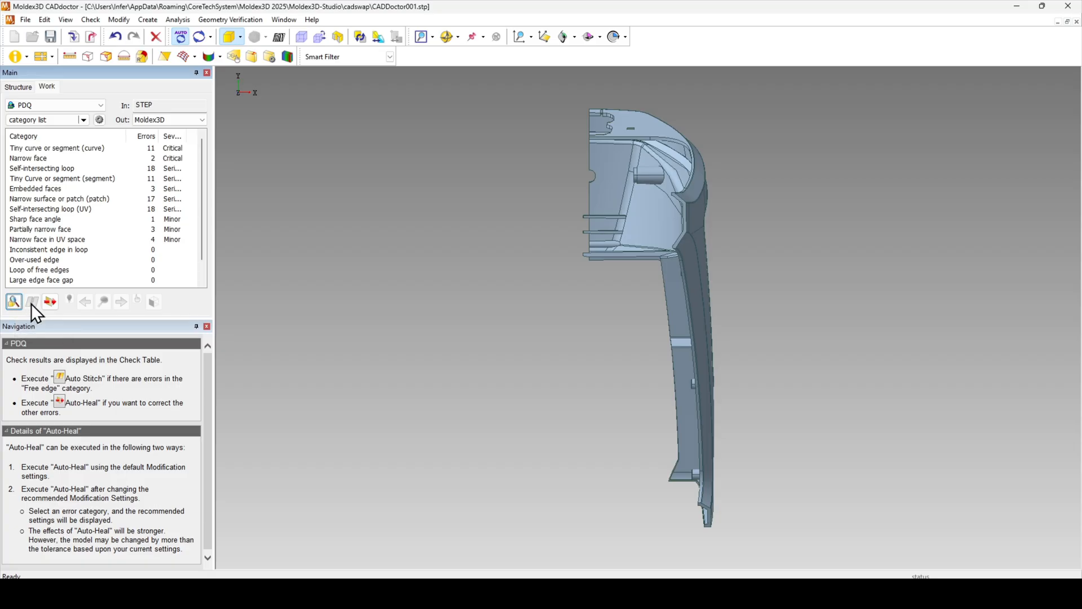
click(40, 270)
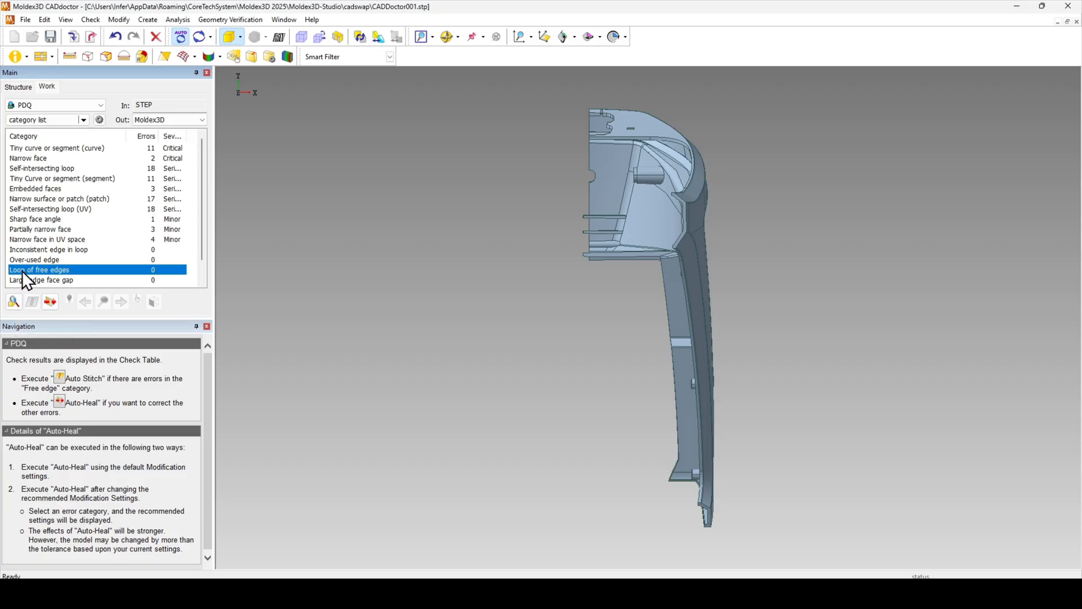
mouse_move(74, 279)
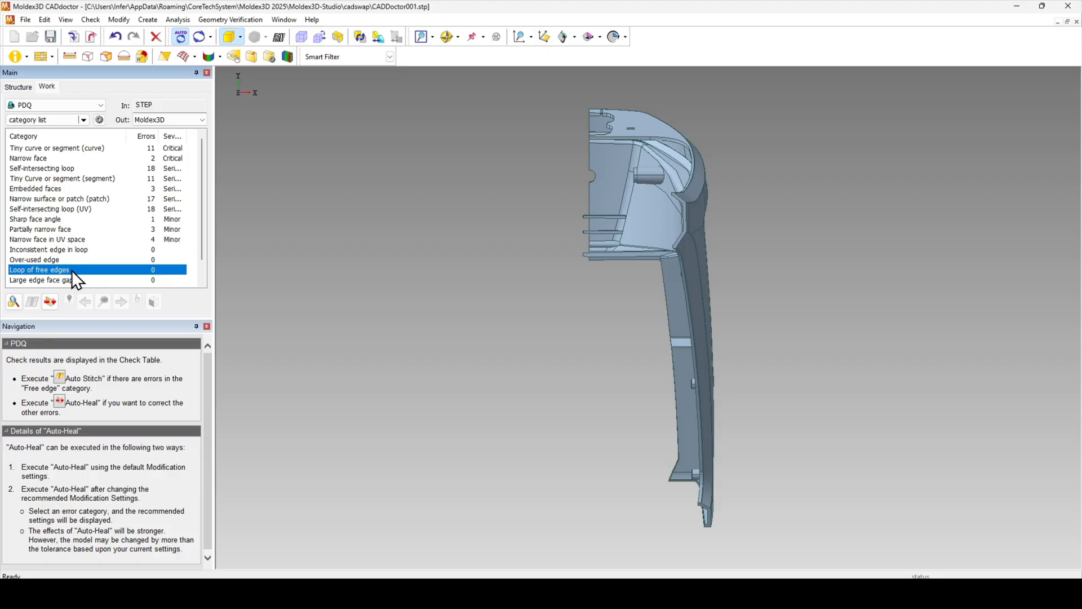
mouse_move(68, 280)
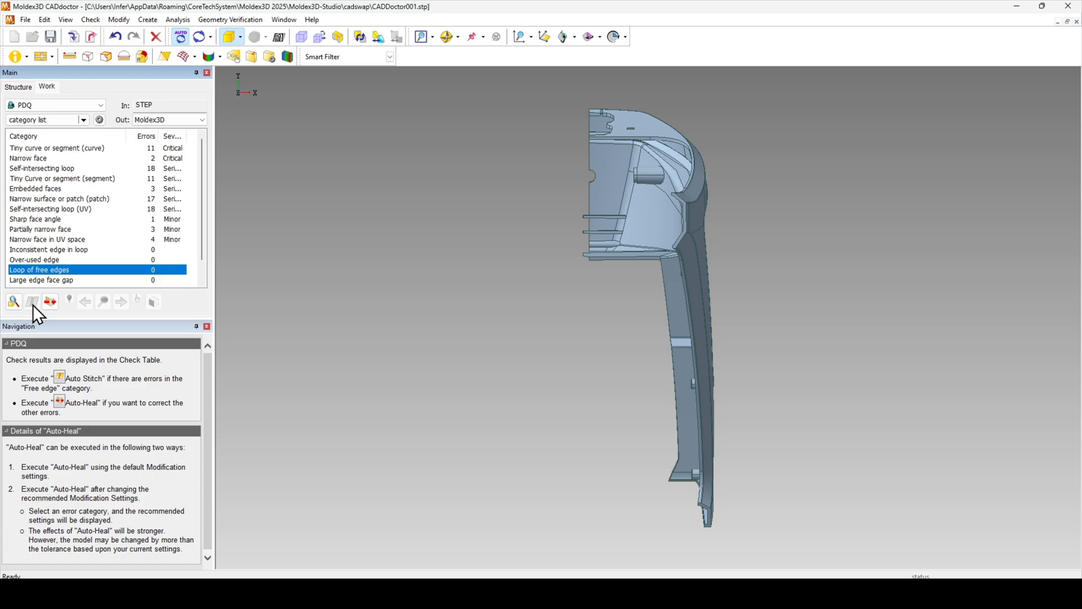
mouse_move(50, 301)
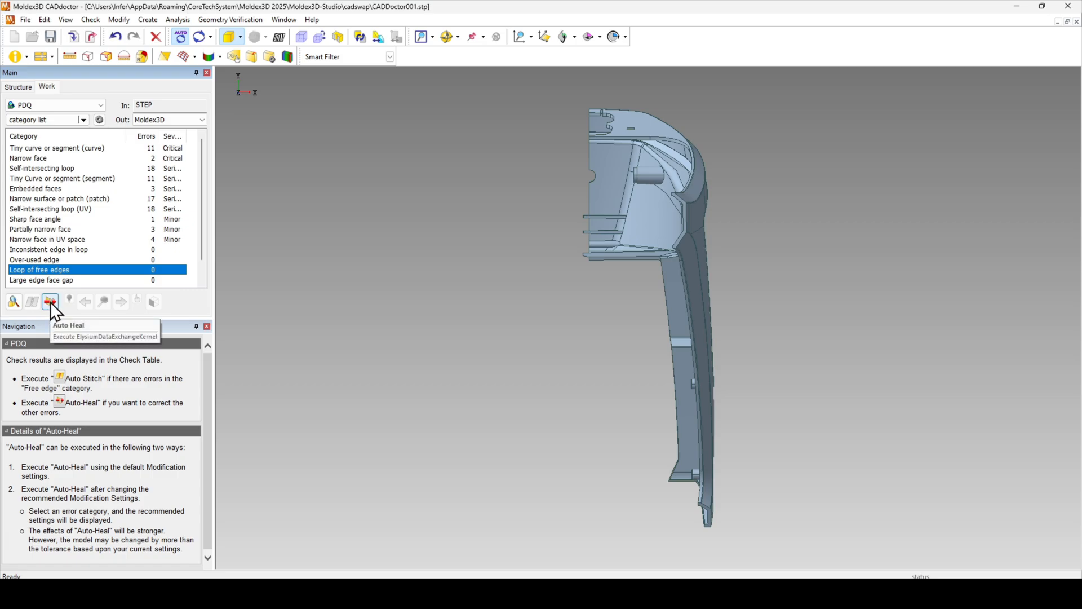
- Auto-heal the detected errors, then highlight the remaining sharp face angle error on the part
click(49, 301)
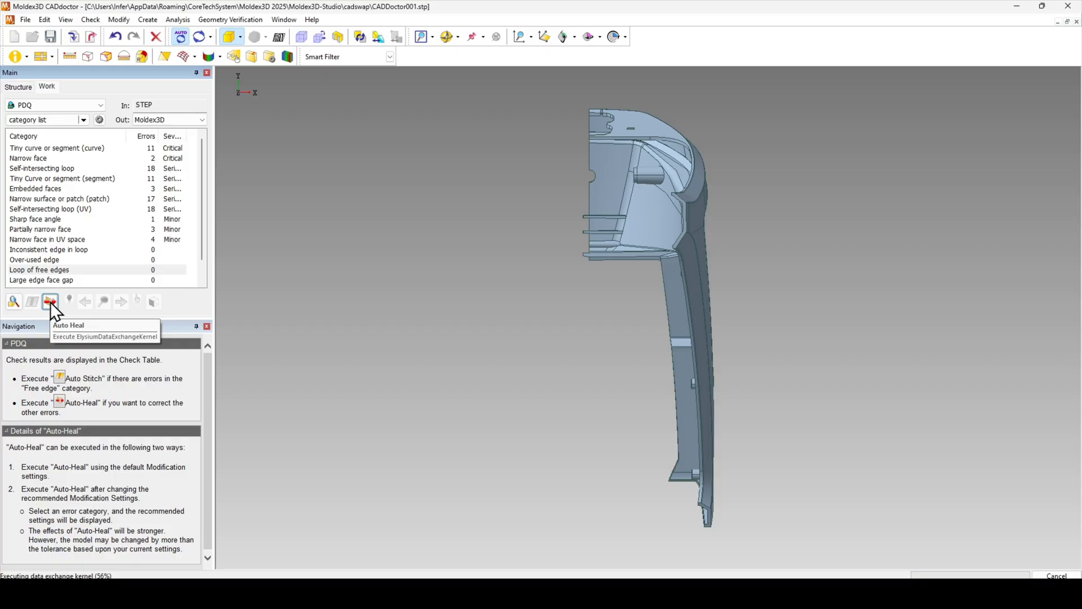
click(49, 301)
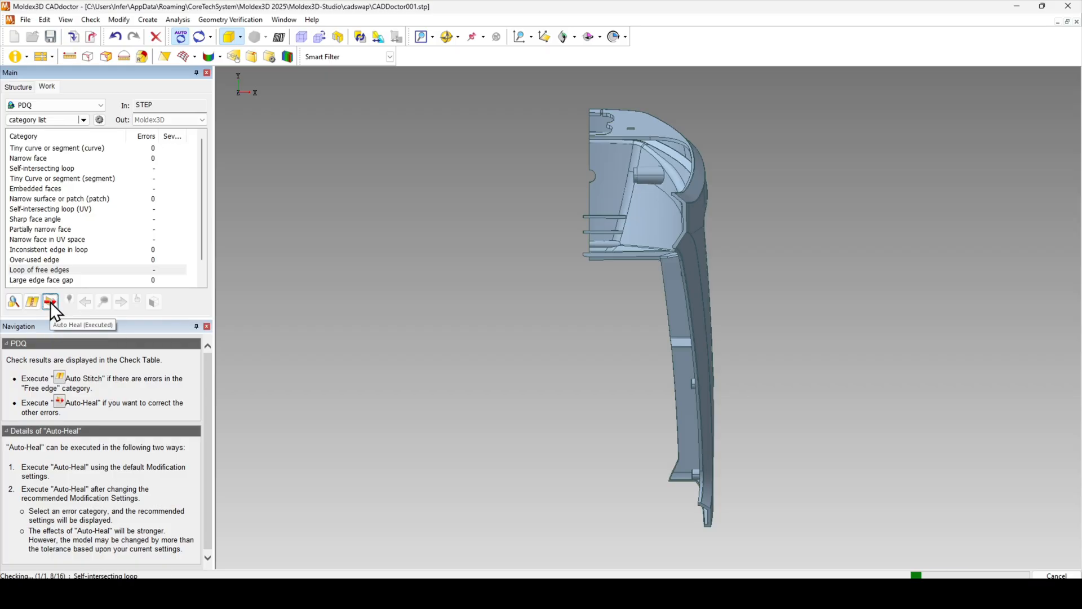
click(49, 301)
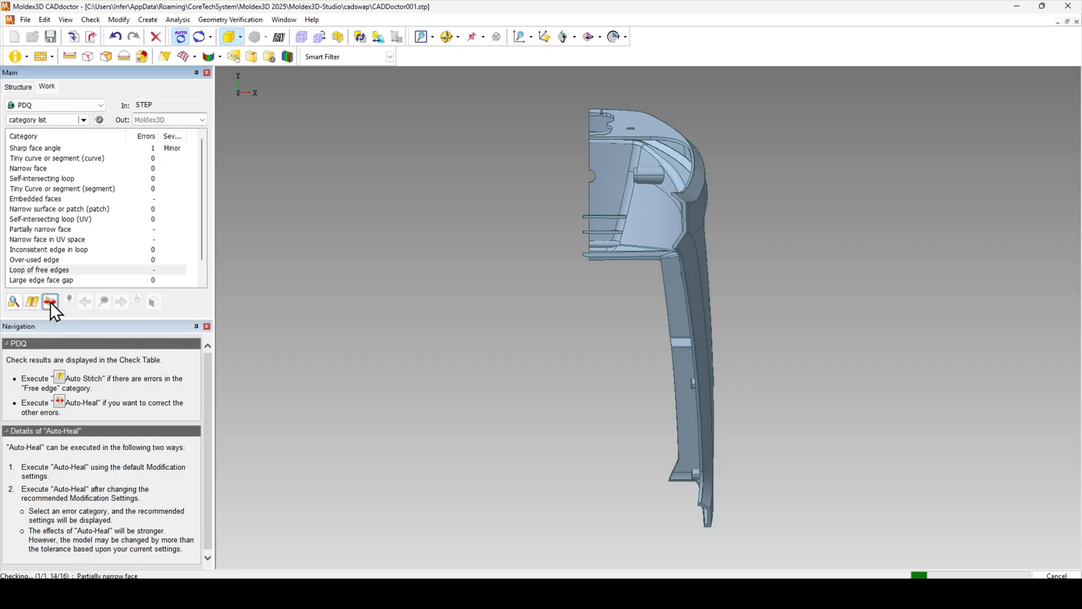
click(50, 301)
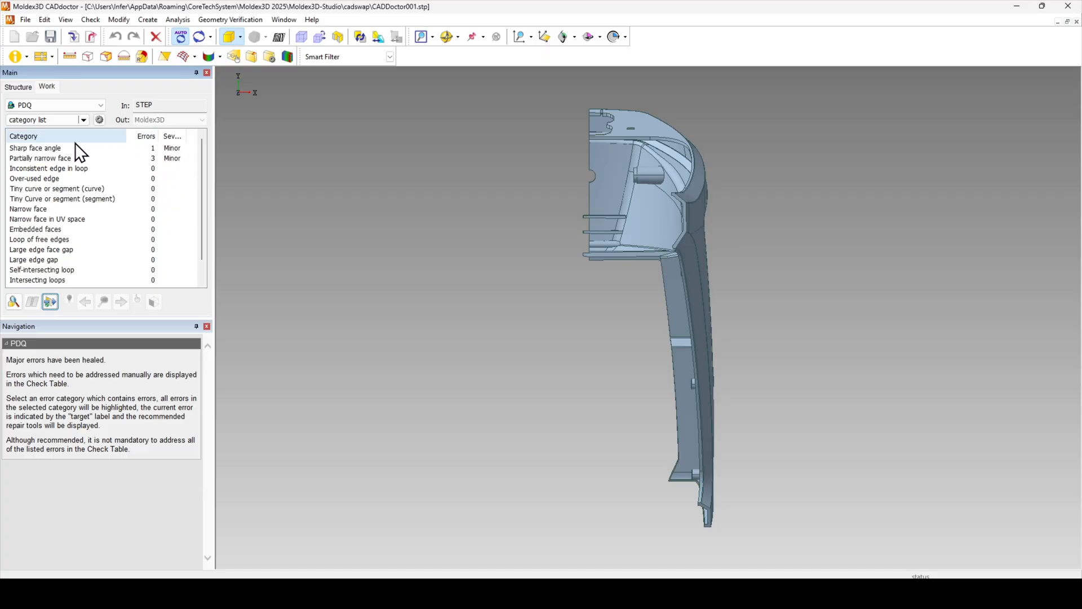
click(35, 148)
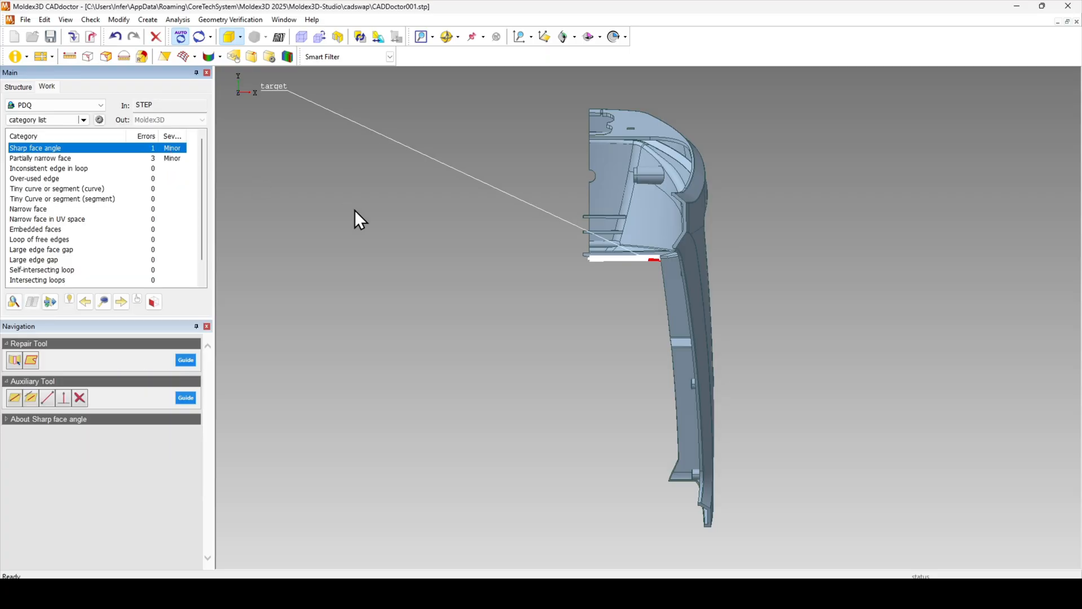
mouse_move(307, 131)
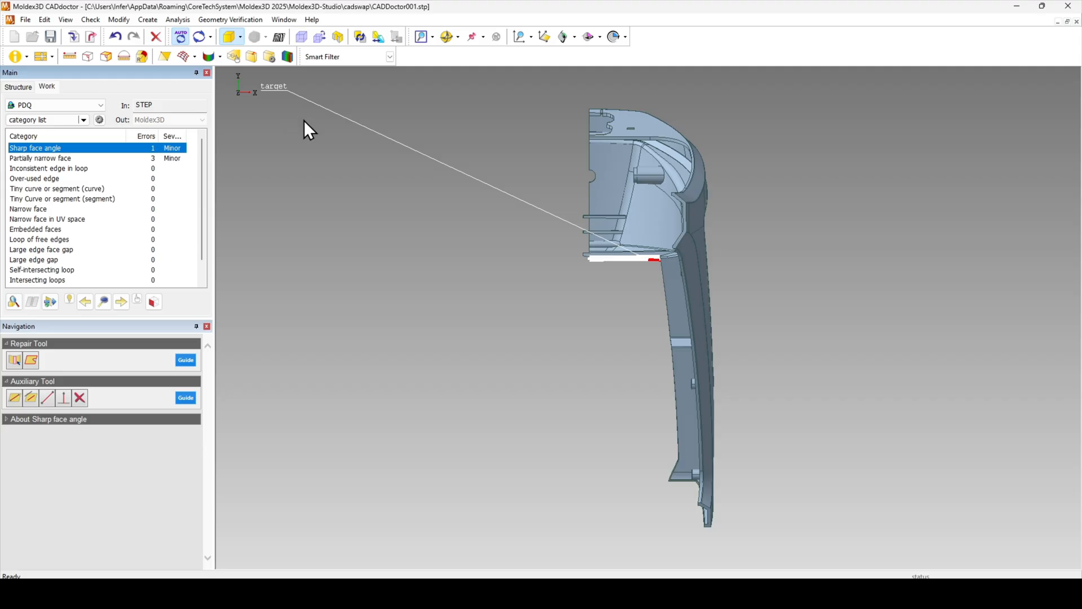
mouse_move(659, 305)
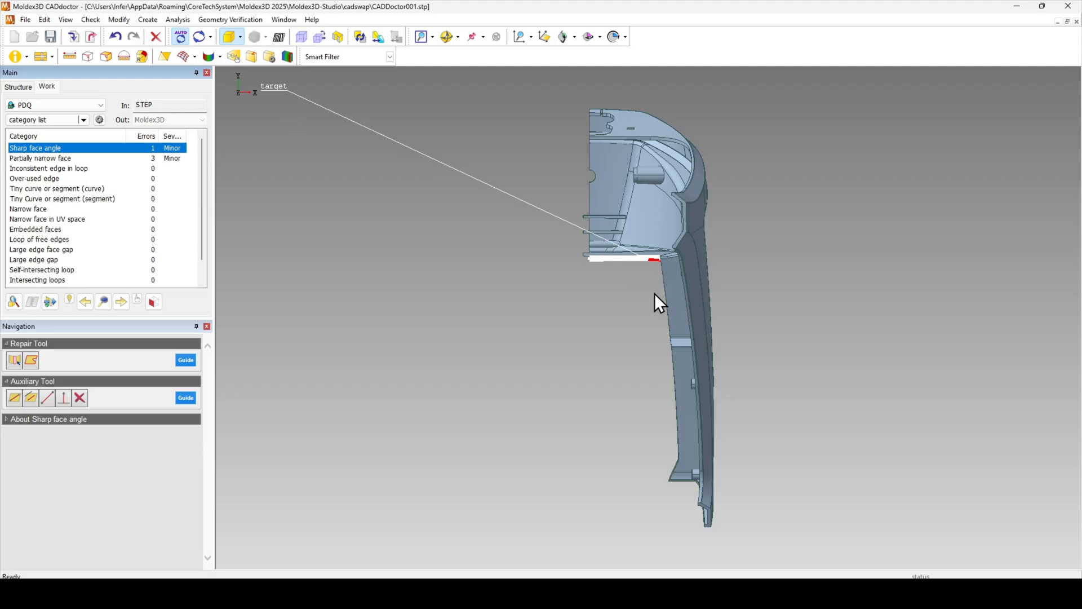
mouse_move(65, 162)
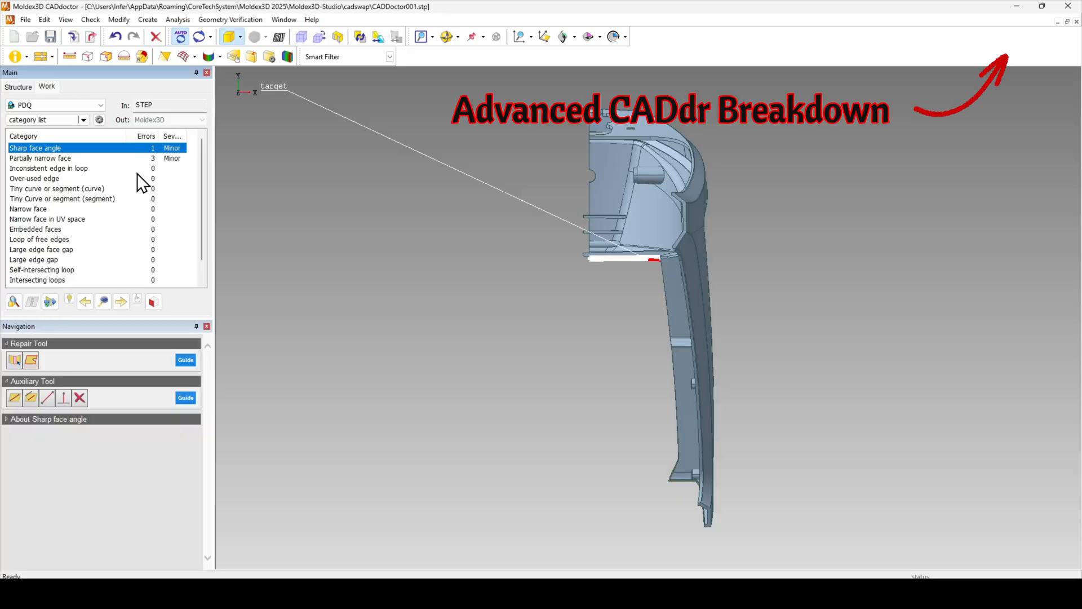
mouse_move(353, 328)
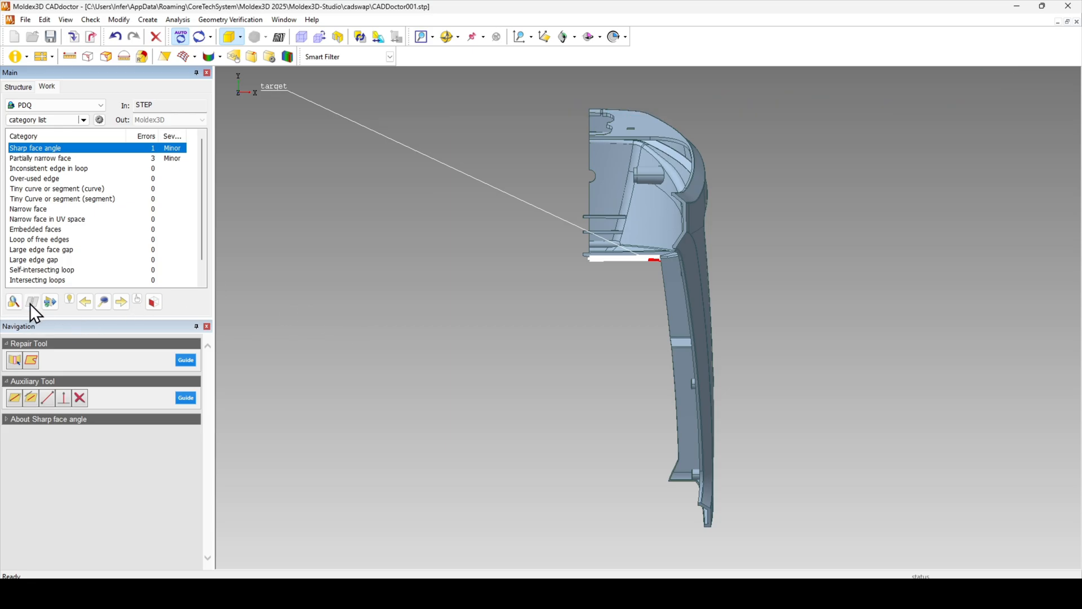
mouse_move(91, 37)
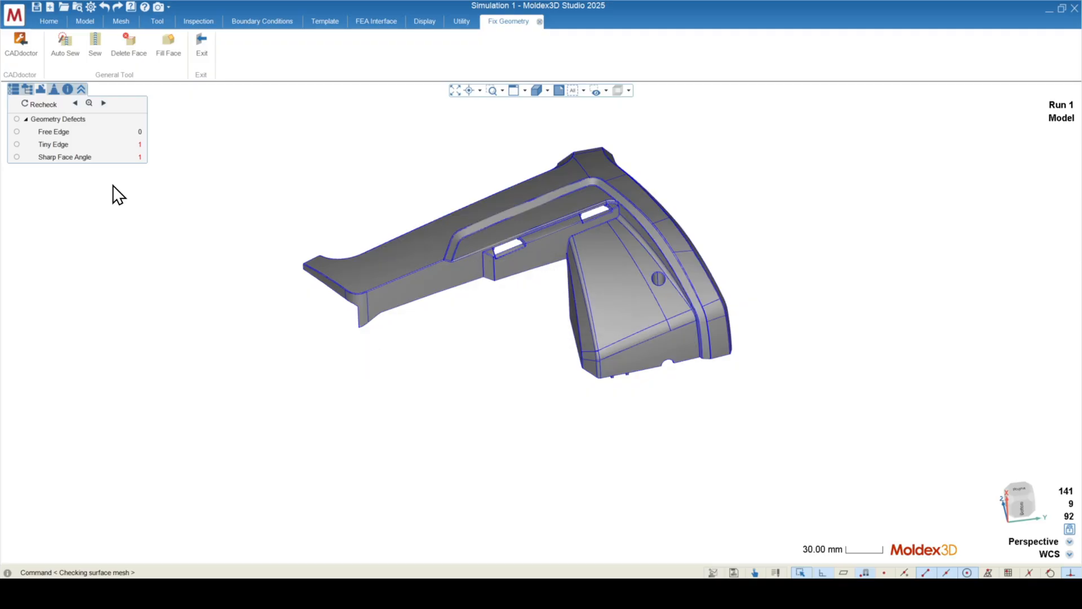
- Inspect the tiny edge defect, then exit geometry fixing back to model setup
click(53, 144)
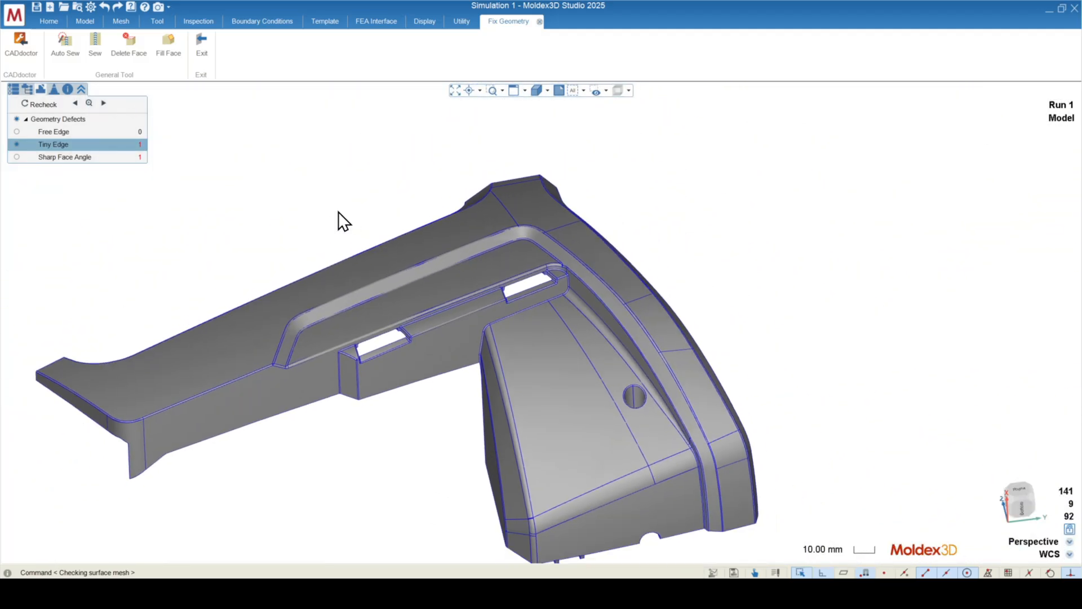
click(84, 21)
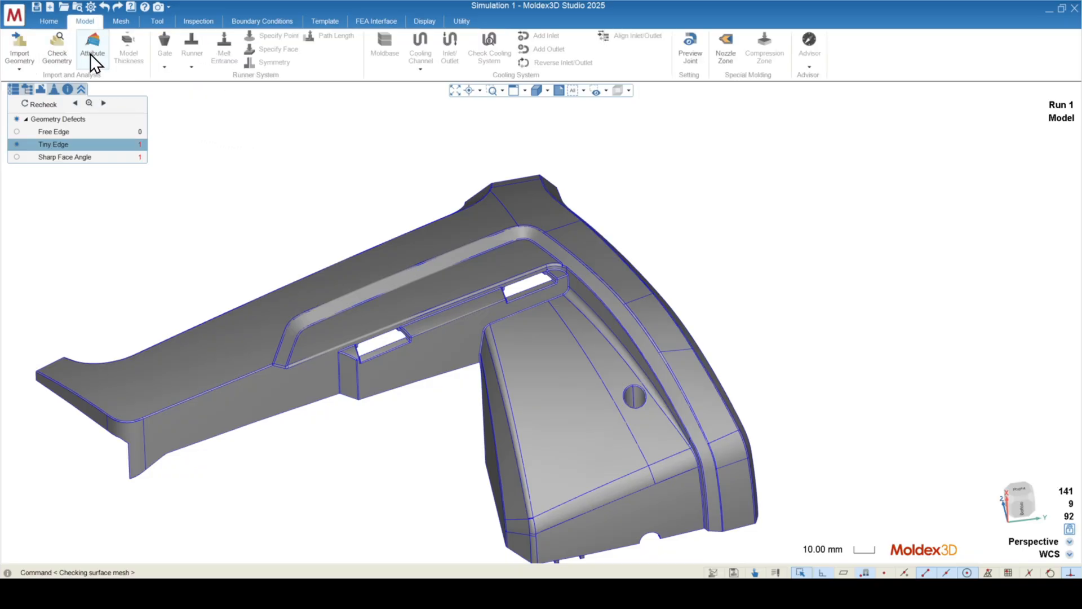
scroll(down, 3)
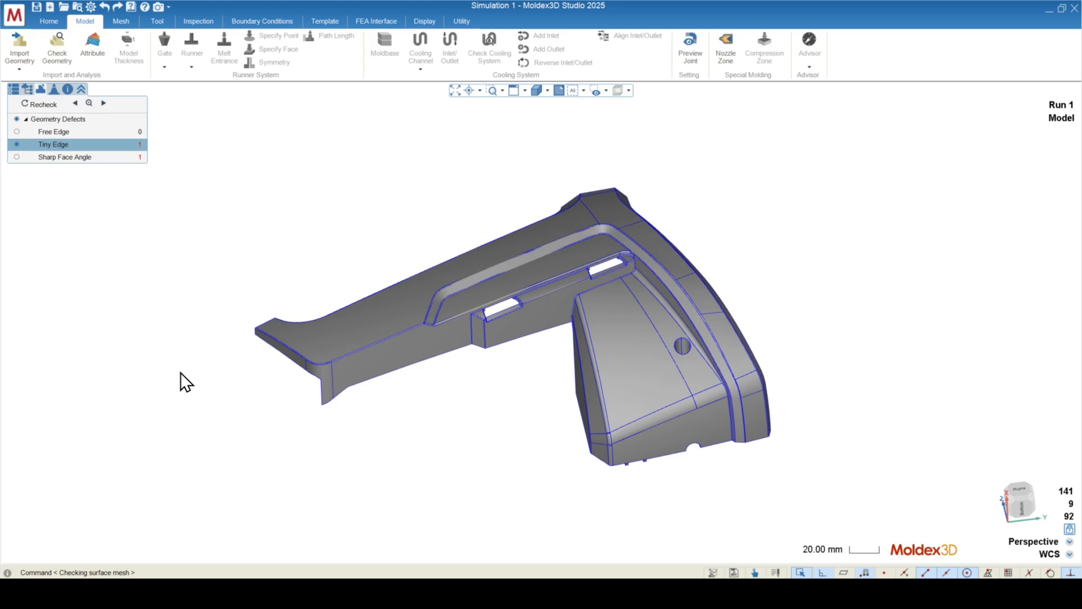
mouse_move(185, 354)
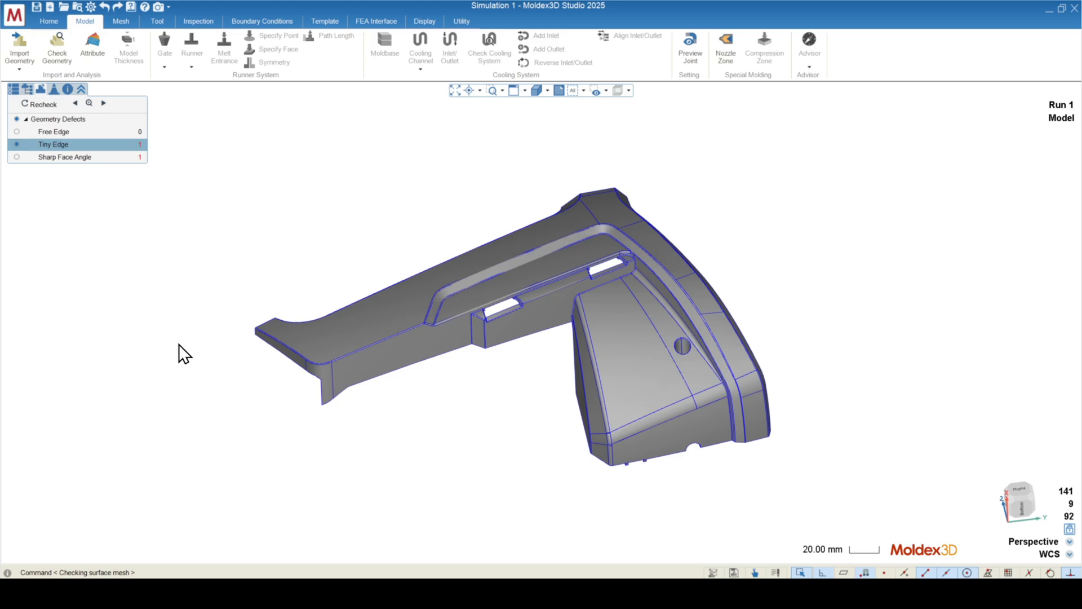
mouse_move(209, 342)
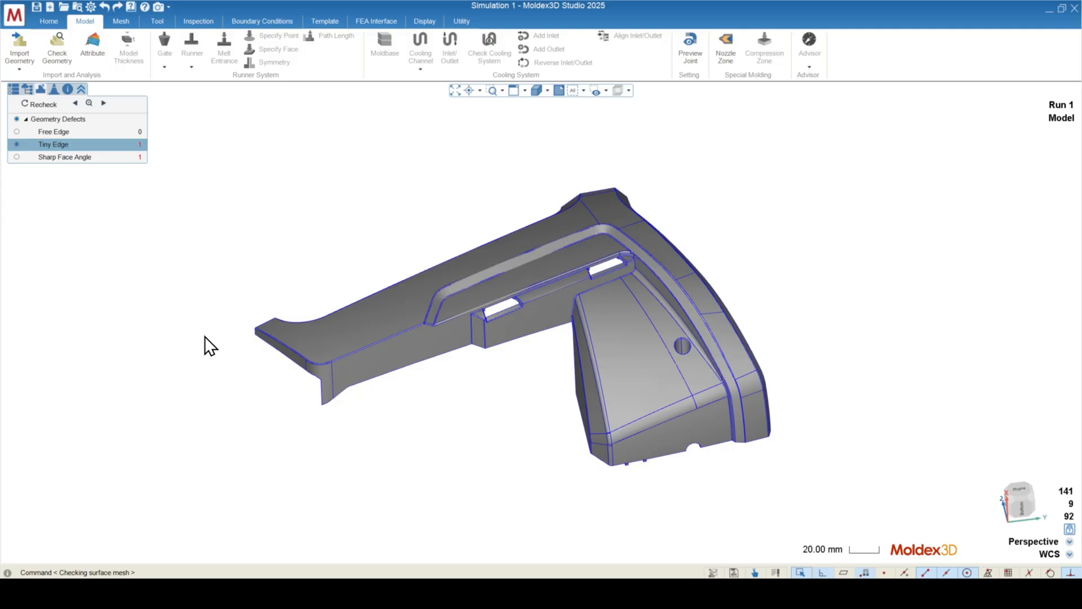
mouse_move(452, 341)
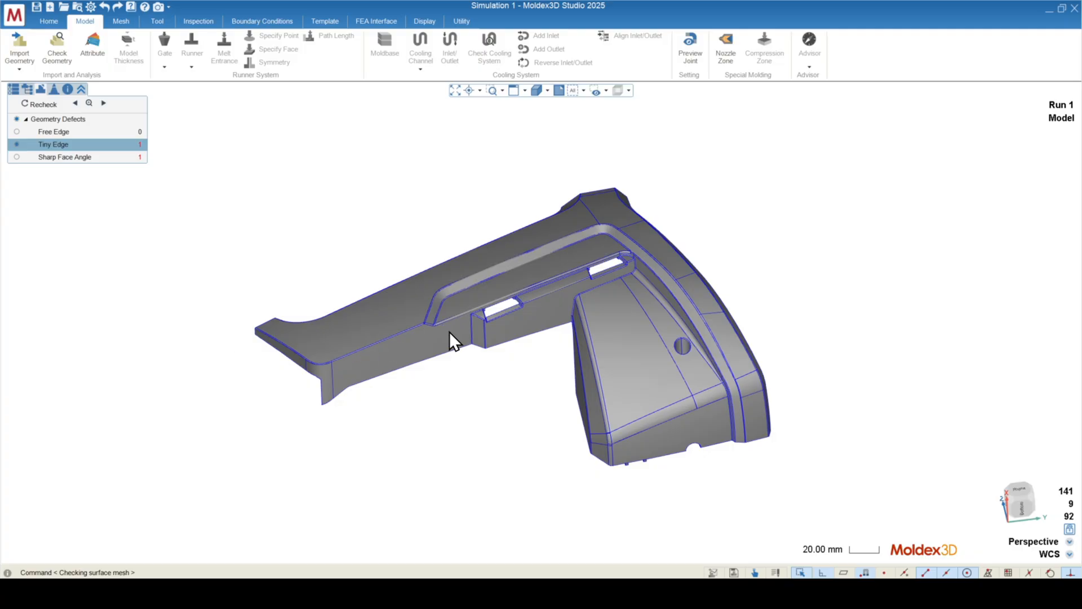
mouse_move(711, 231)
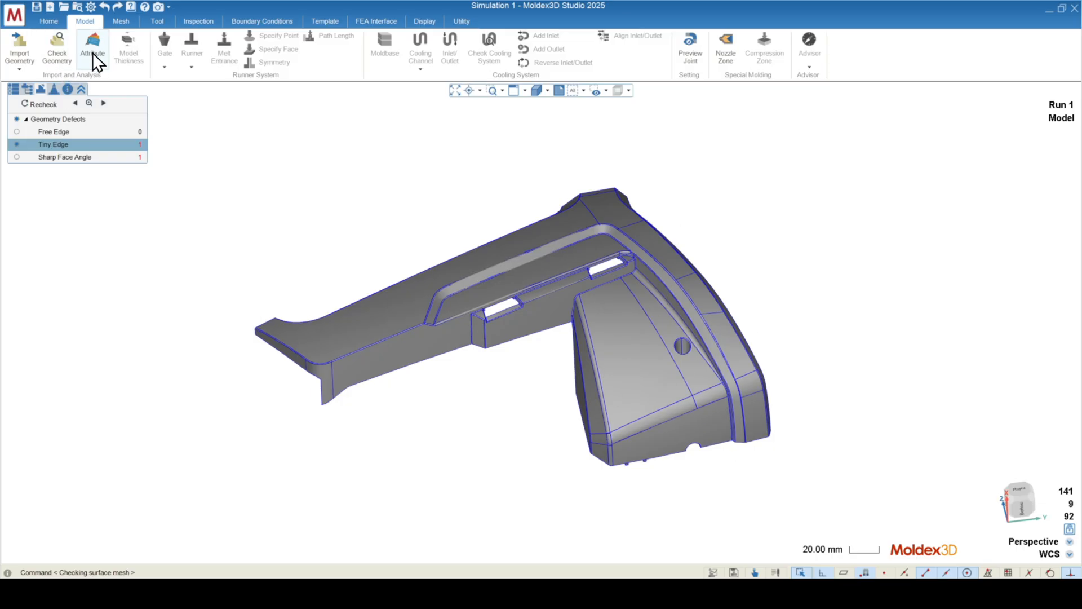
- Assign the Part attribute to the whole model and close the attribute settings
click(92, 48)
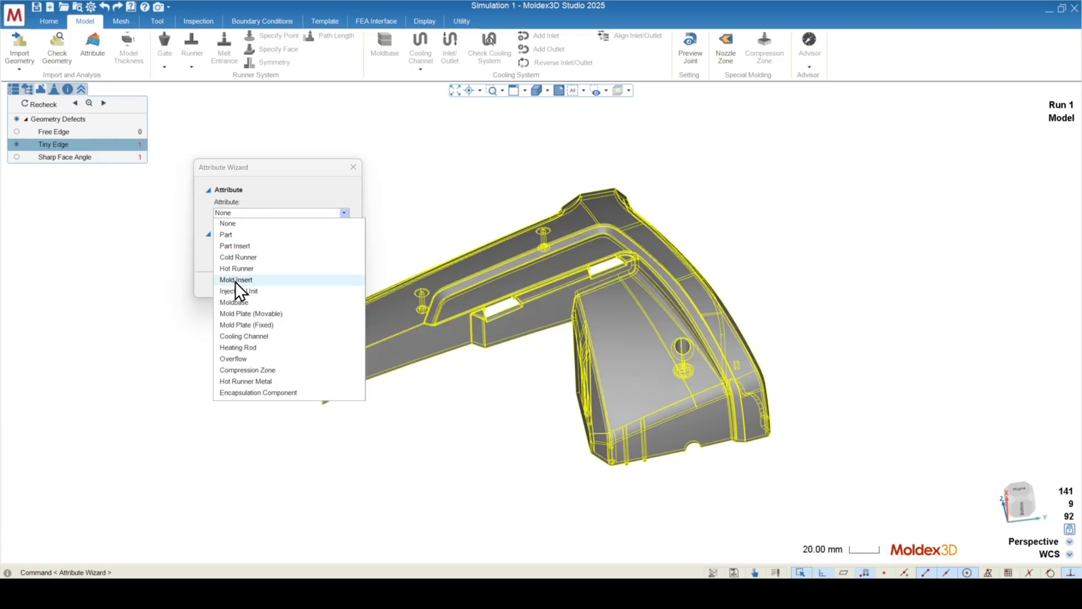
mouse_move(234, 238)
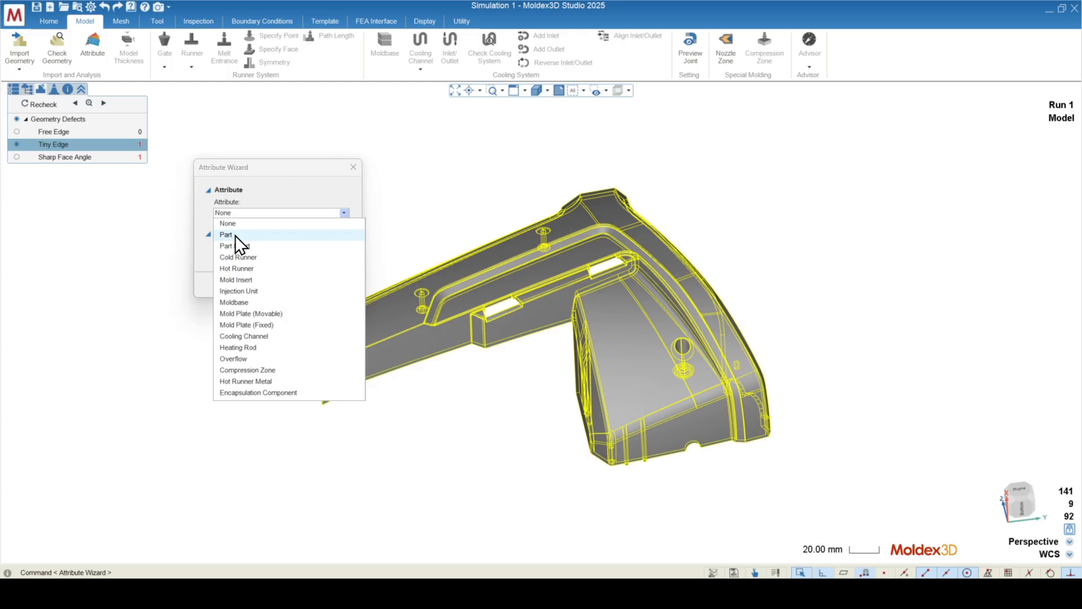
click(227, 234)
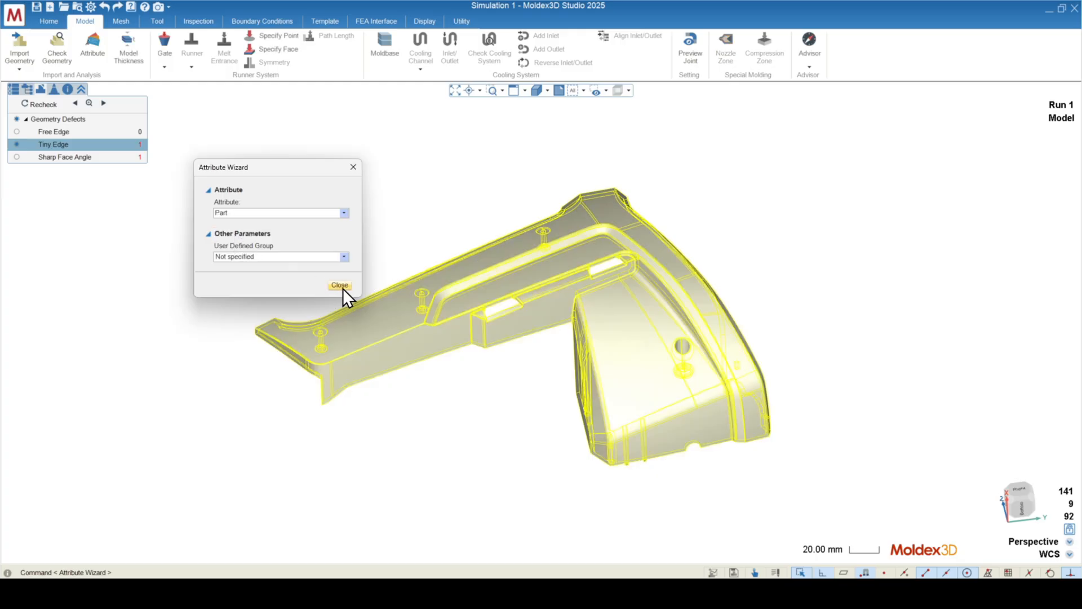
click(339, 286)
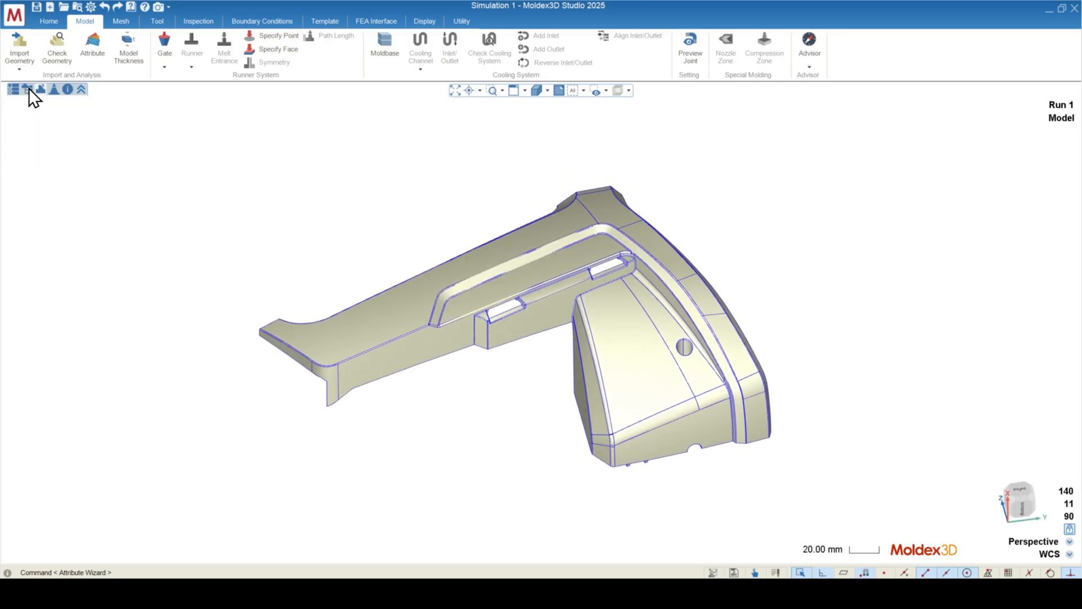
- Show the model tree and highlight Polysurface 2 under Part(1), then deselect it
click(13, 90)
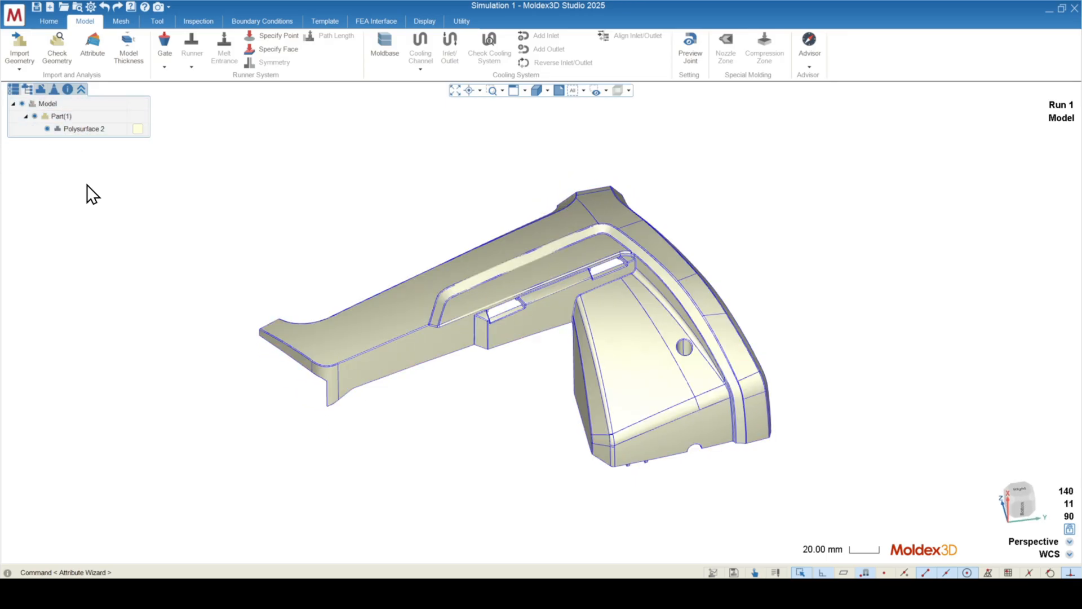
mouse_move(86, 238)
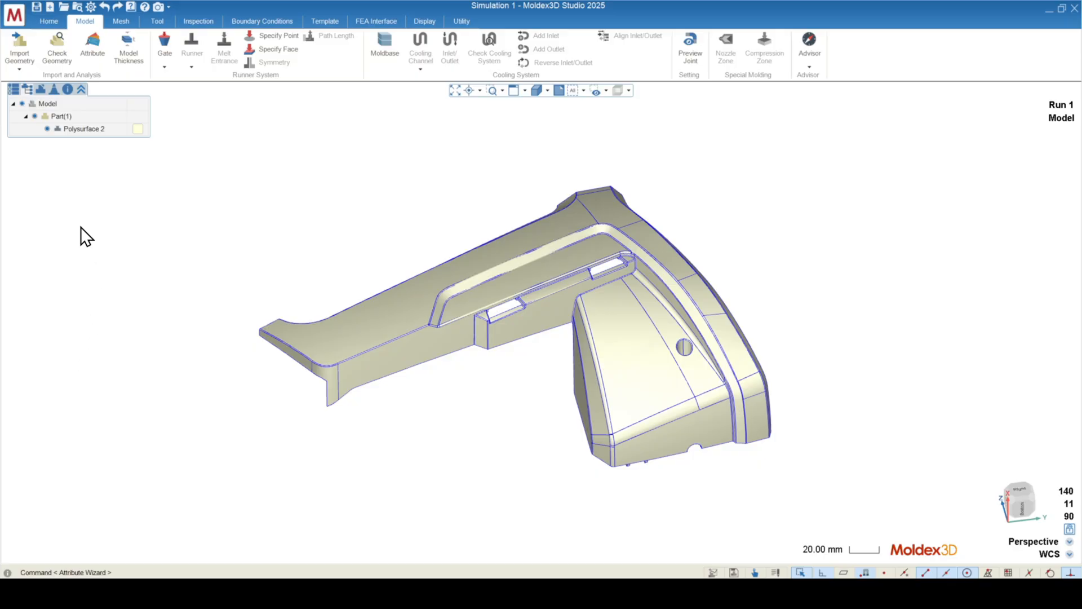
click(83, 129)
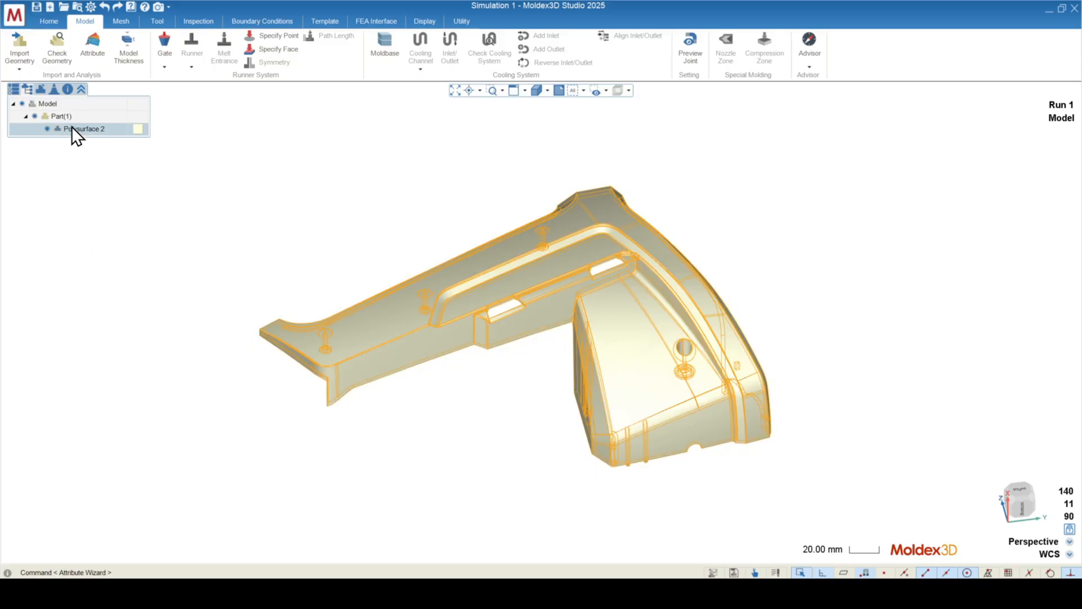
click(61, 116)
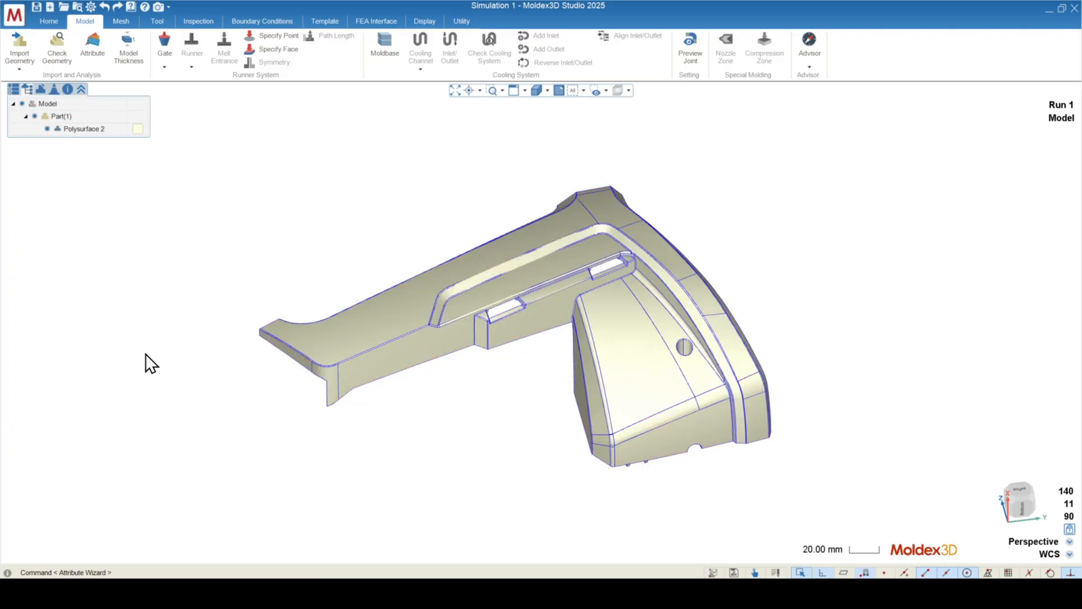
mouse_move(92, 49)
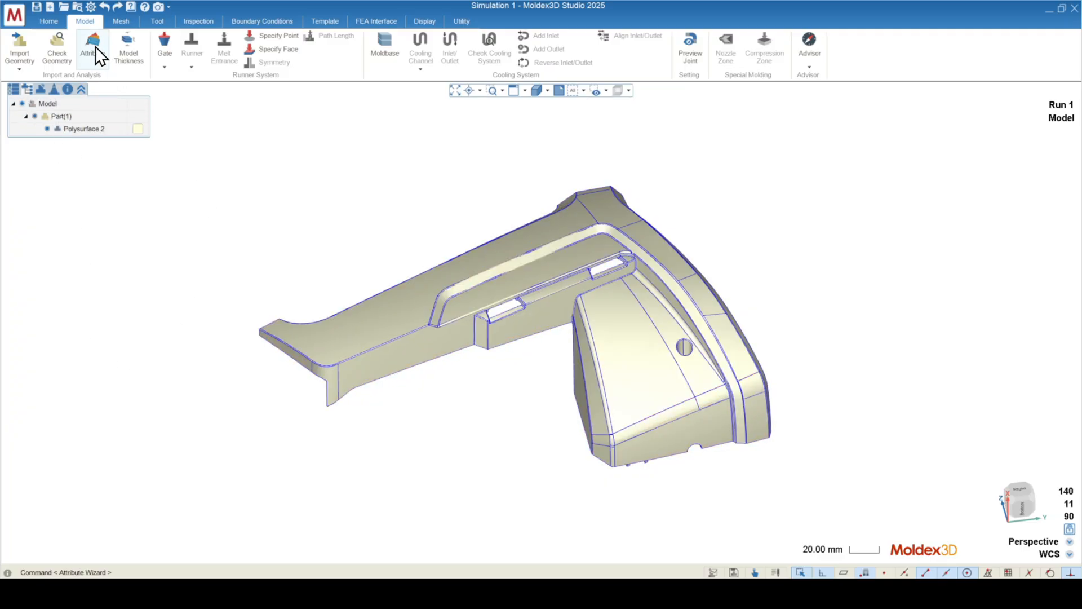
- Calculate the part's wall thickness, ranging 0.038 to 3.788 mm, and review the contour
click(92, 49)
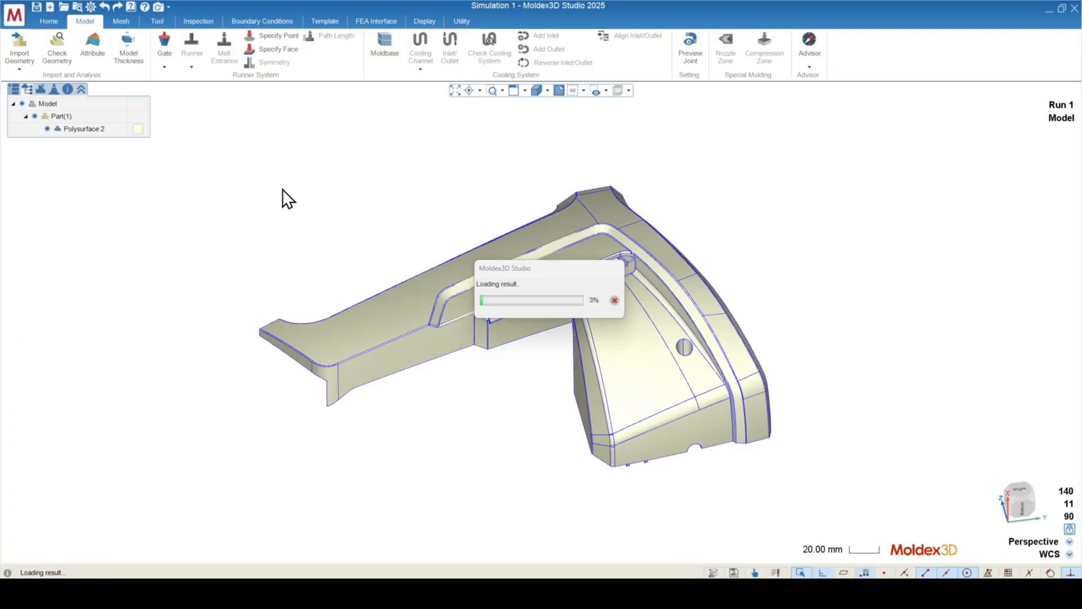
mouse_move(276, 193)
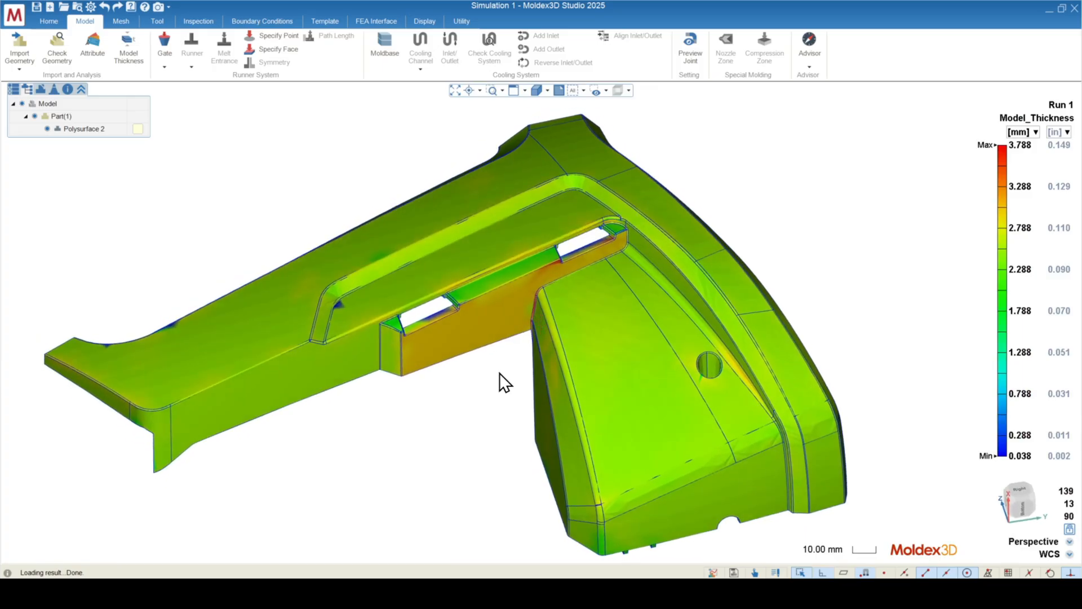
mouse_move(403, 328)
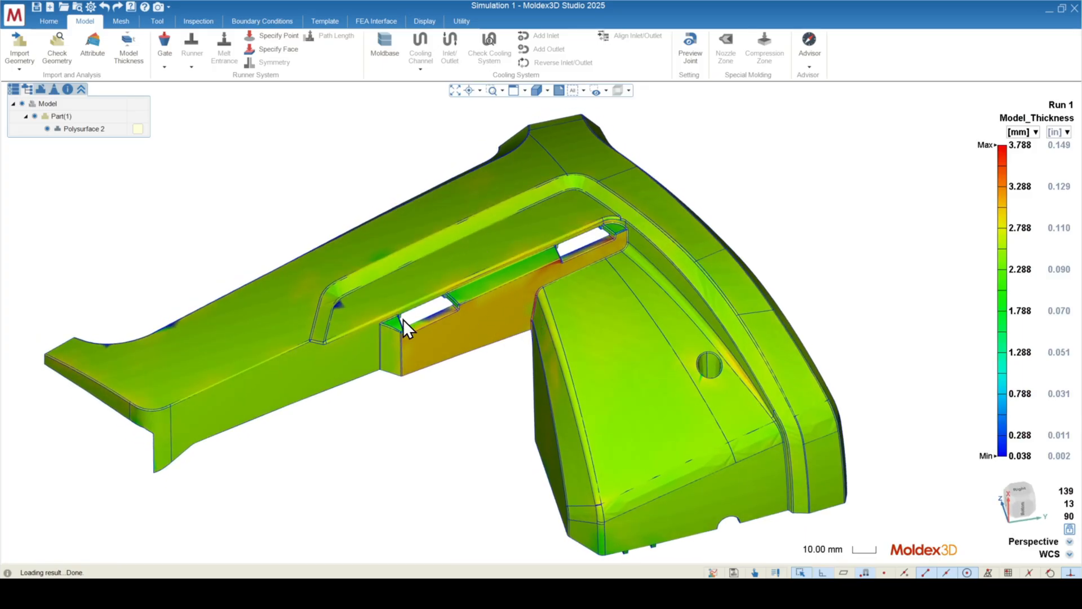
scroll(down, 3)
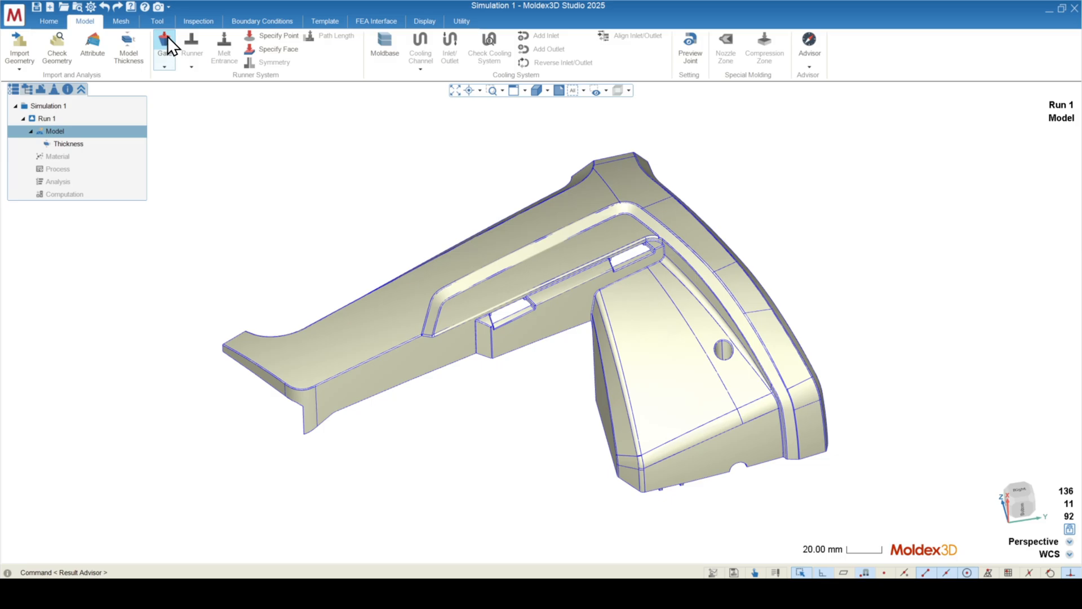
click(164, 44)
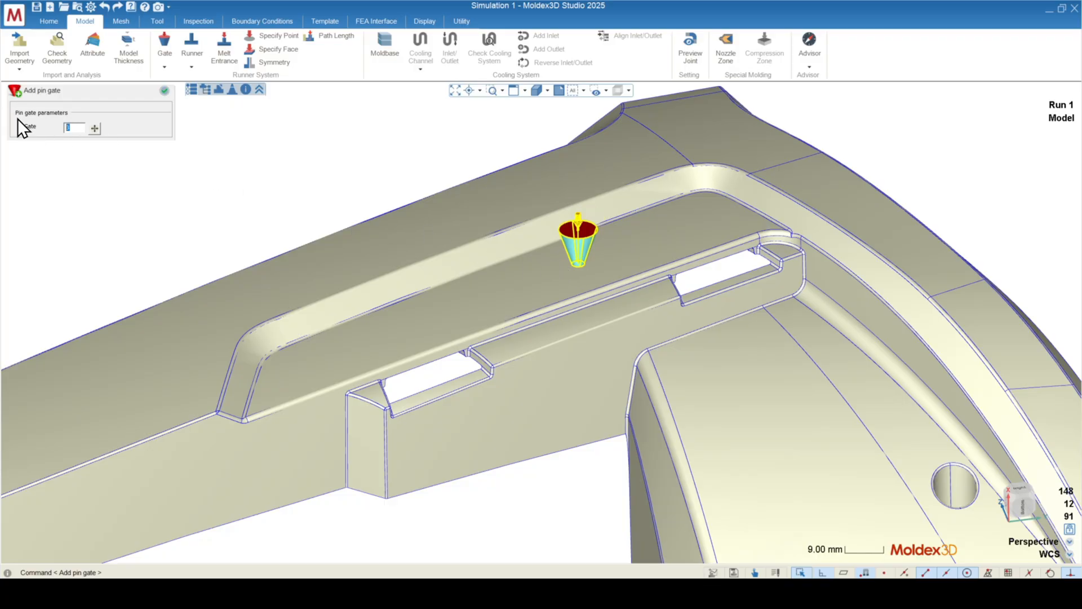
click(165, 91)
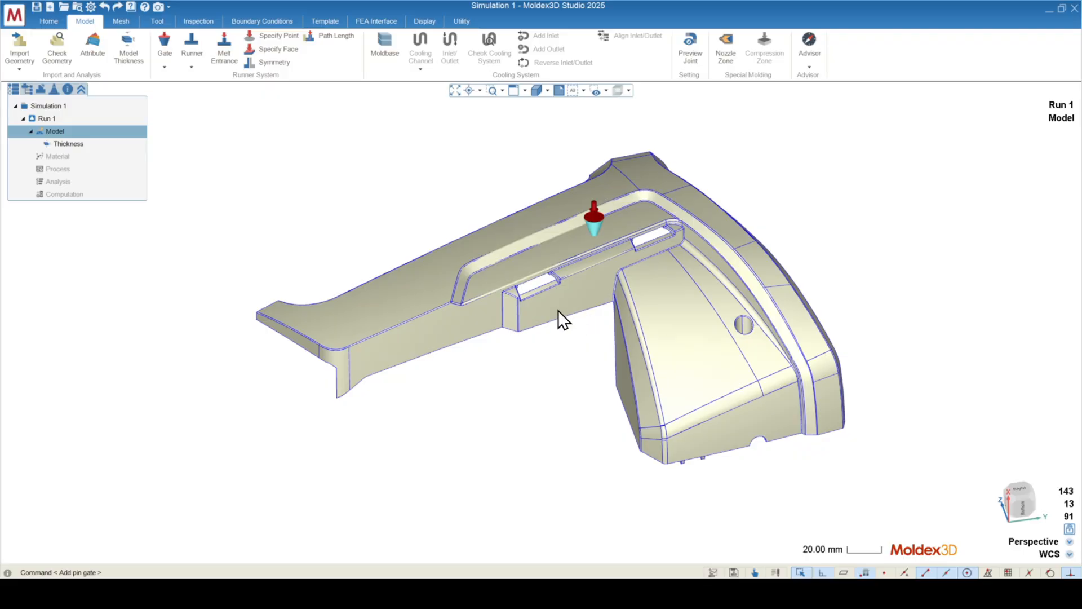
mouse_move(252, 246)
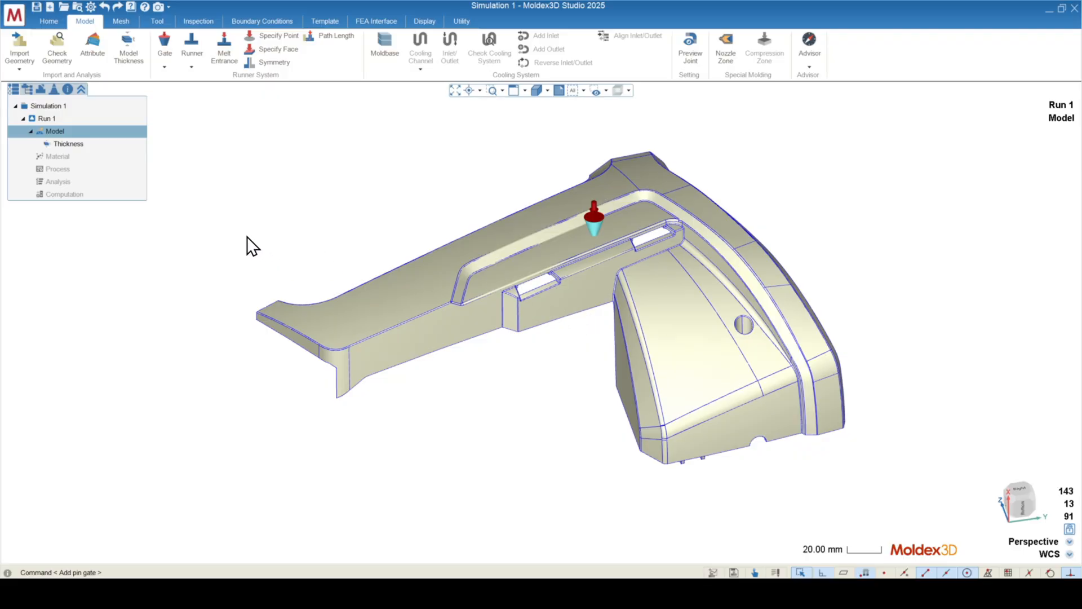
mouse_move(350, 331)
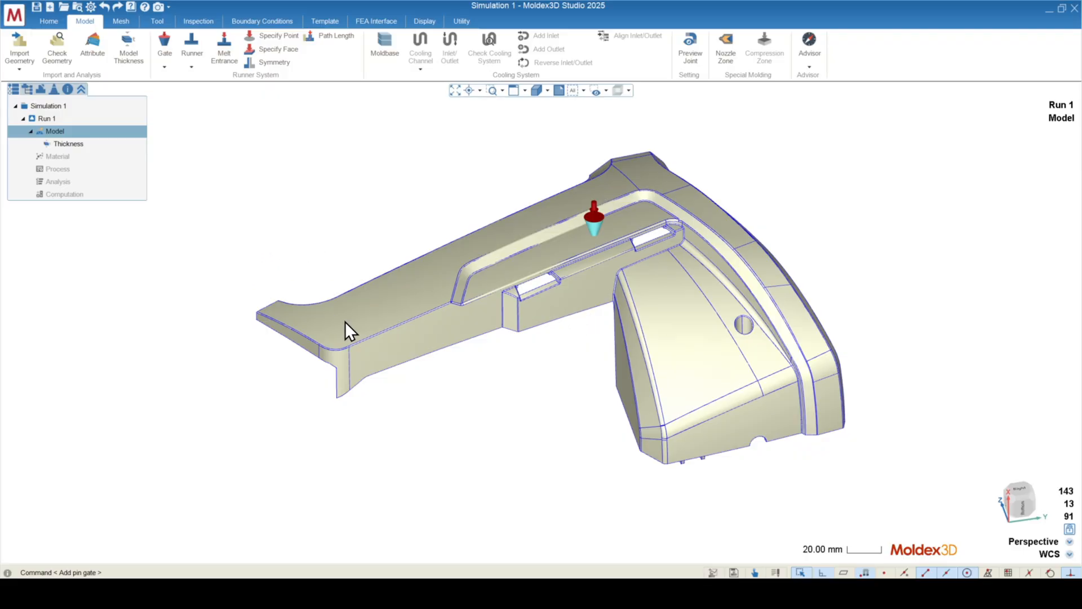
mouse_move(735, 393)
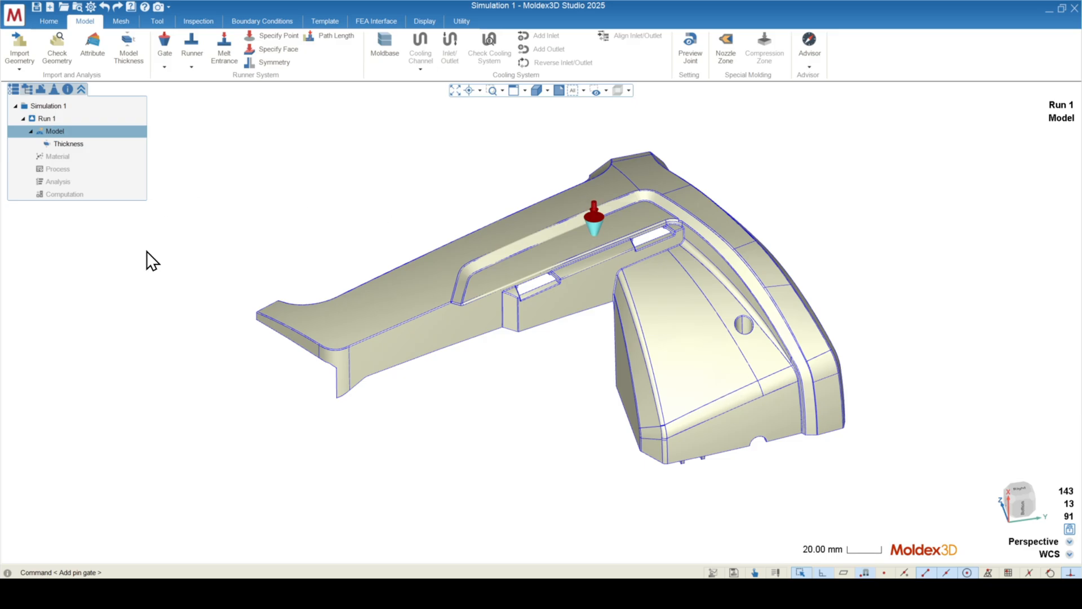
mouse_move(190, 228)
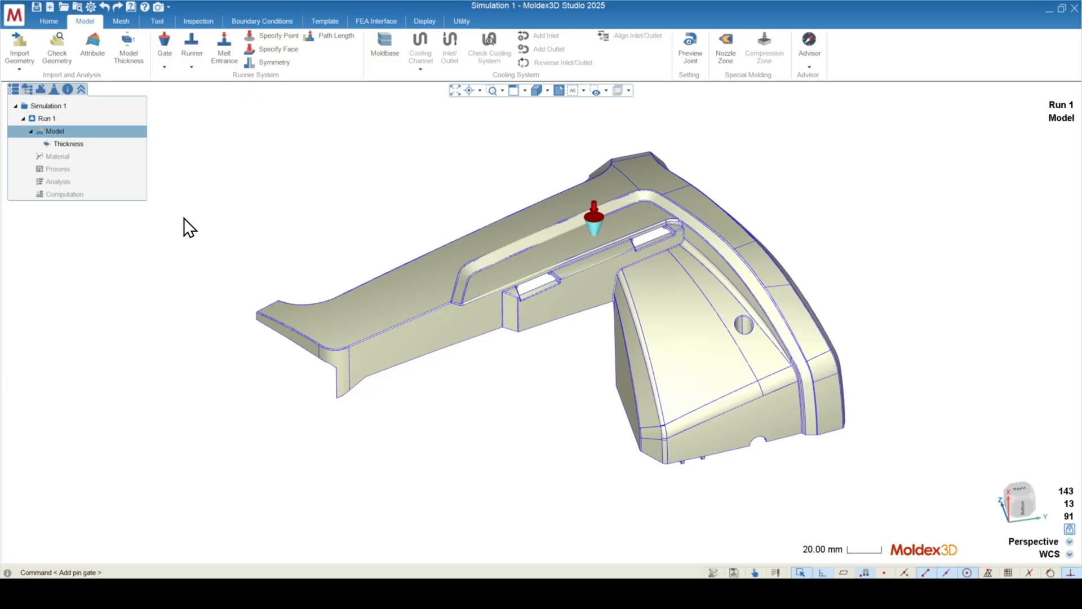
mouse_move(219, 226)
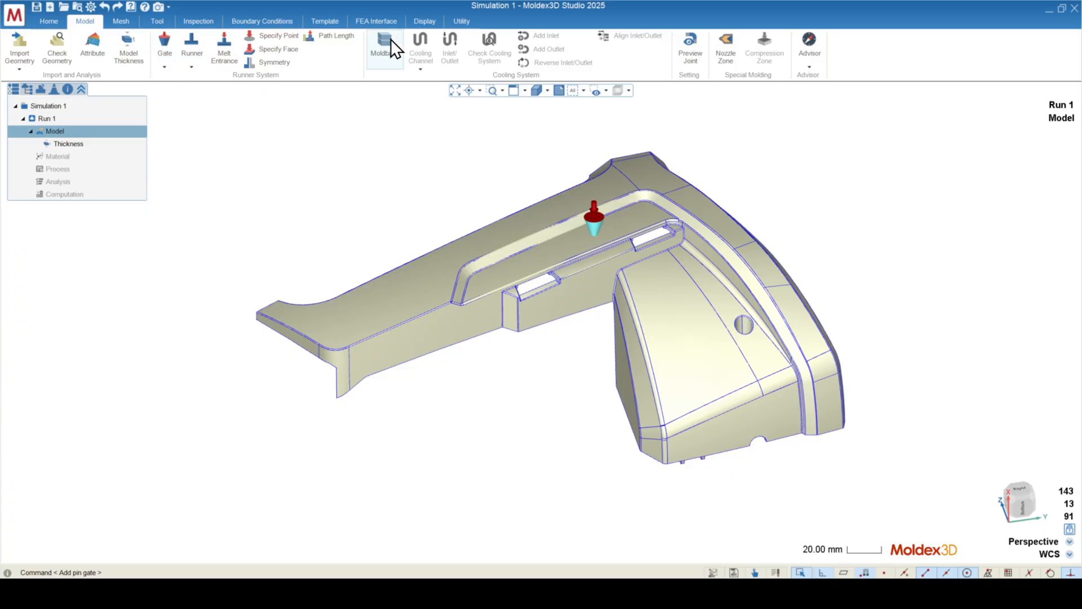
- Create a 539.8 x 539.8 mm moldbase with default height settings enclosing the part
click(384, 48)
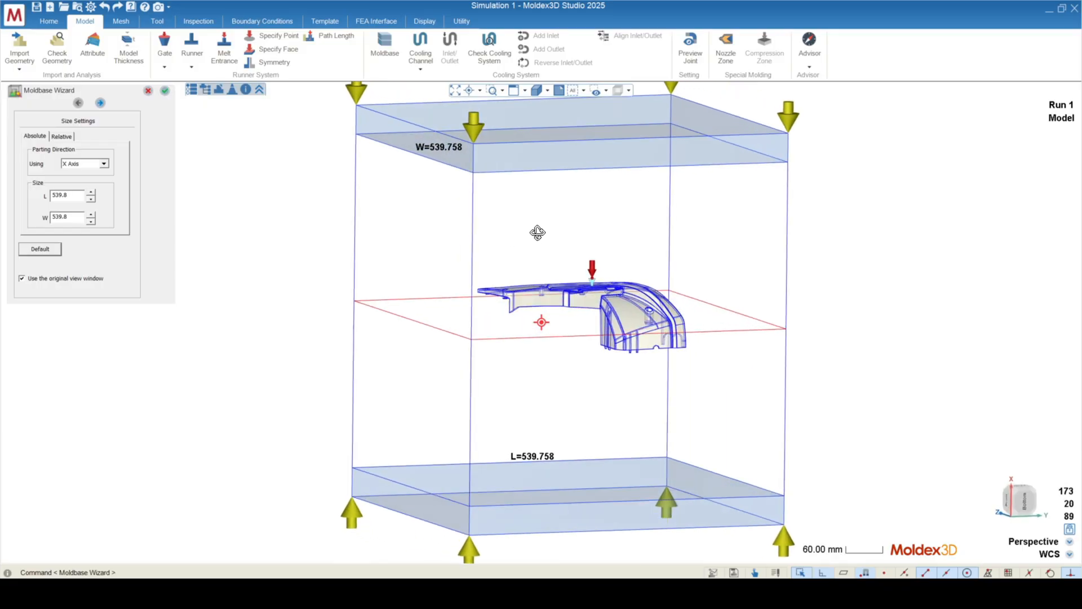
drag(537, 233, 507, 559)
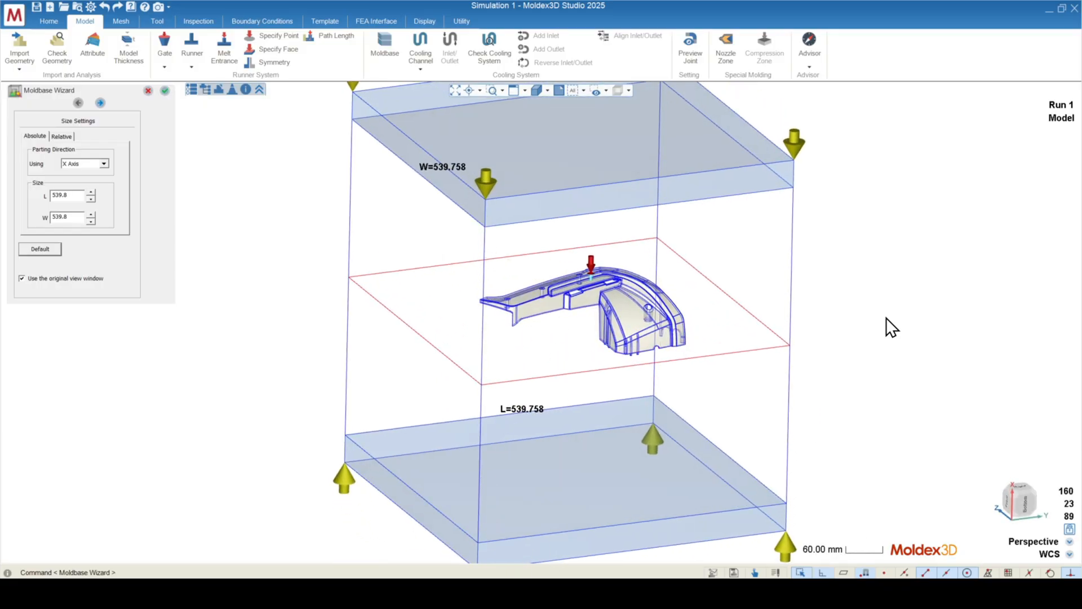
mouse_move(772, 452)
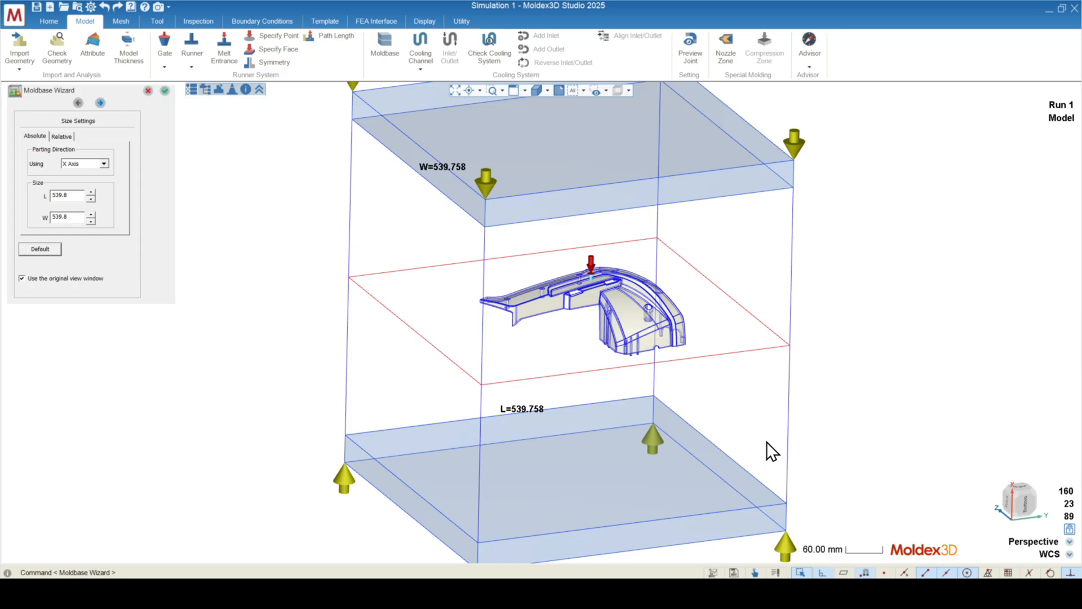
click(65, 194)
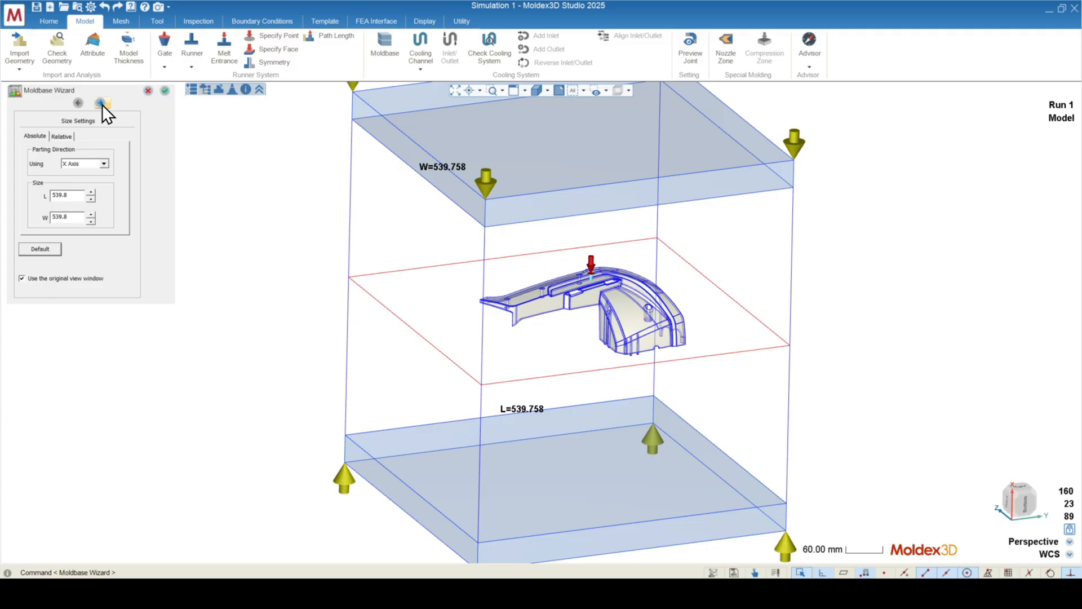
click(102, 102)
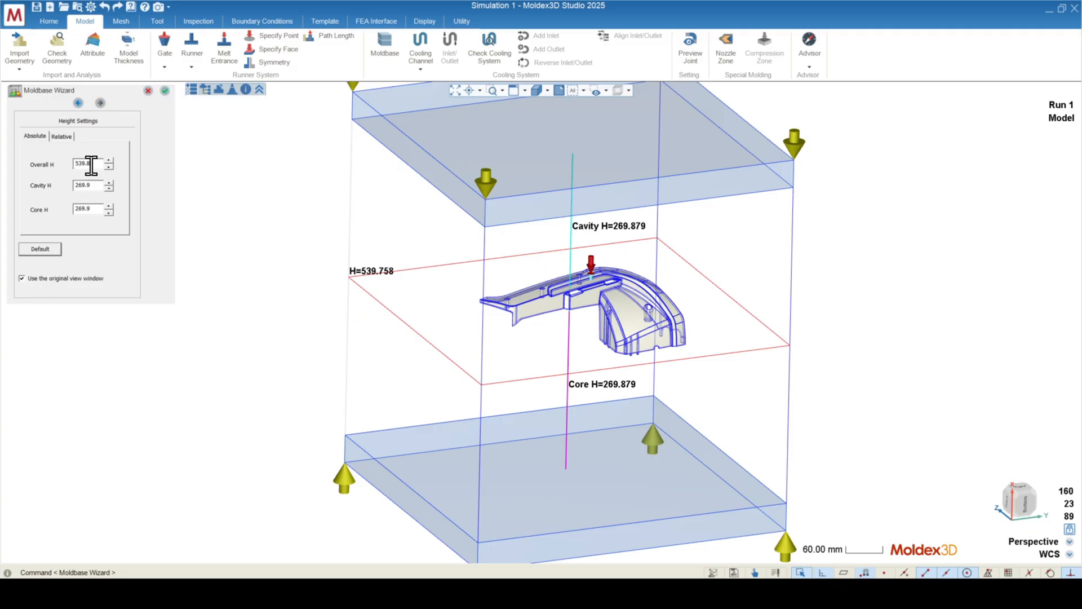
click(165, 90)
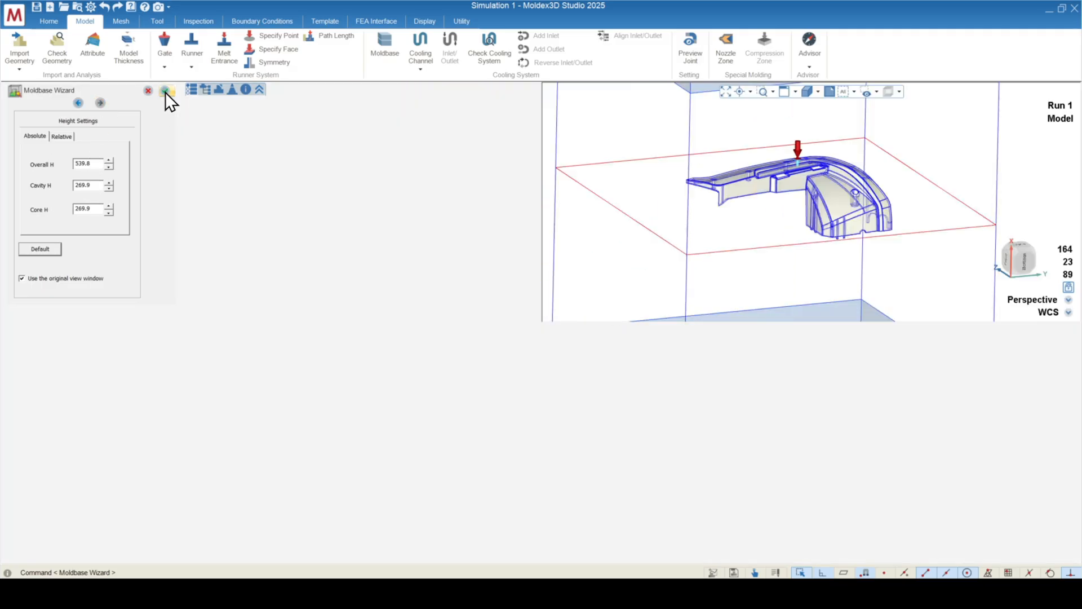
click(166, 90)
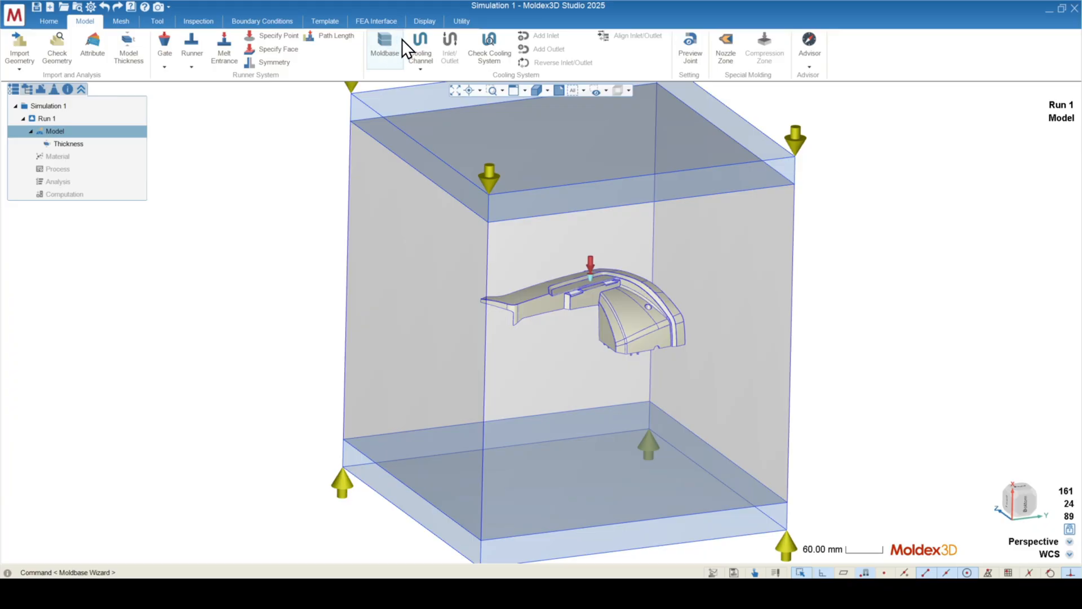
- Lay out Z-axis cooling channels, D 8, N 14, C 24, with H changed to 80
click(420, 49)
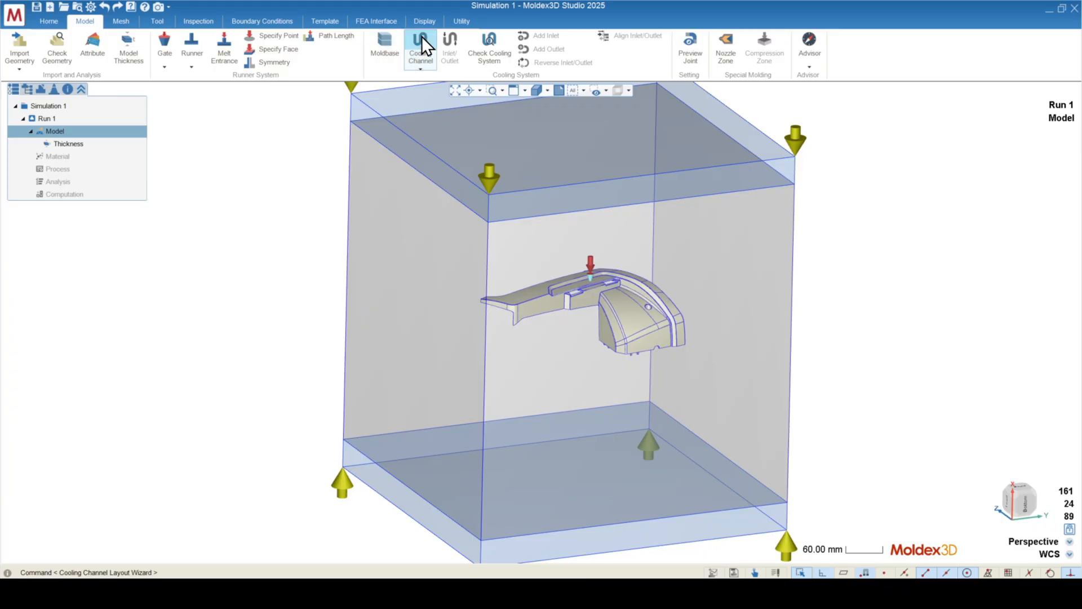
click(421, 49)
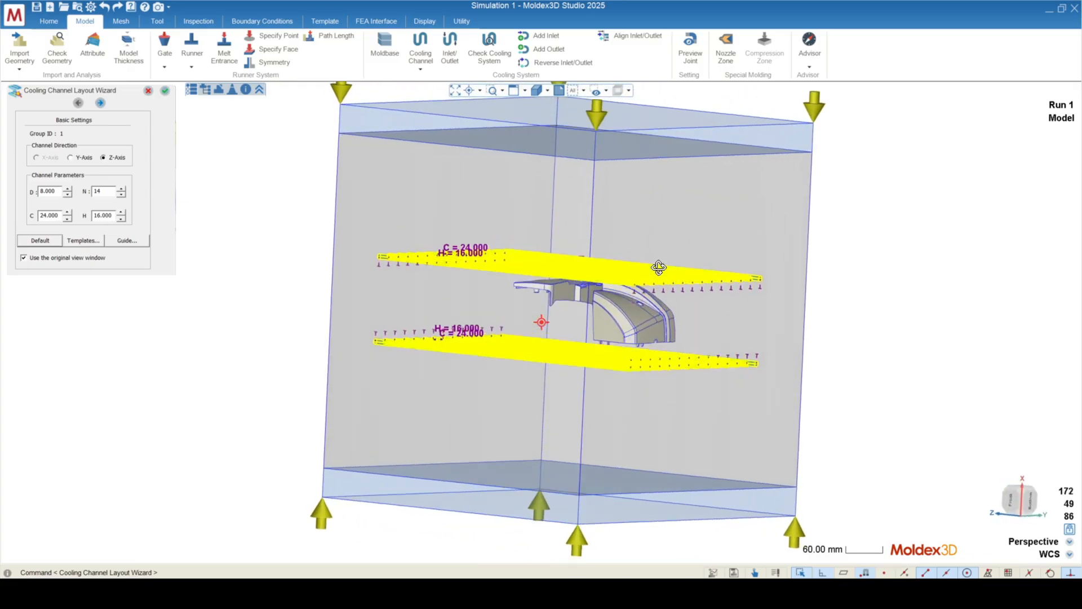
drag(659, 267, 606, 286)
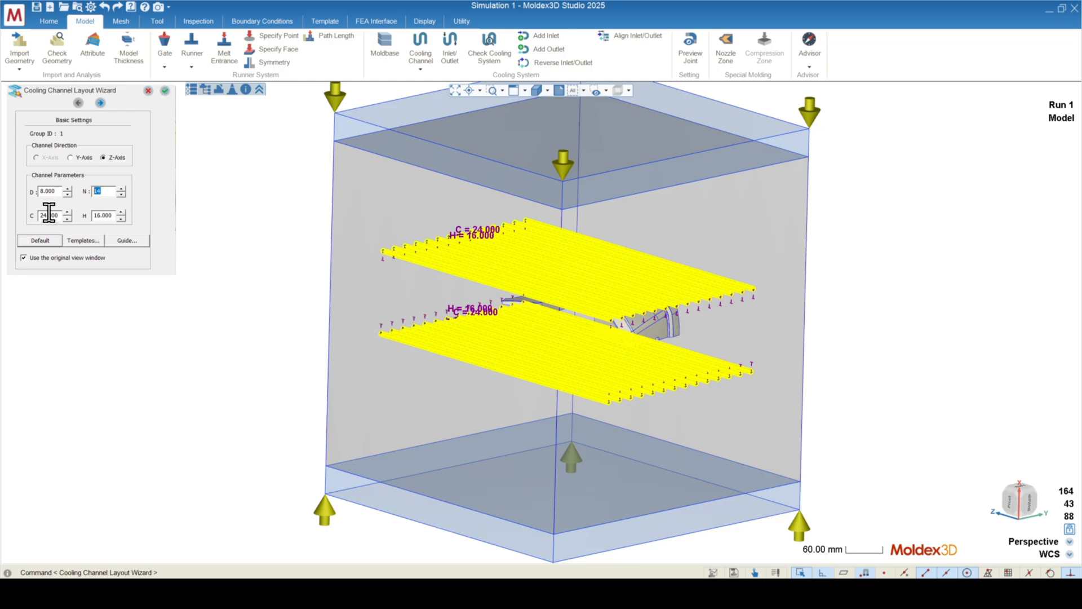
click(49, 216)
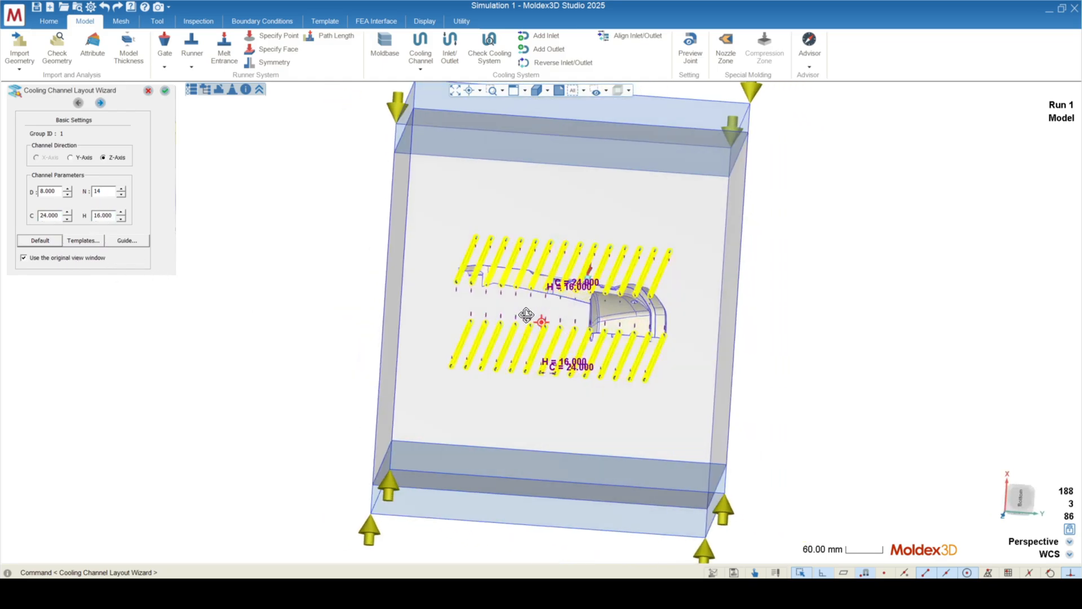
drag(526, 315, 559, 273)
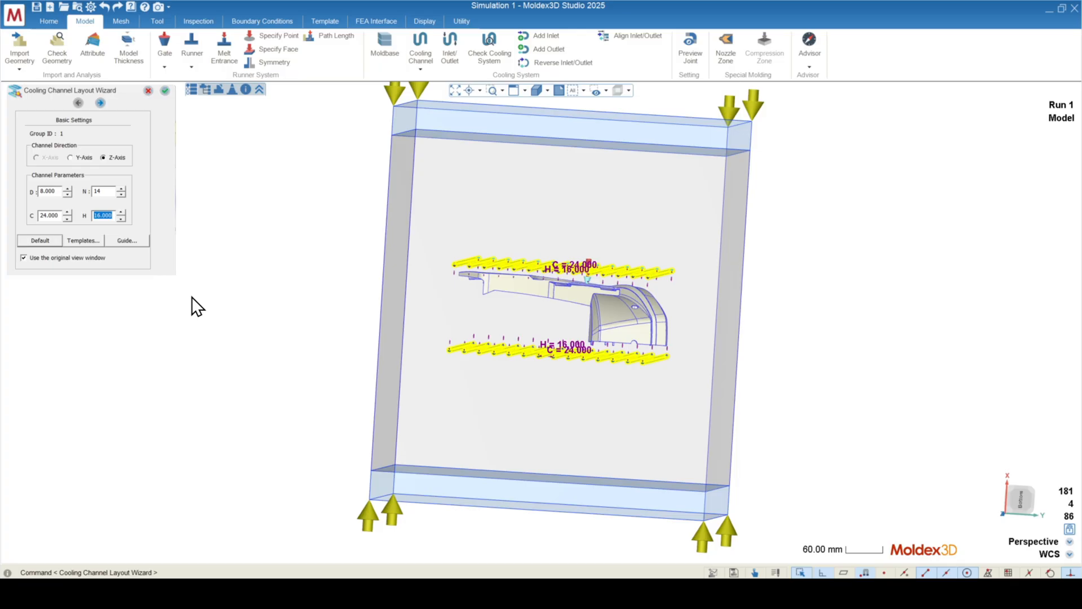
text(80)
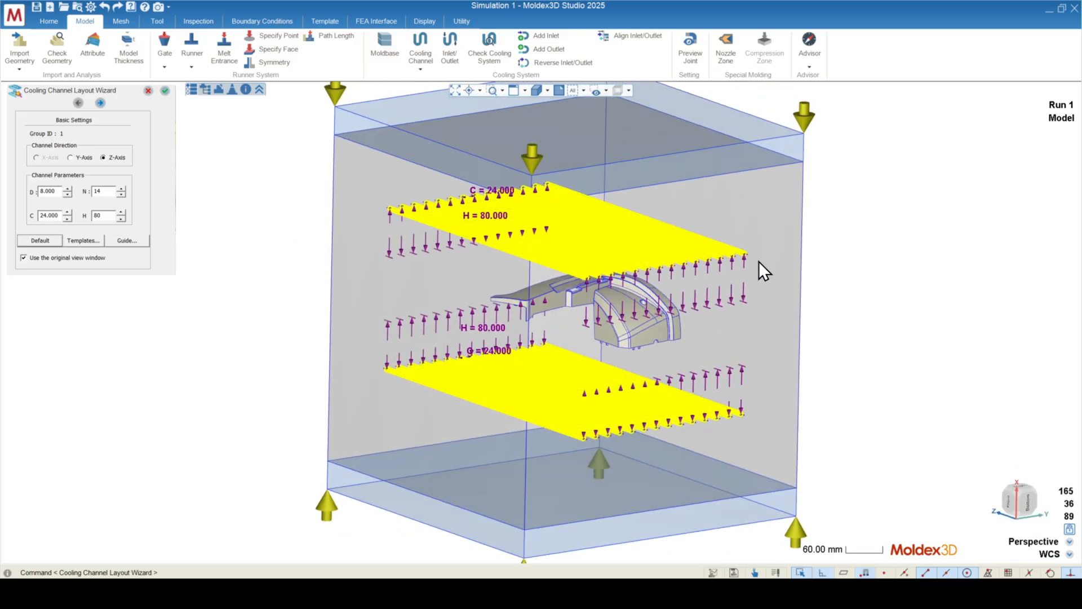
click(165, 90)
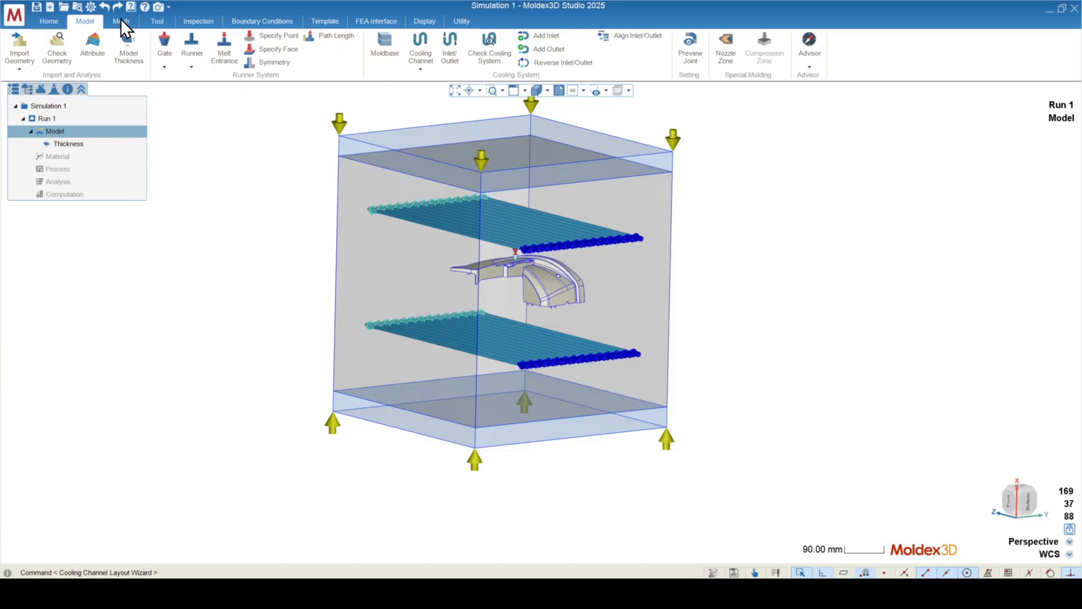
- Generate the BLM solid mesh for the part, runner, channels and moldbase
click(120, 21)
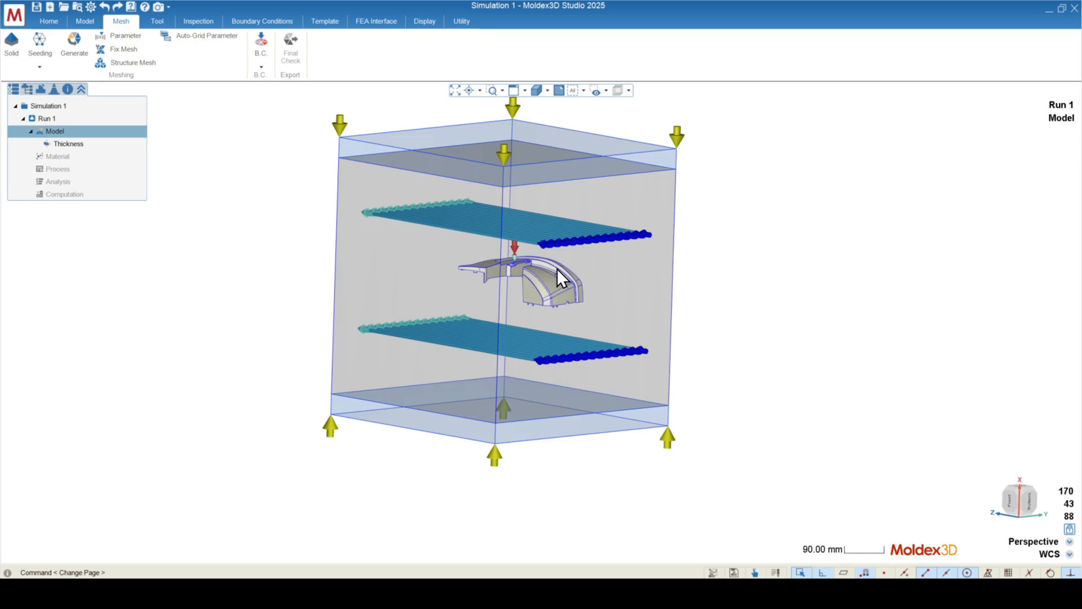
mouse_move(323, 246)
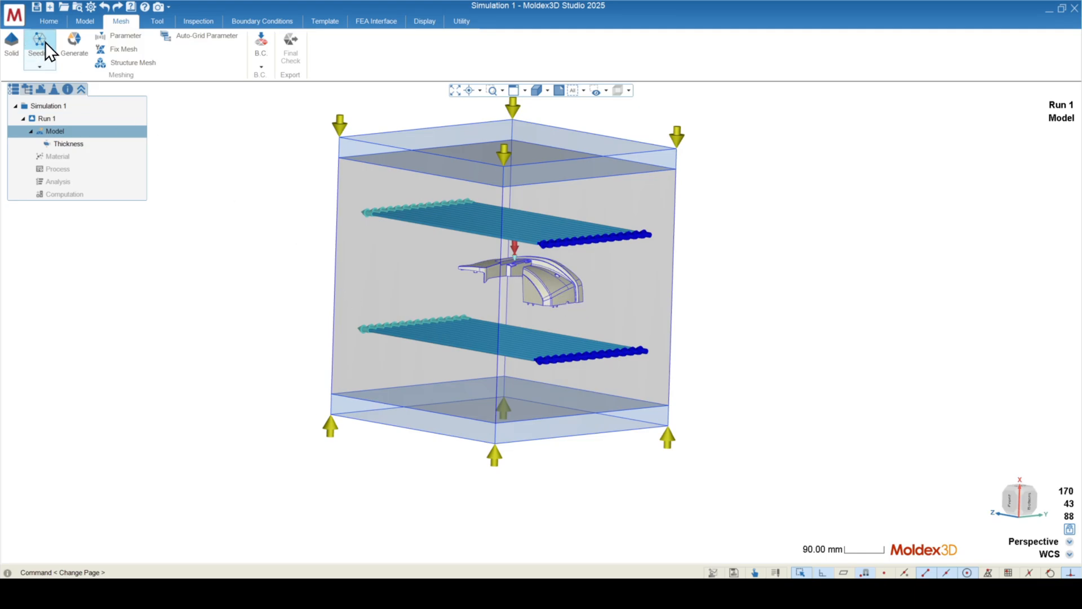
click(40, 47)
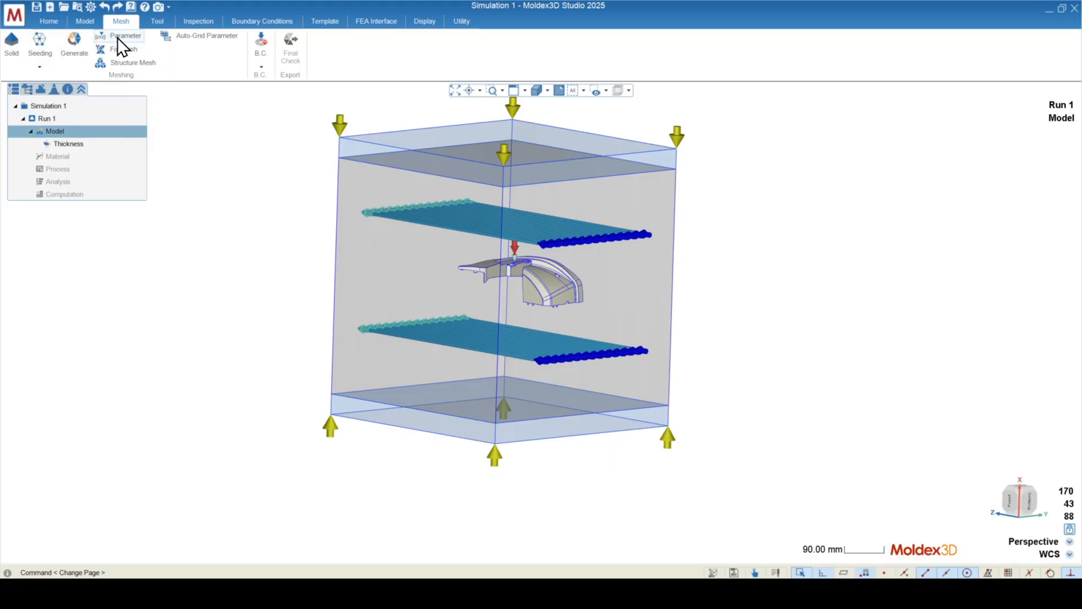
mouse_move(565, 384)
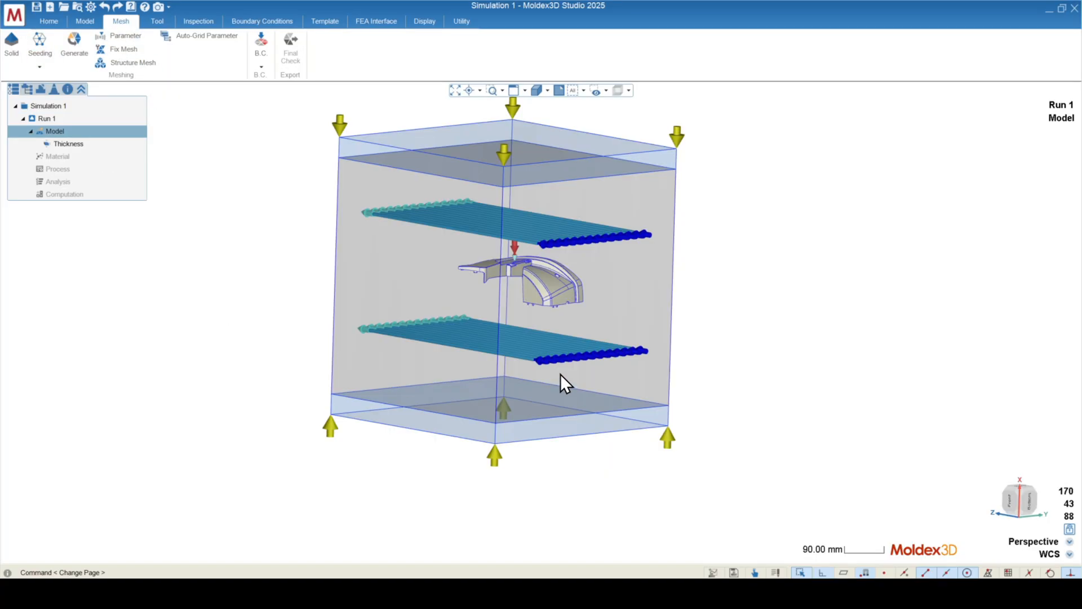
click(74, 45)
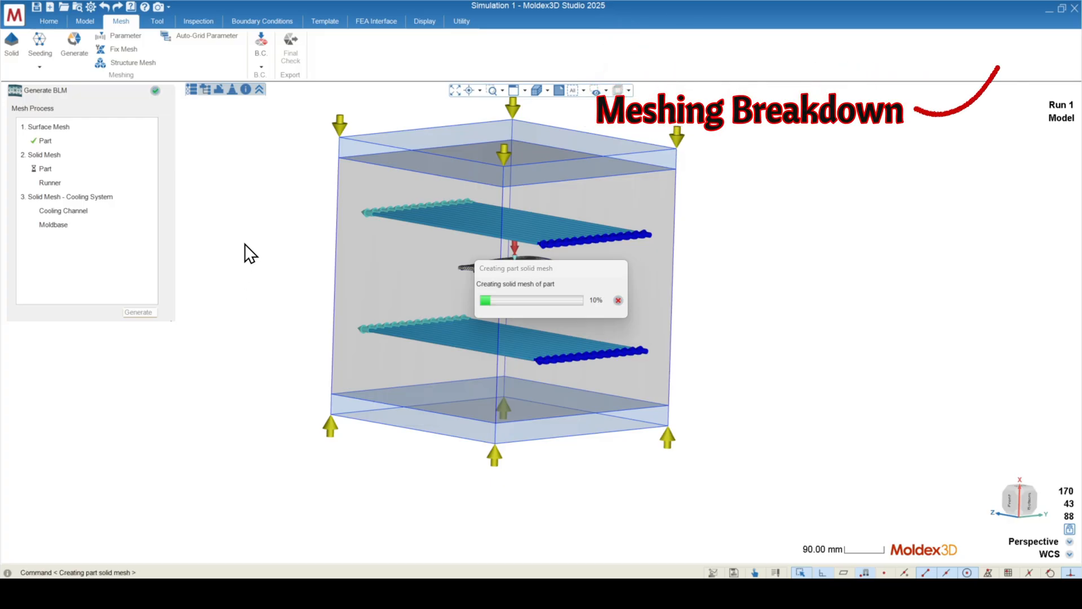
mouse_move(300, 222)
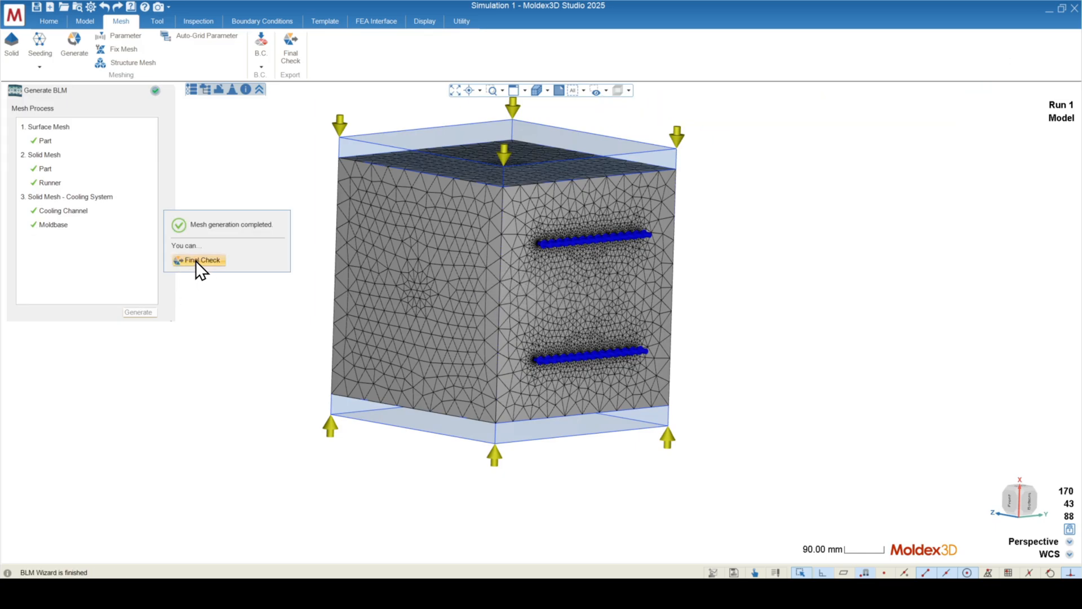
- Run the final check confirming the mesh is ready for analysis
click(201, 261)
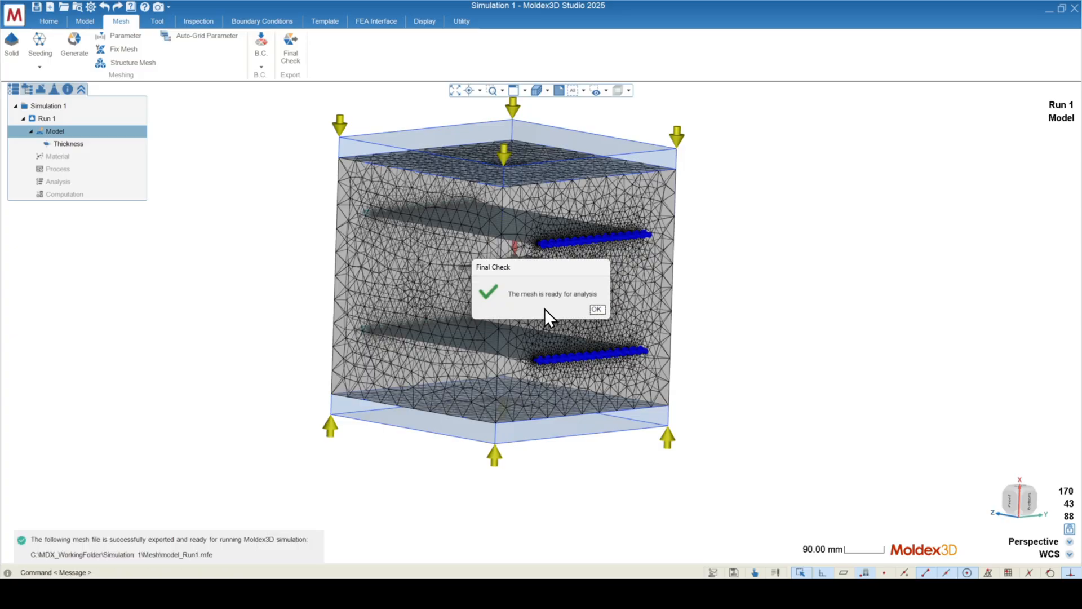
click(596, 308)
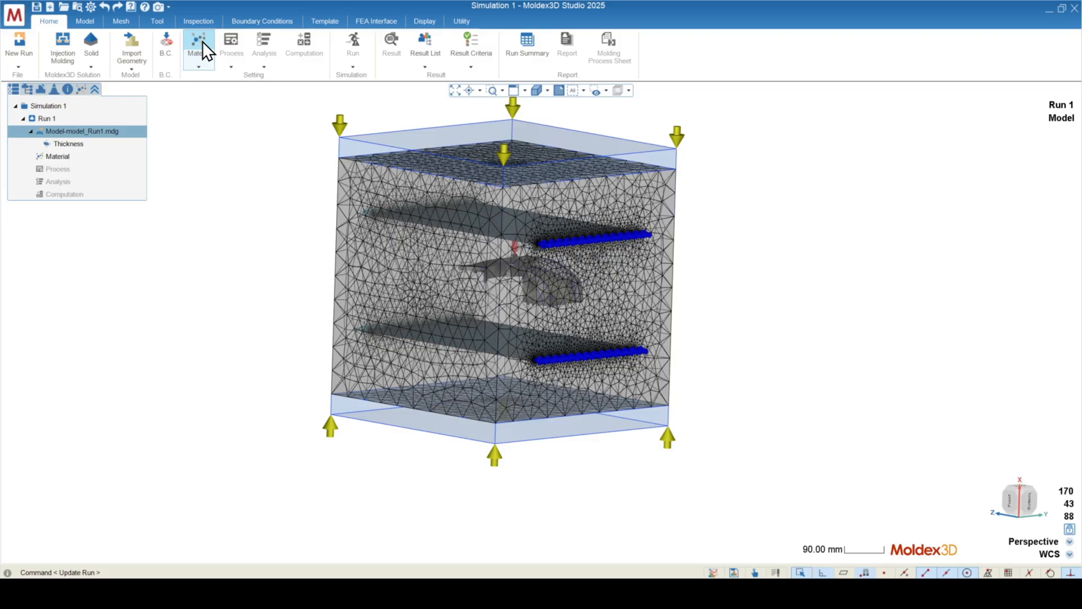
- Launch the Material Wizard from the EM#1 material dropdown
click(199, 45)
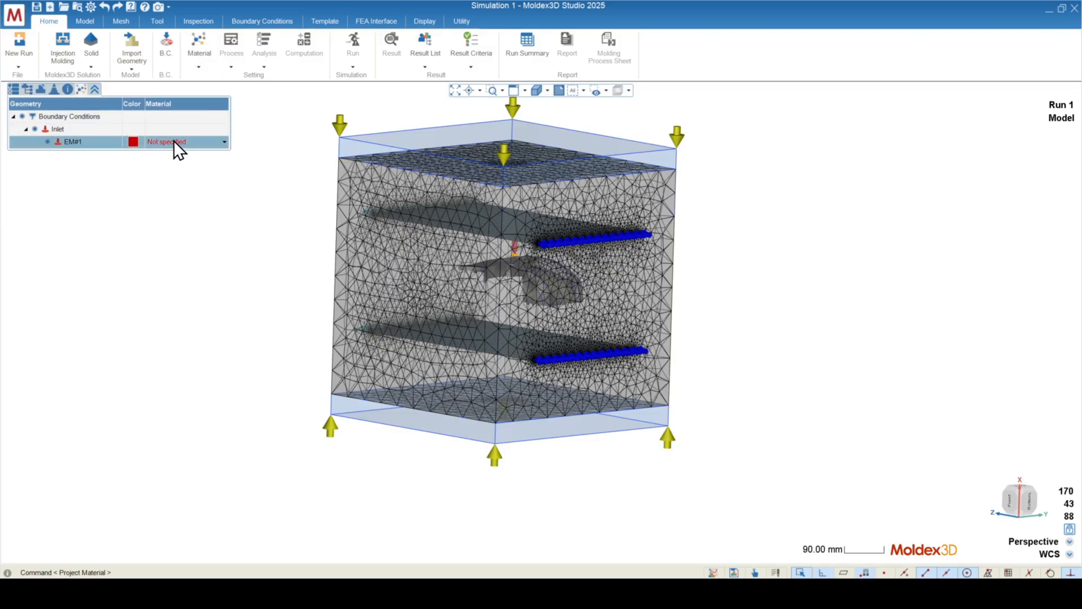
click(223, 141)
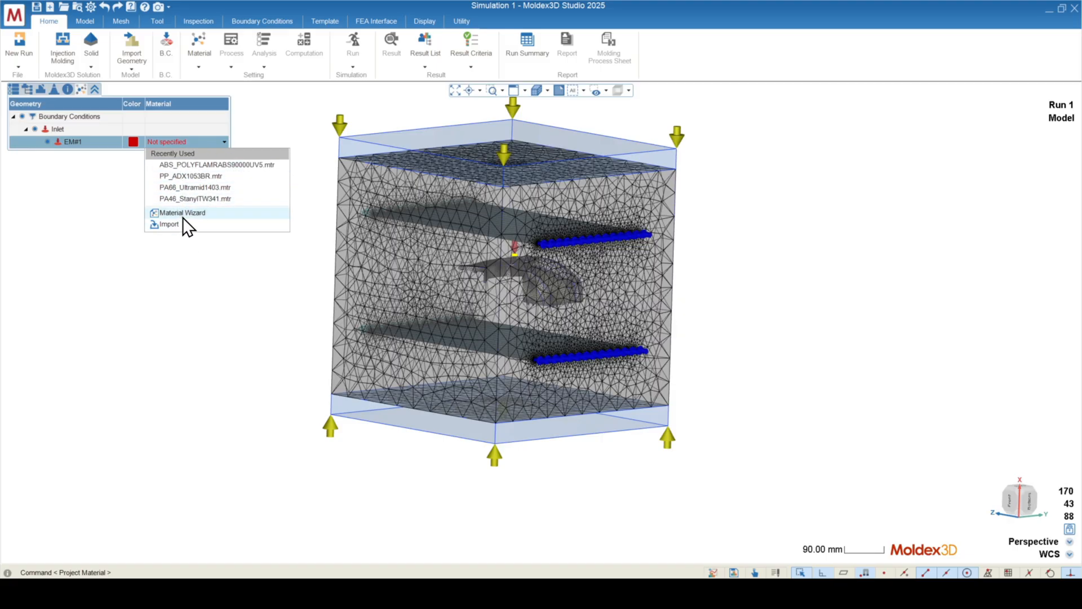
mouse_move(185, 222)
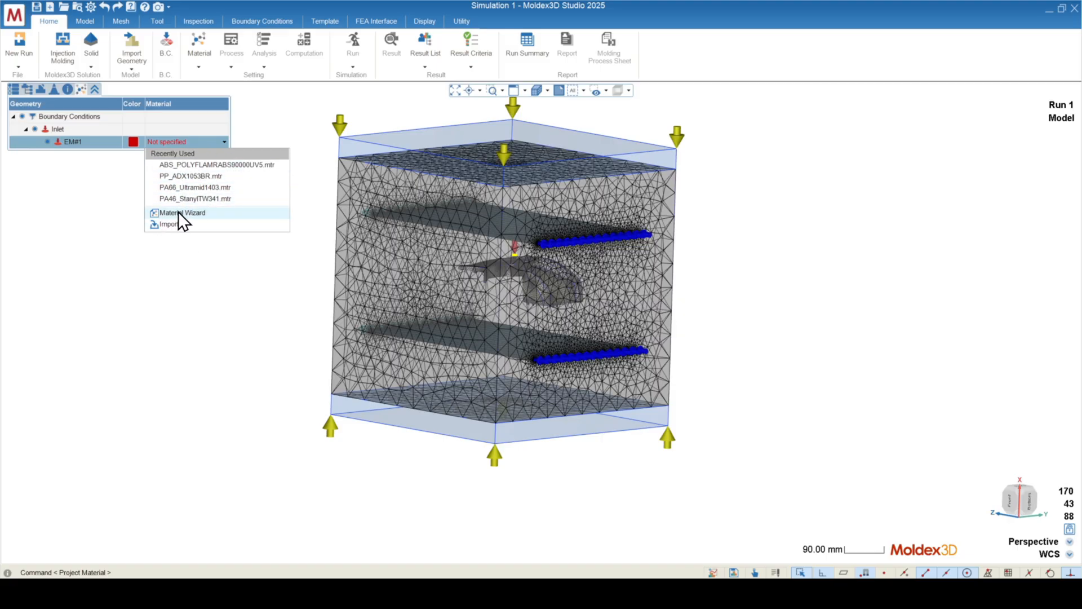
click(181, 213)
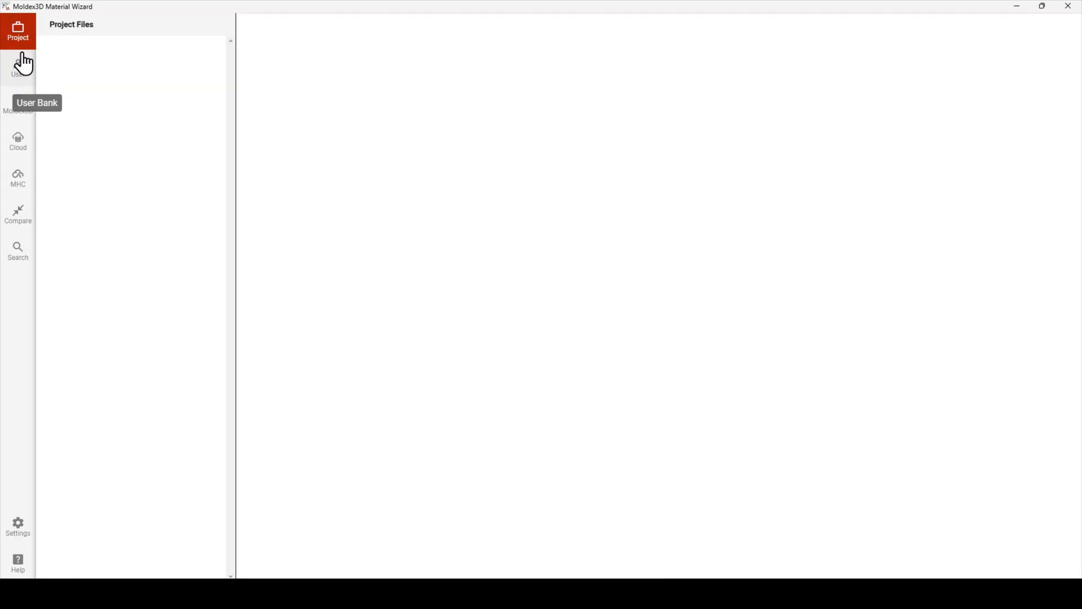
mouse_move(17, 138)
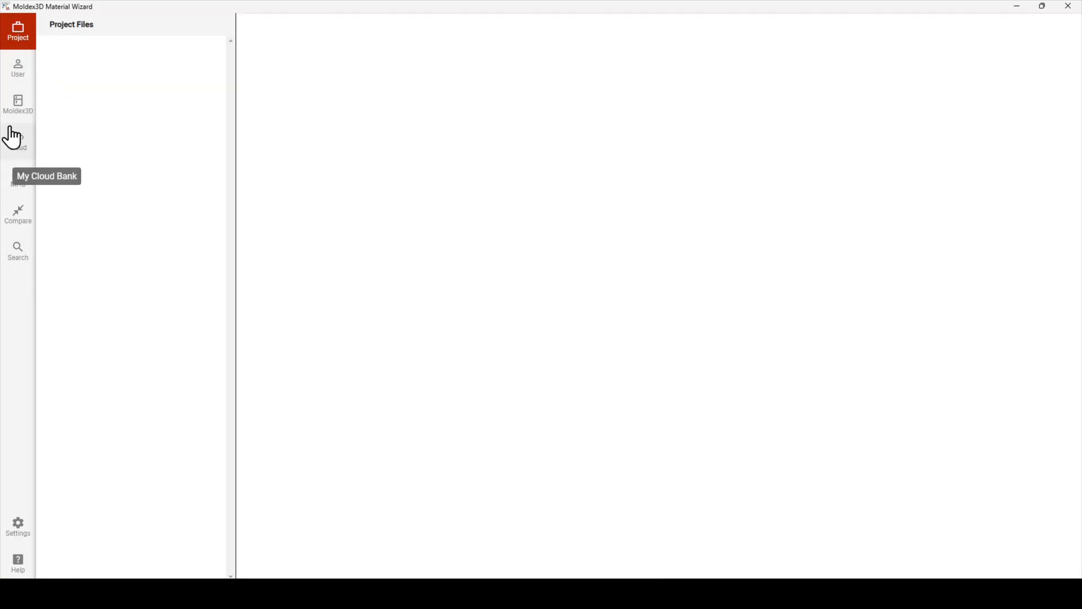
- Add A. Schulman ABS POLYFLAM RABS 90000 UV5 from the Moldex3D bank to the project
click(19, 104)
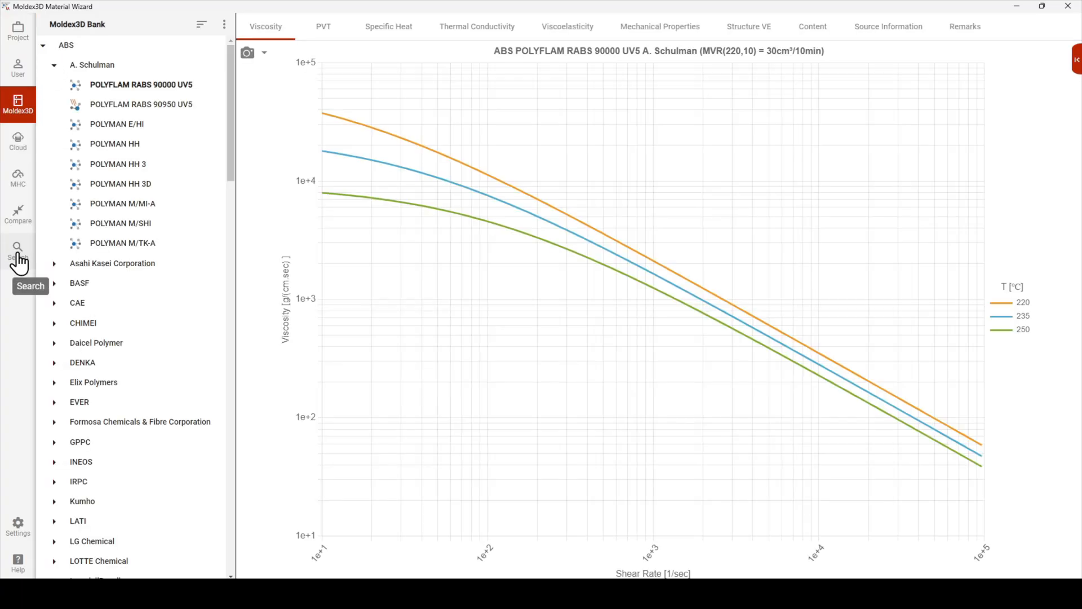
click(17, 249)
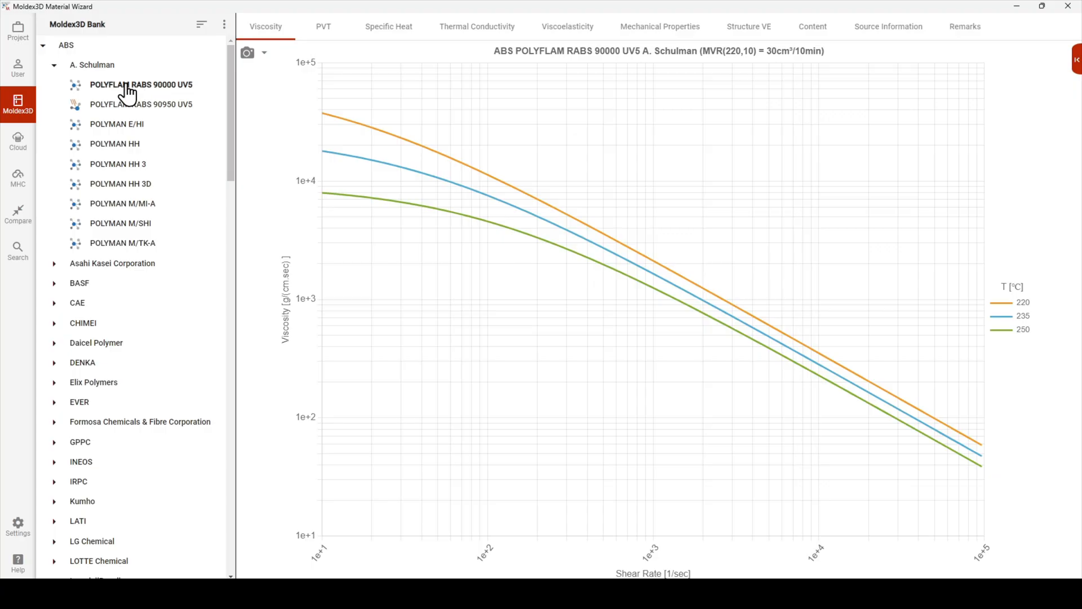
right_click(140, 84)
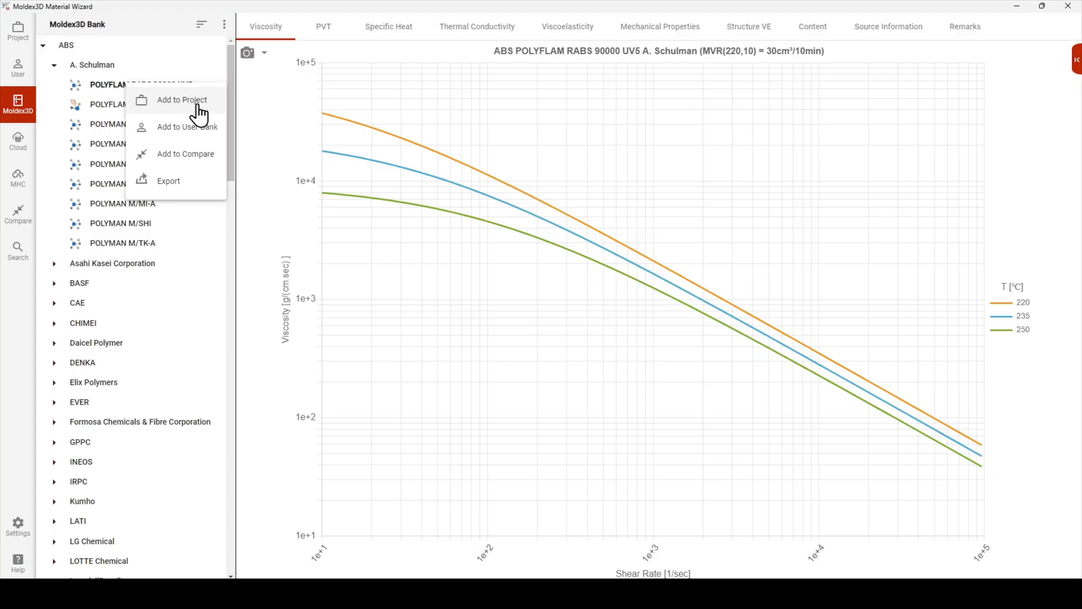
mouse_move(187, 130)
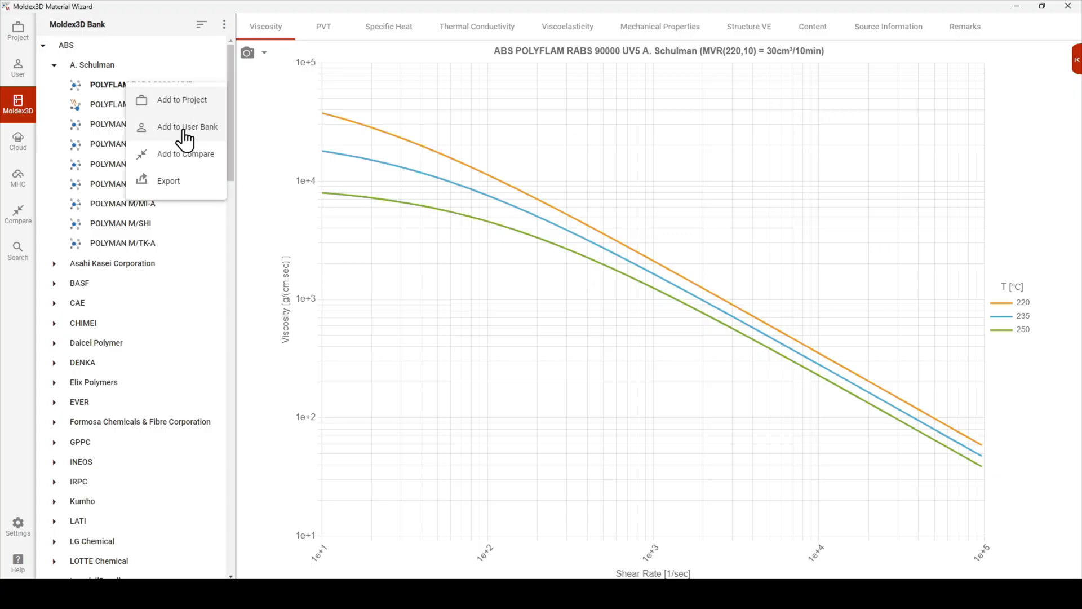
mouse_move(183, 105)
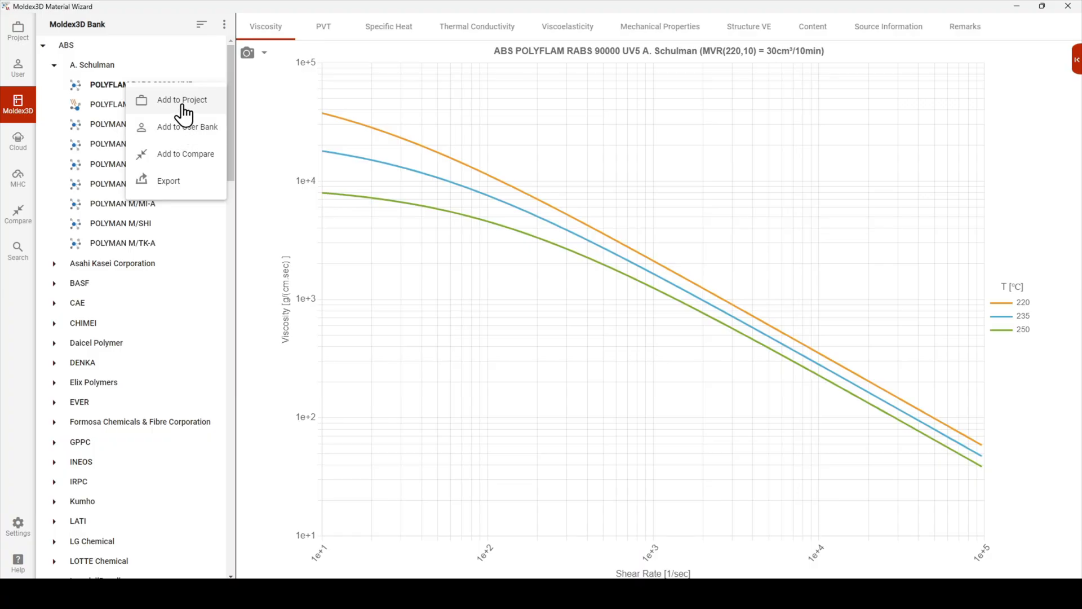
click(181, 99)
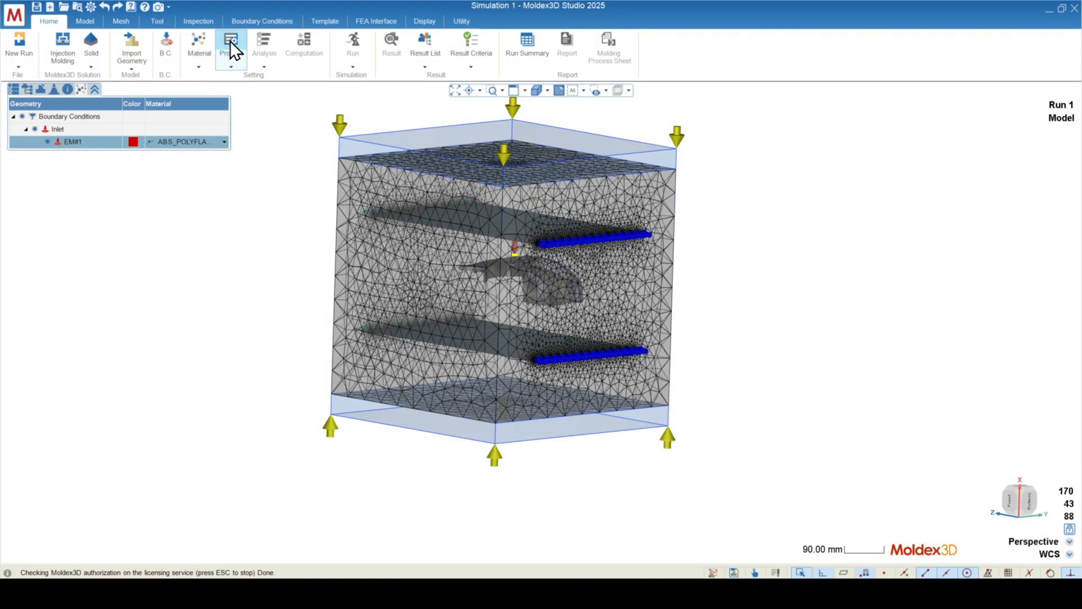
- Accept the default process conditions for Run 1
click(232, 42)
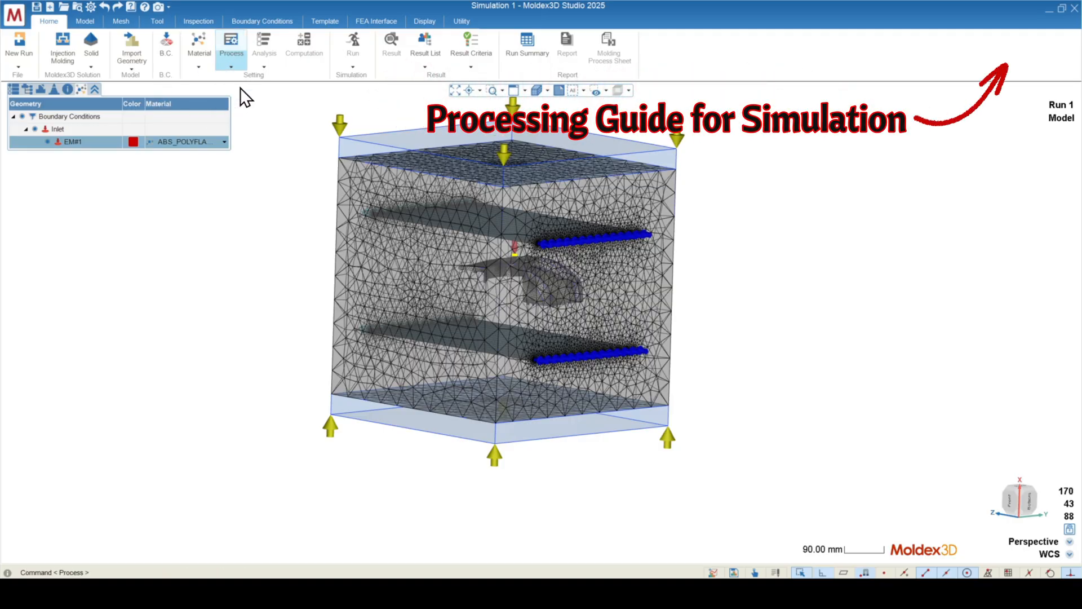
click(263, 43)
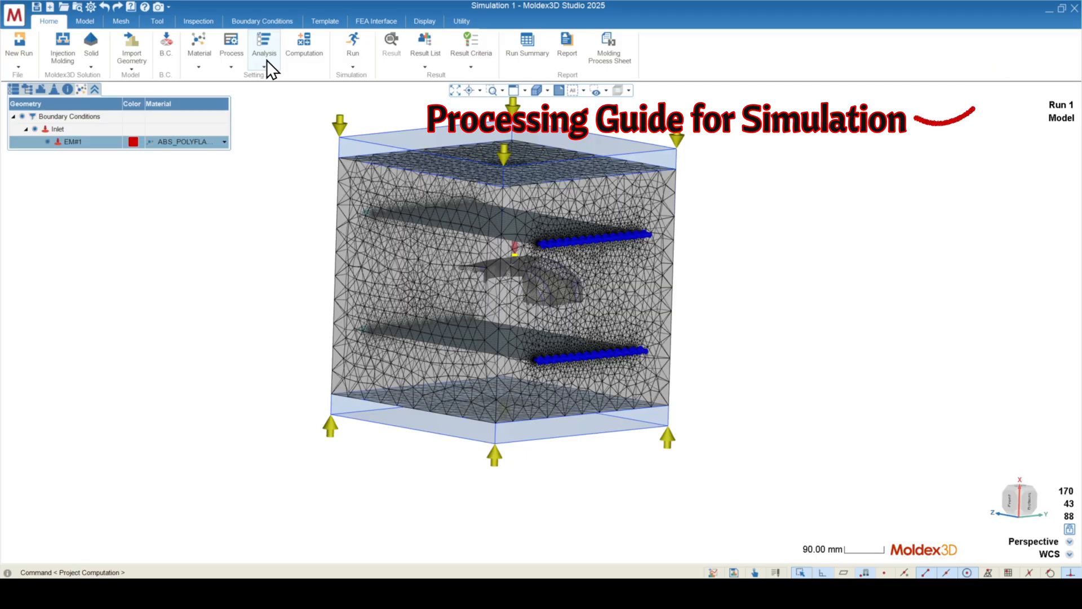
- Show the analysis sequence list to choose Transient Analysis -Ct F P Ct W
click(265, 48)
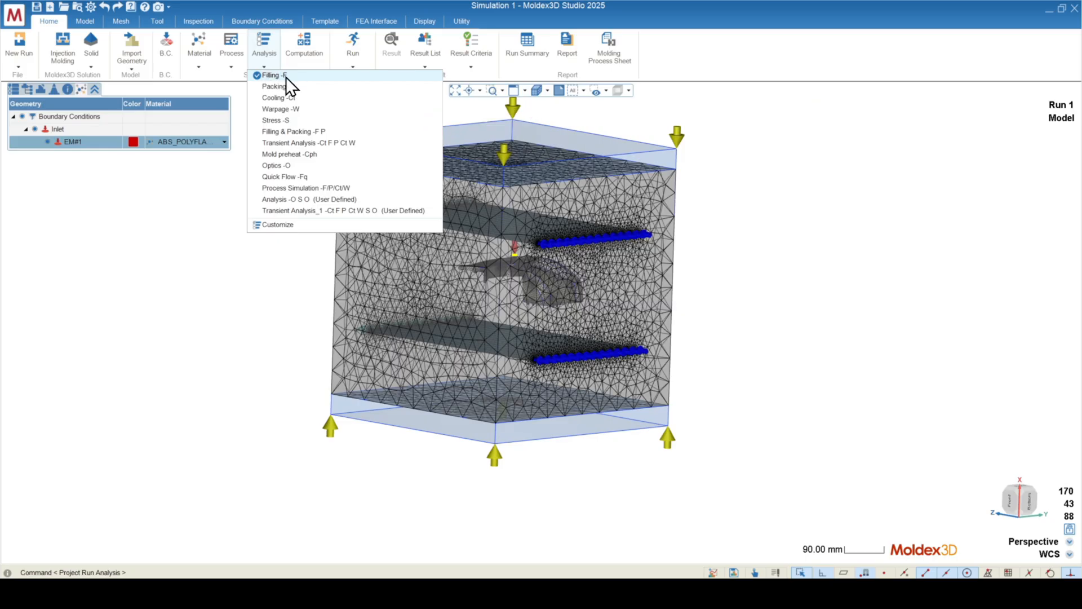
mouse_move(280, 77)
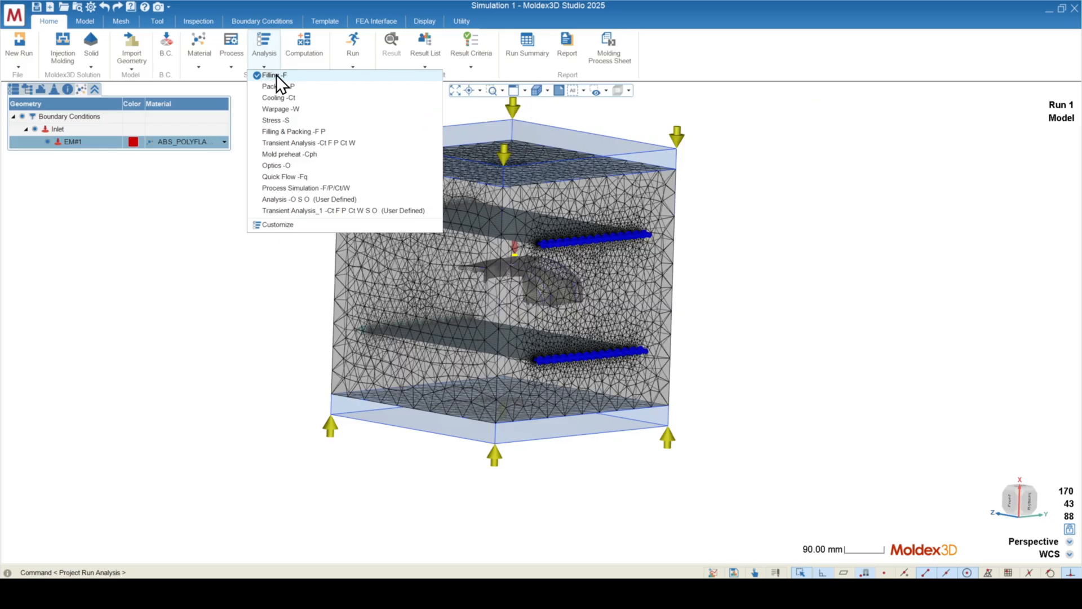
mouse_move(276, 131)
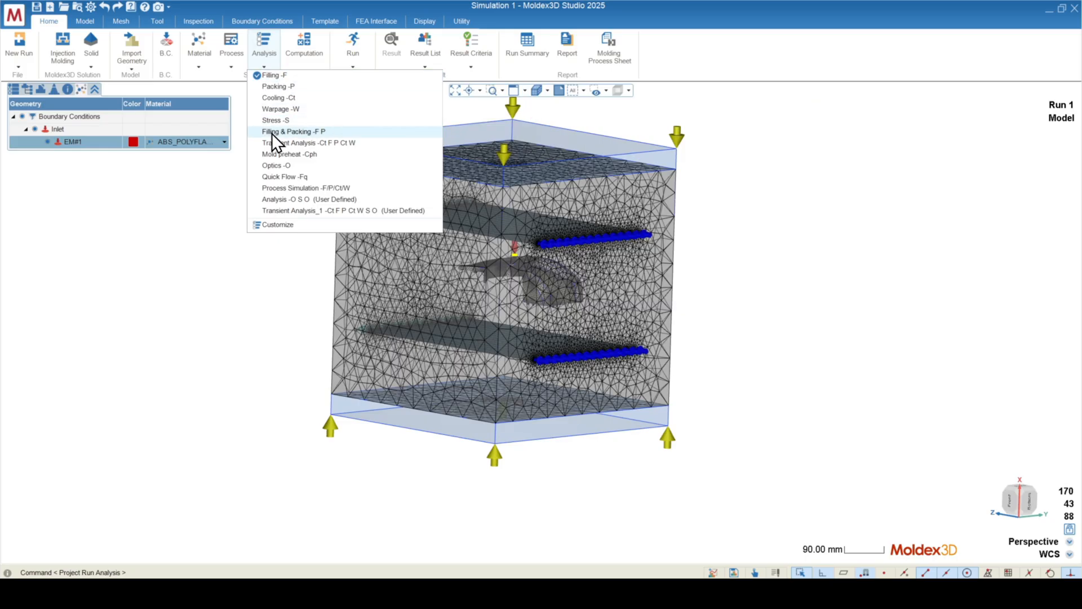
mouse_move(290, 142)
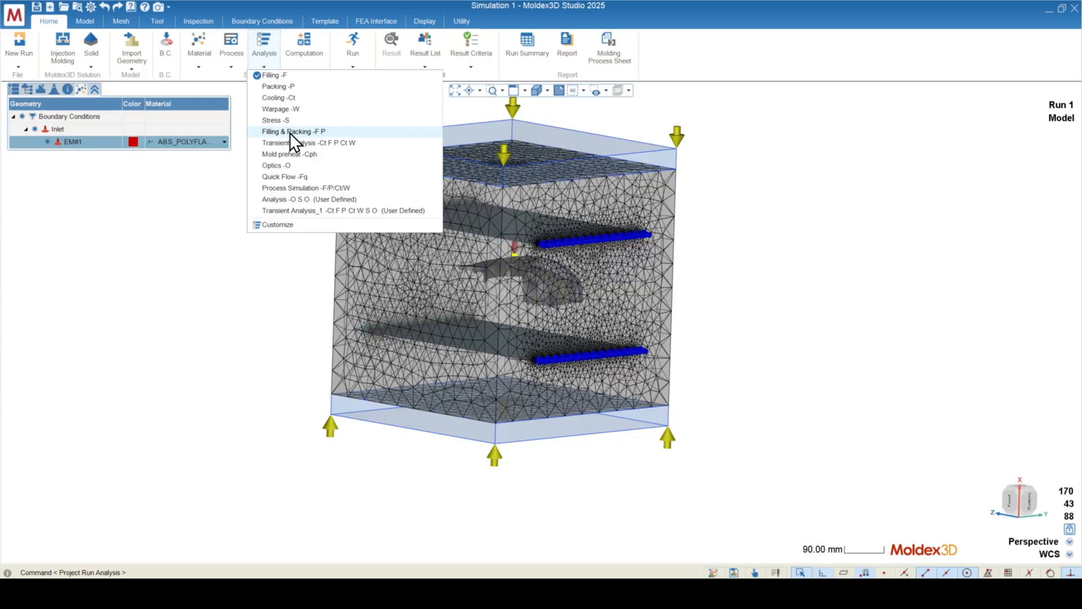
mouse_move(377, 146)
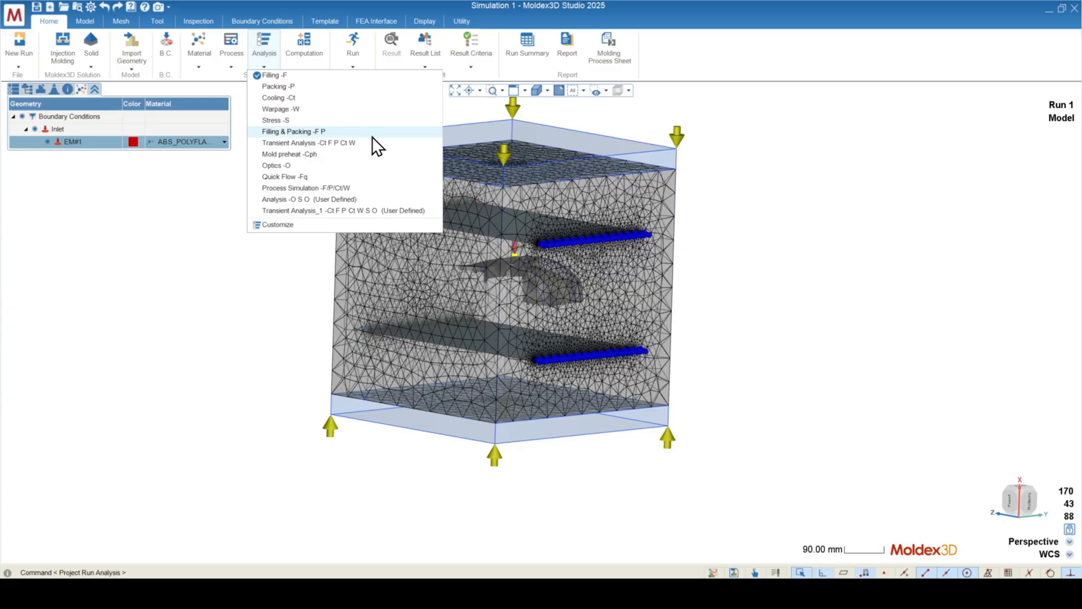
mouse_move(276, 151)
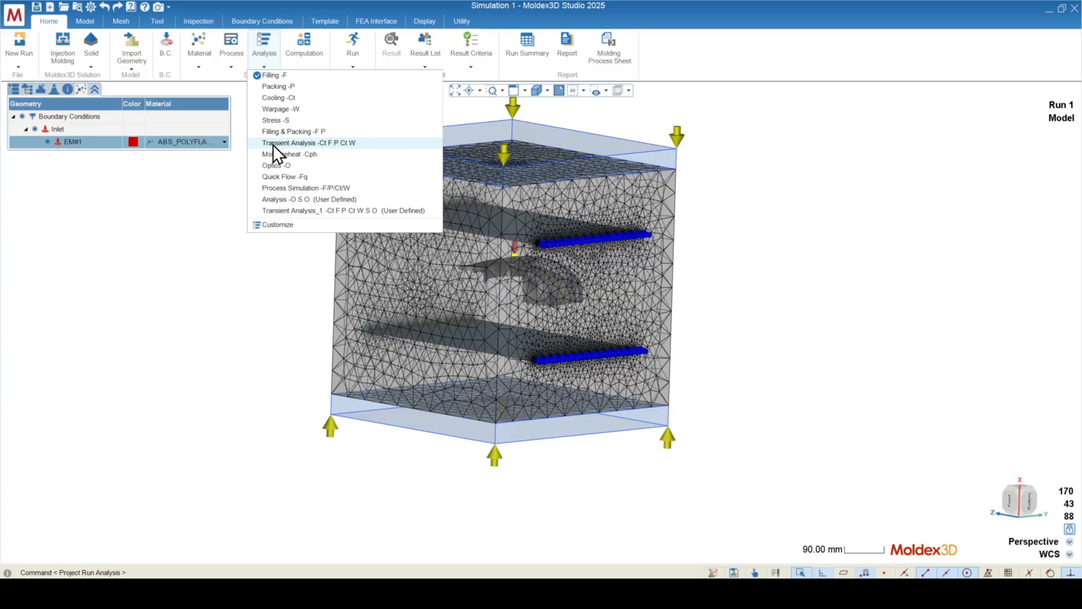
mouse_move(317, 153)
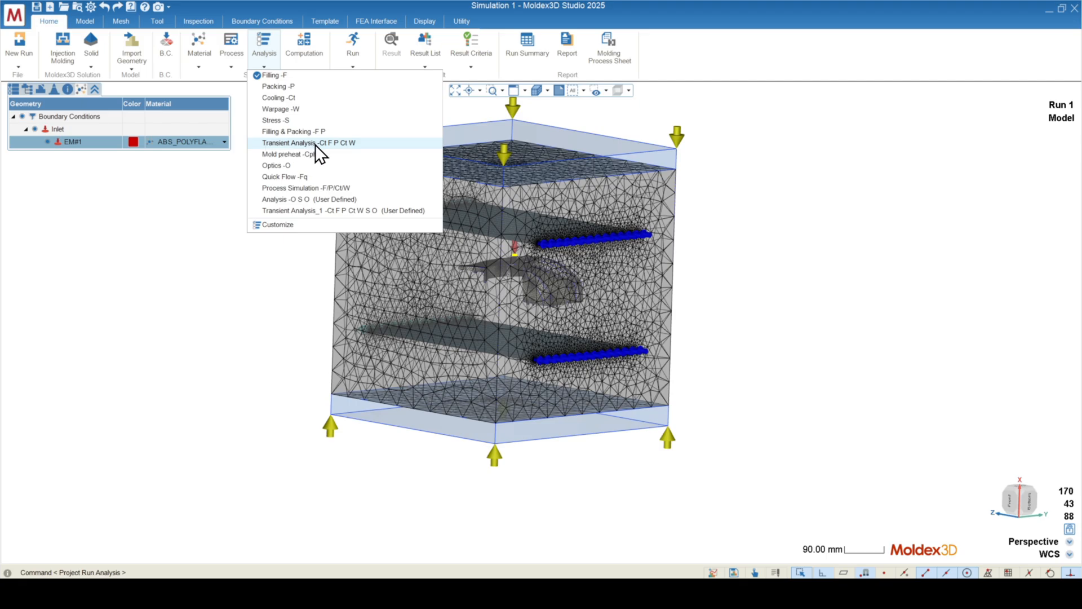
mouse_move(332, 153)
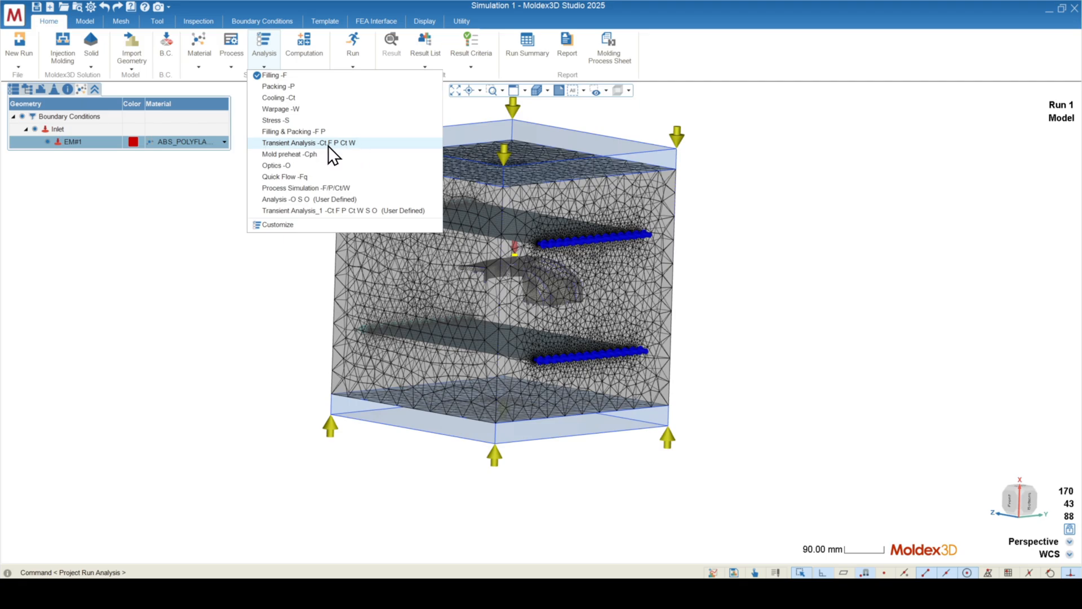
mouse_move(334, 153)
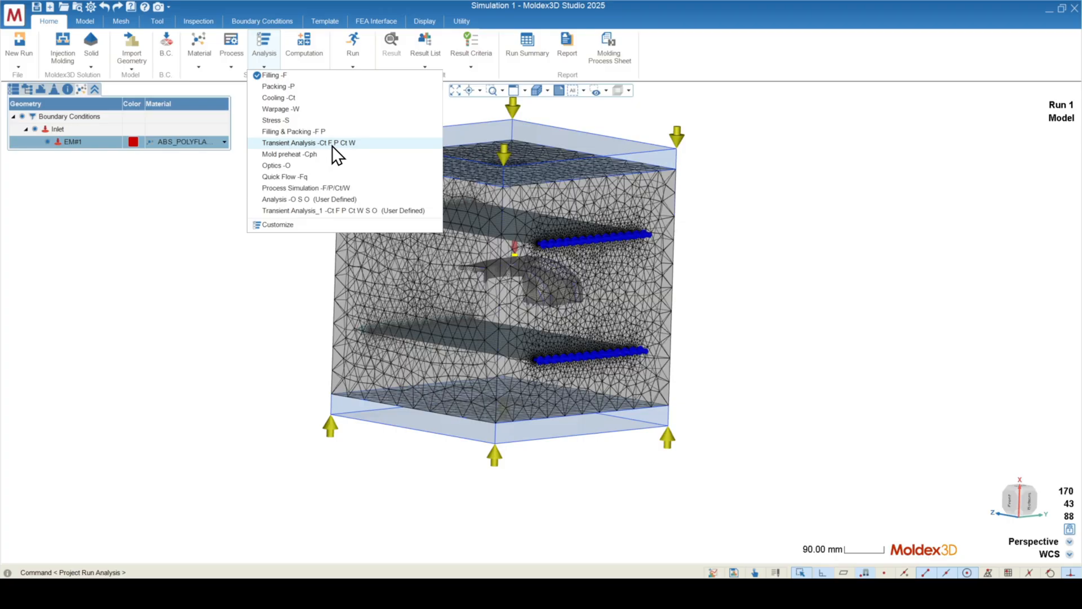
mouse_move(344, 156)
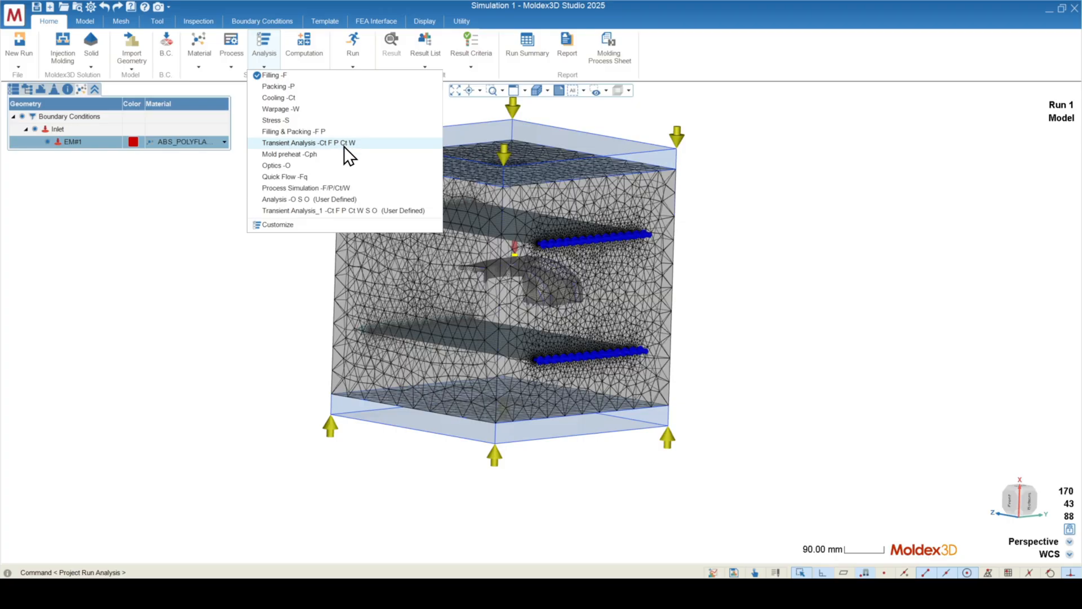
mouse_move(353, 156)
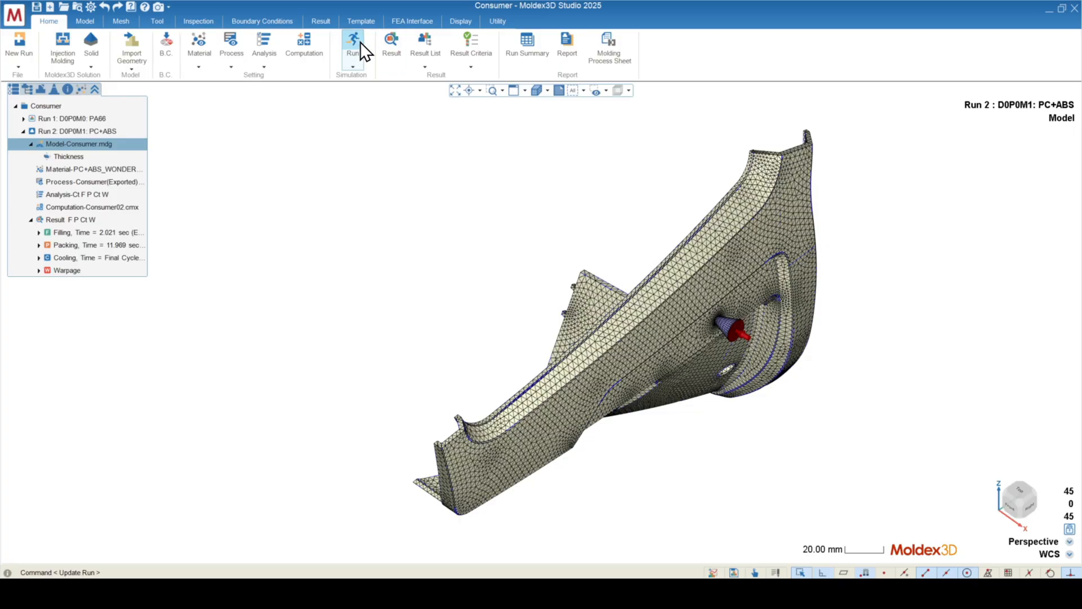
- Display the Consumer part's results as a shaded surface without mesh edges
click(320, 20)
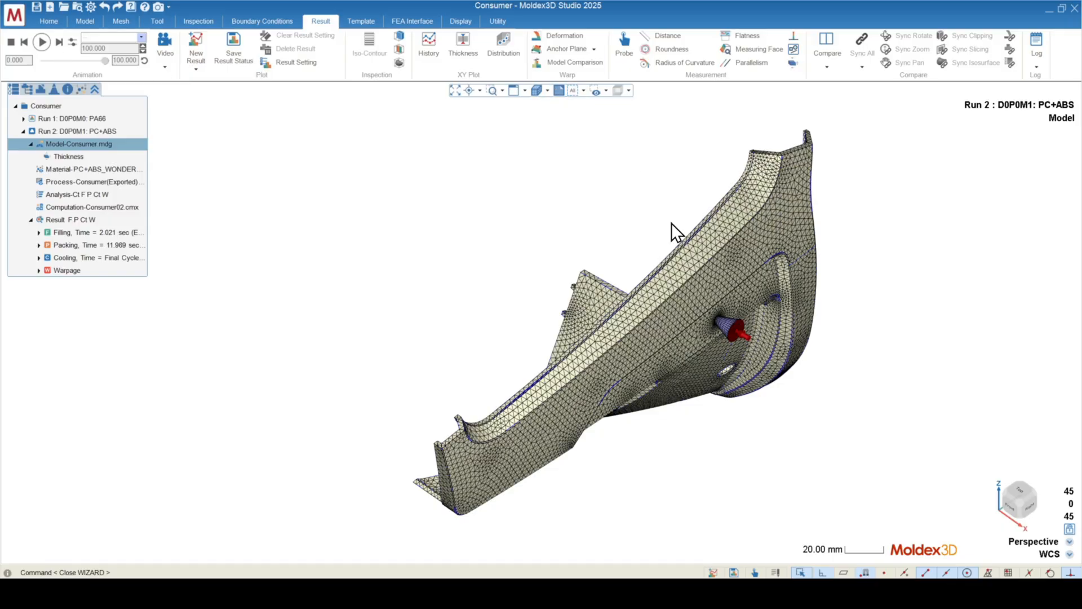
mouse_move(691, 367)
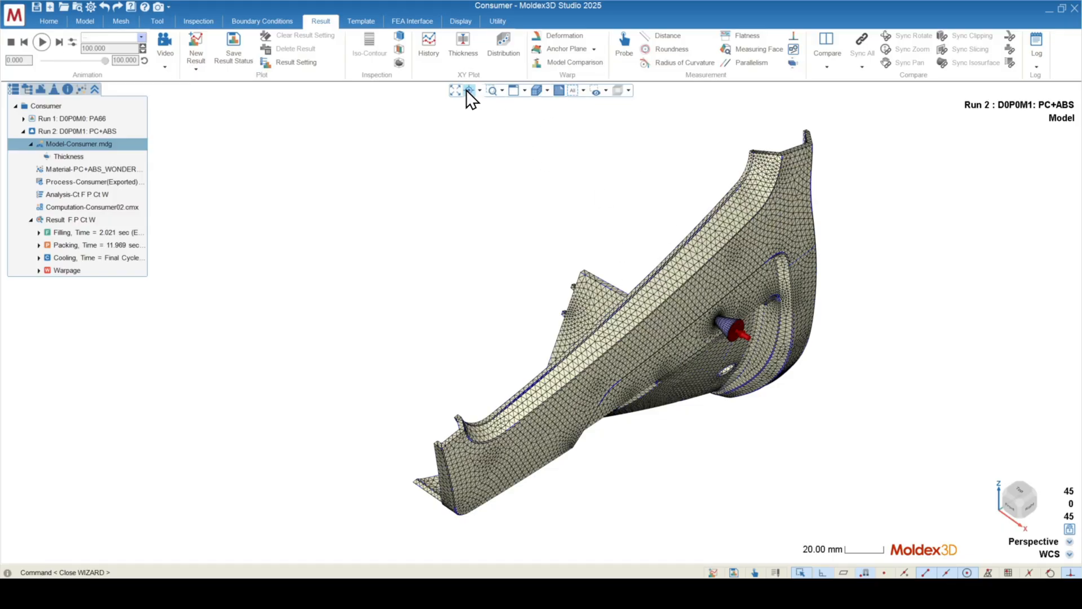
click(548, 89)
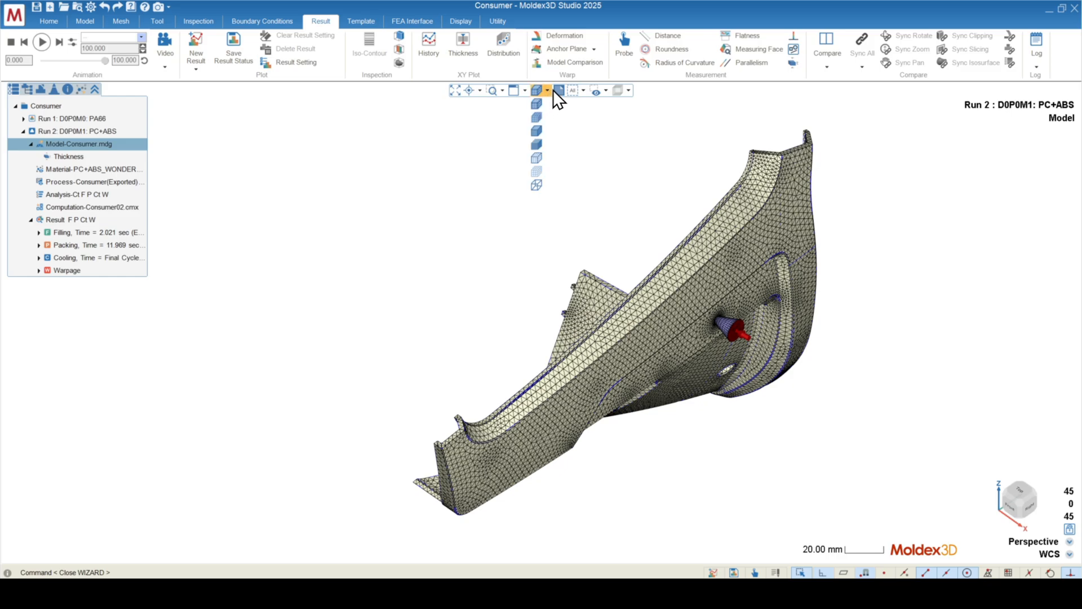
click(536, 104)
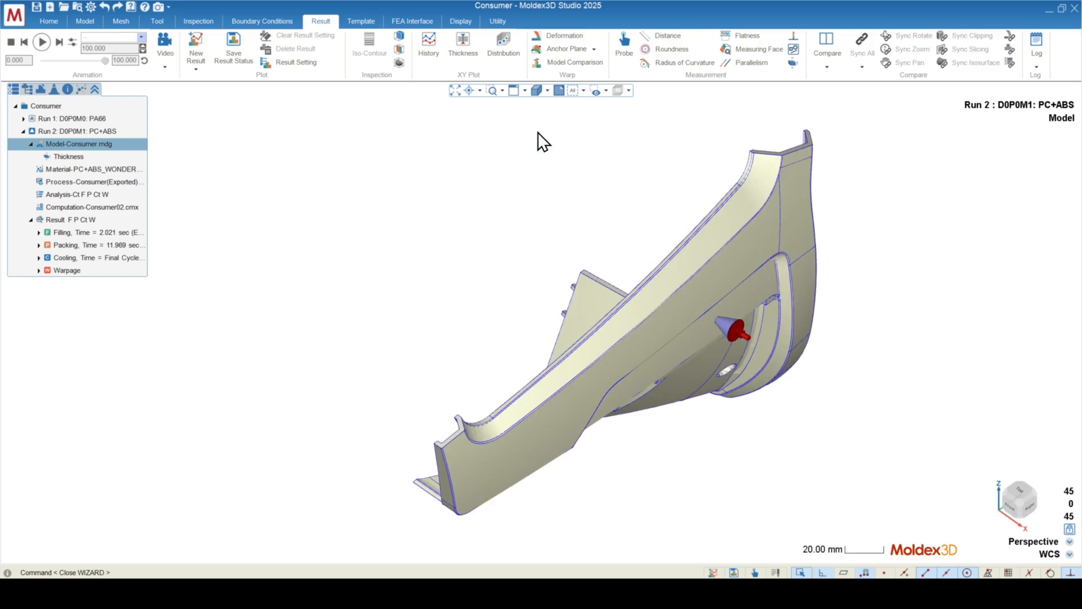
drag(541, 141, 582, 391)
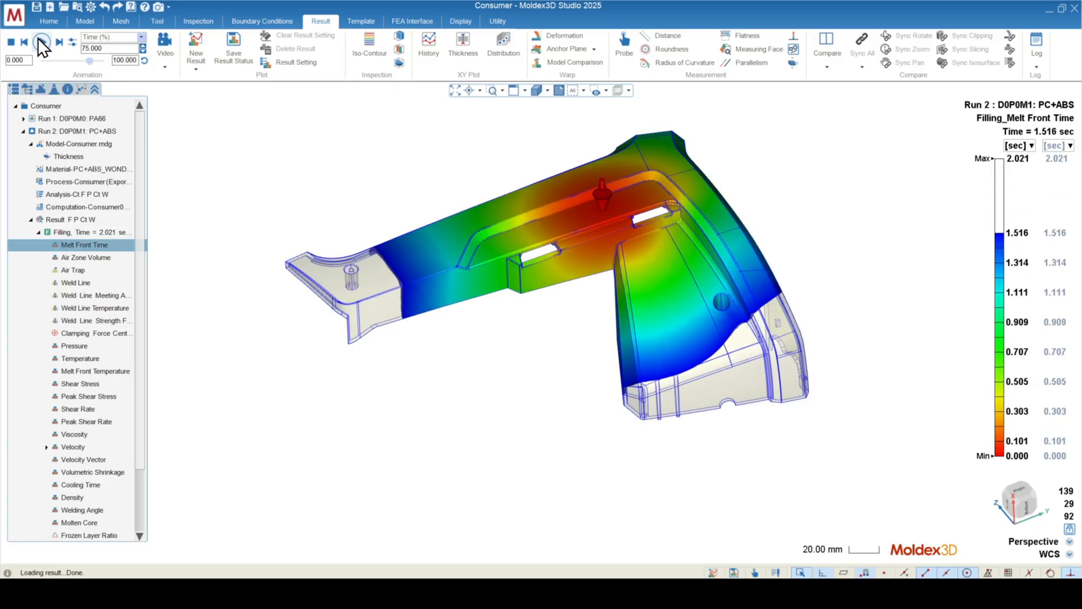
- Play the Melt Front Time animation and stop at end of fill, 2.021 s
click(42, 42)
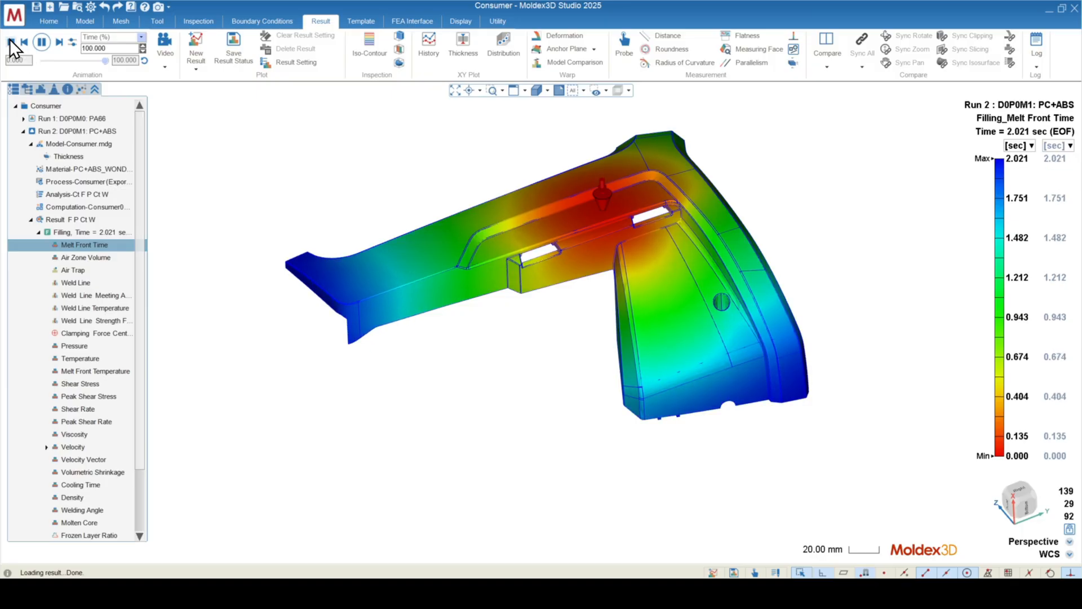
click(164, 59)
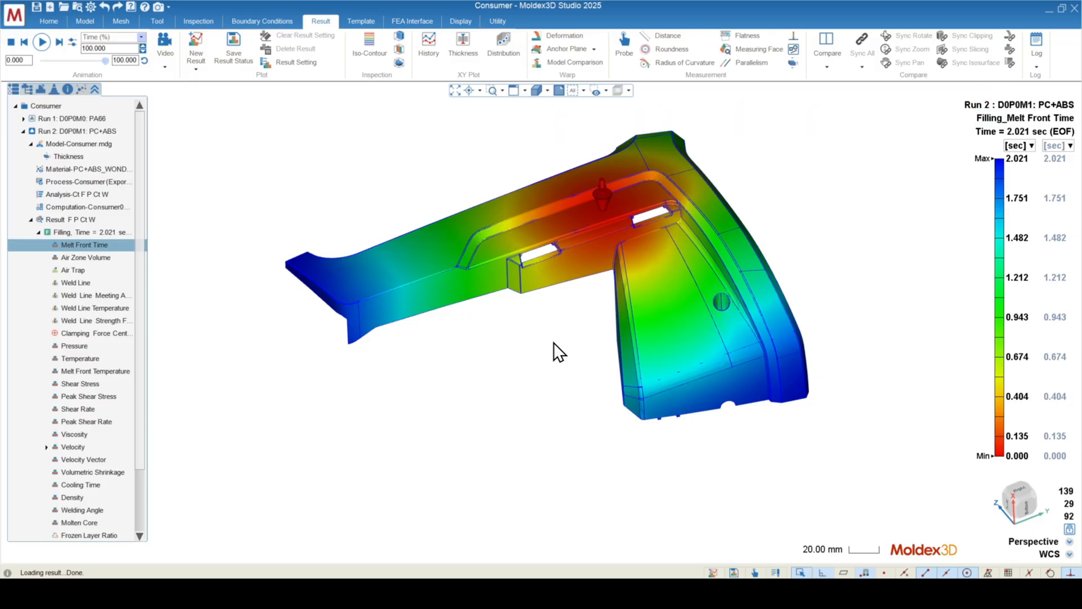
mouse_move(395, 448)
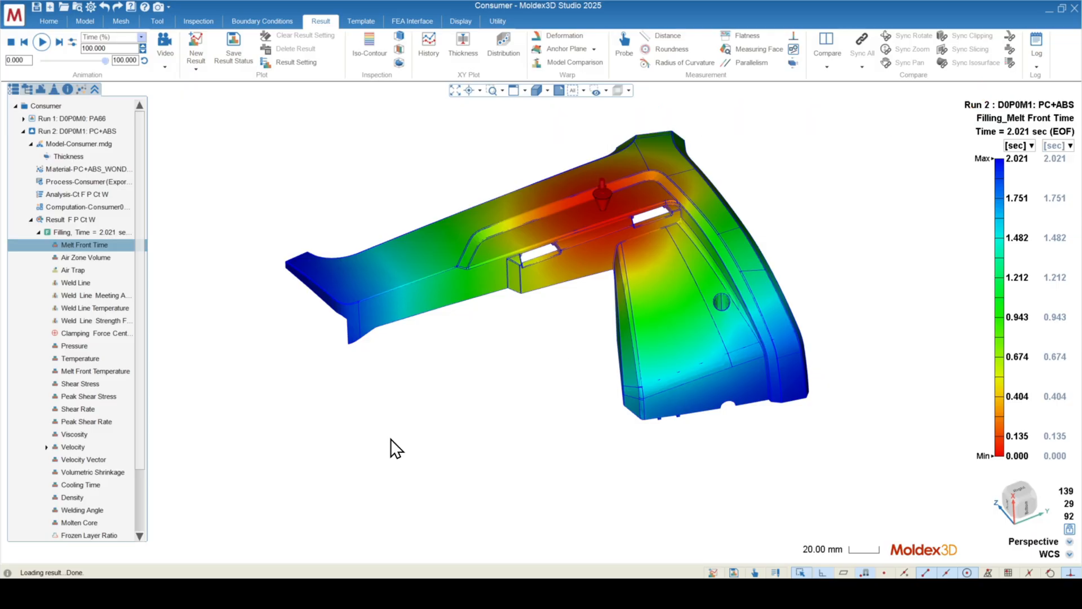